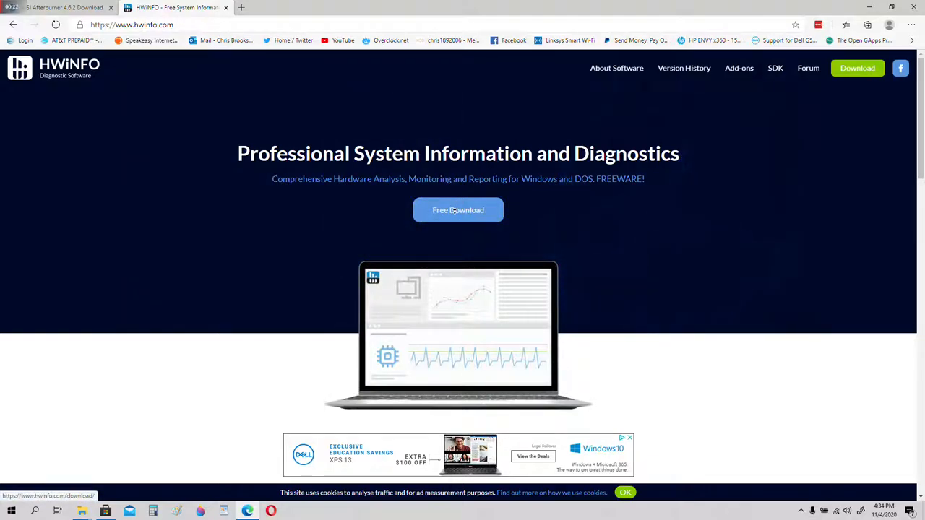
mouse_move(458, 211)
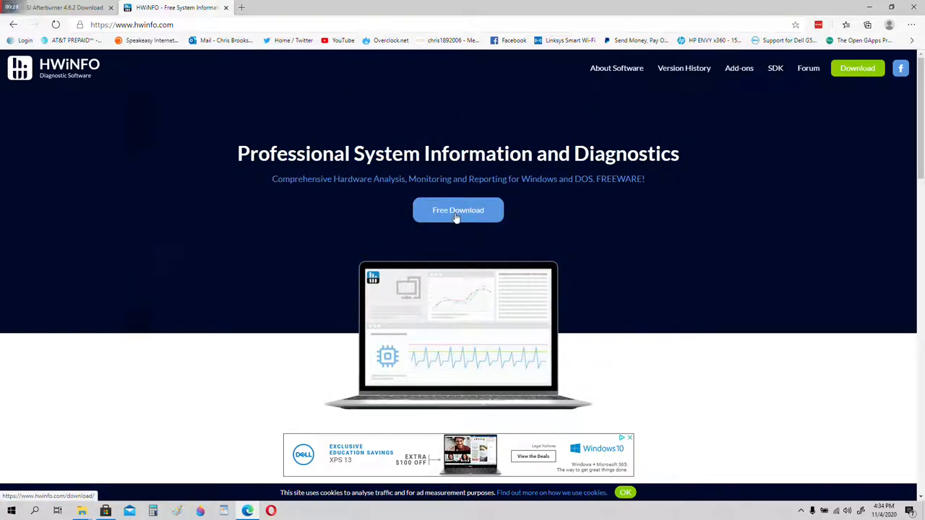
Go to HWiNFO's download page and list mirrors for the portable Windows package.
left_click(458, 211)
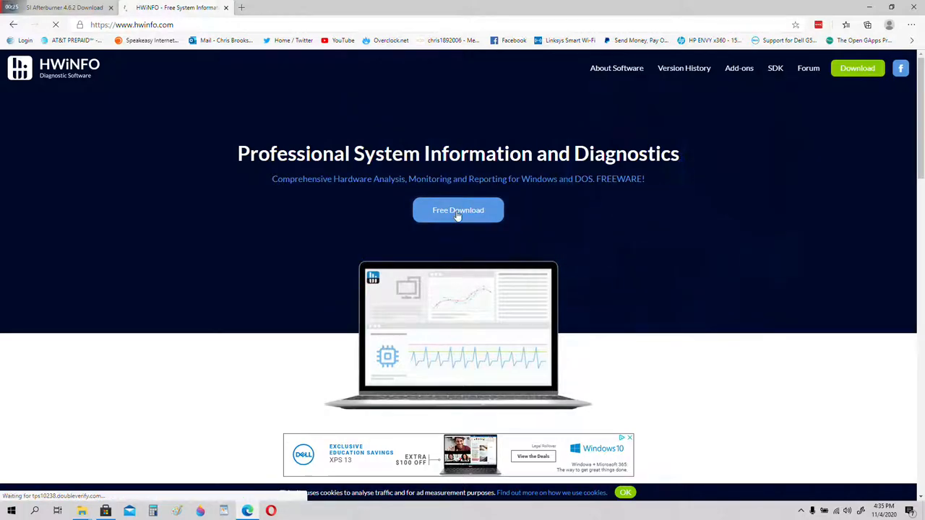
left_click(458, 209)
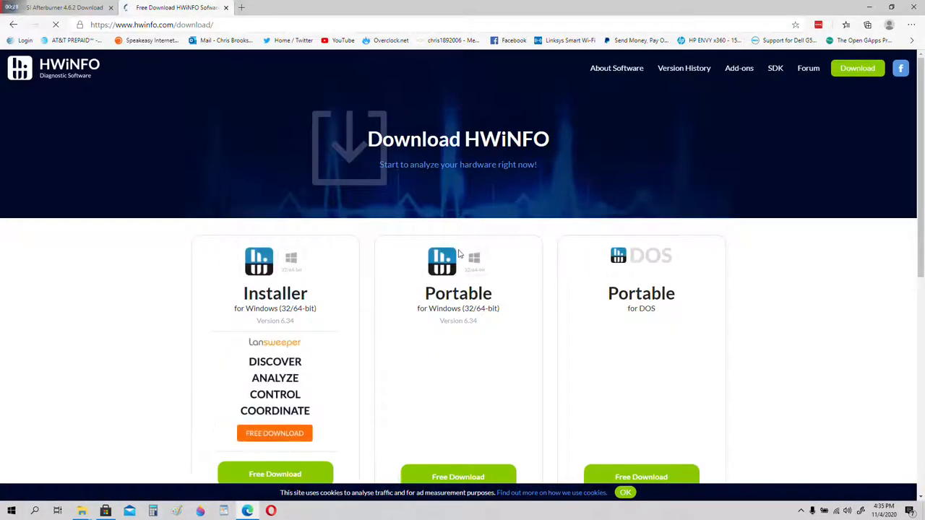
scroll("down", 3)
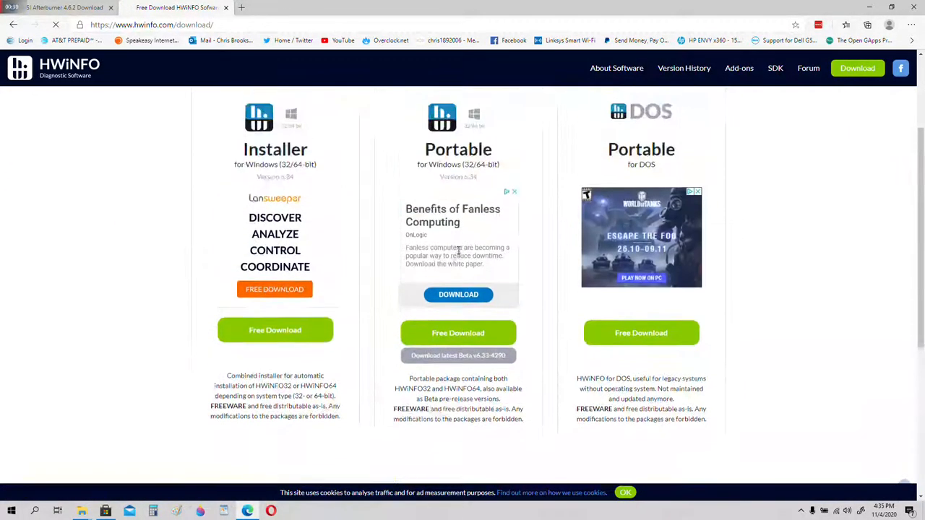
scroll("down", 3)
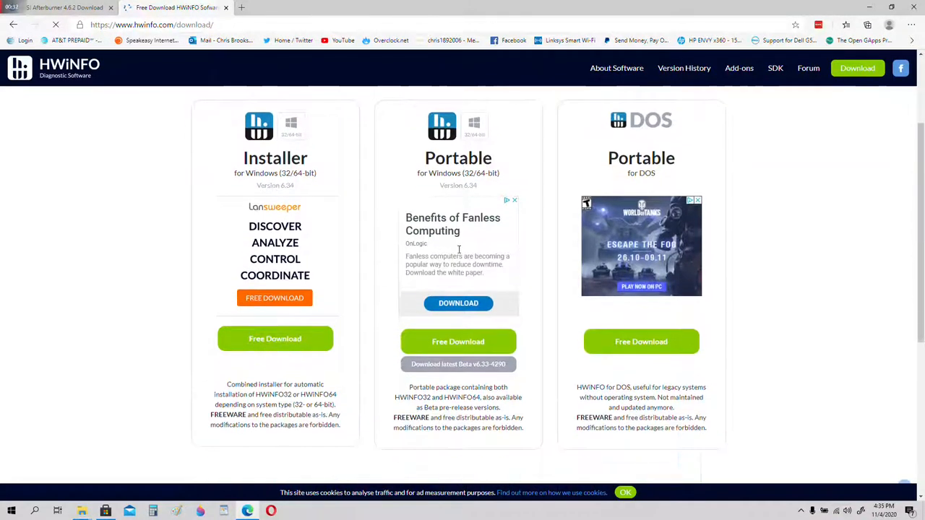
left_click(458, 364)
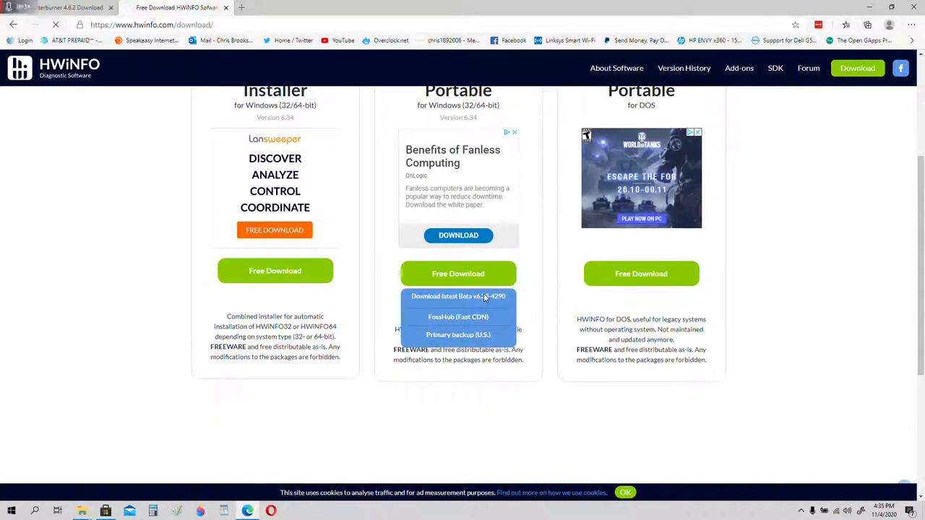
mouse_move(542, 294)
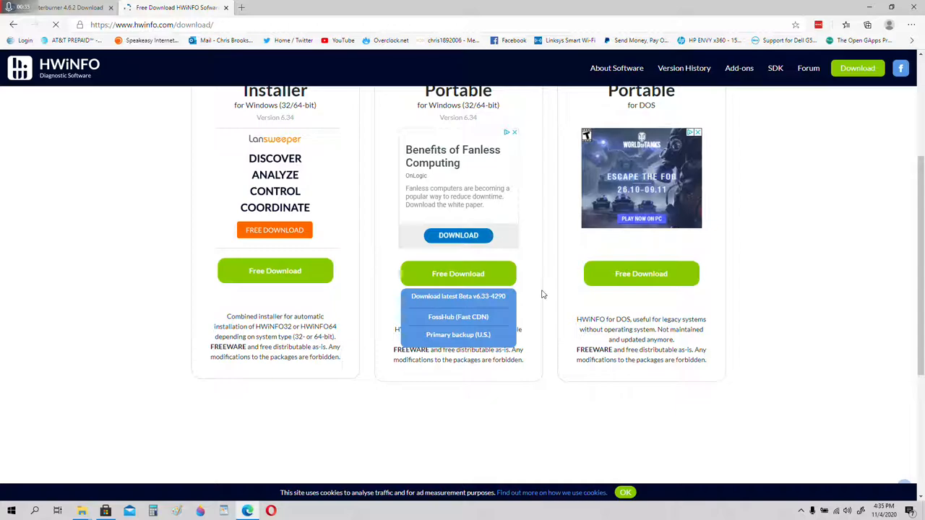
mouse_move(534, 297)
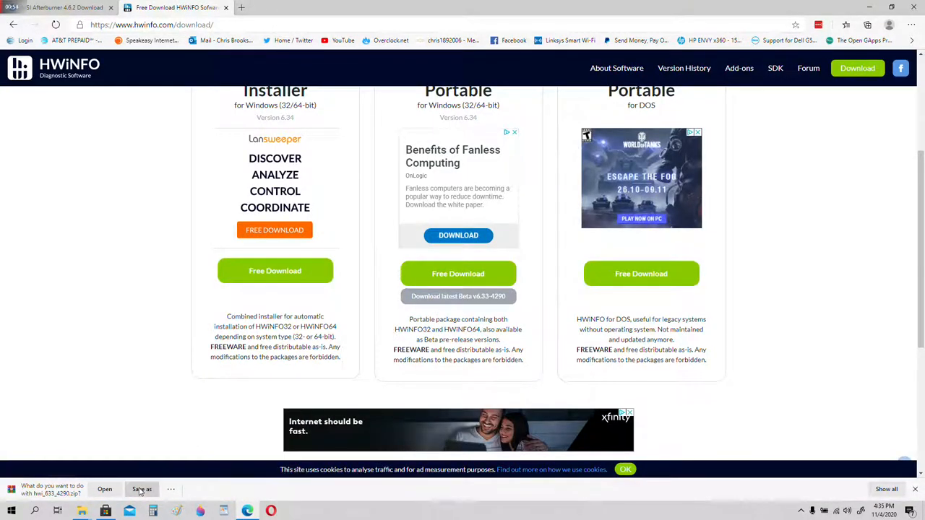
Save hwi_633_4290.zip into D:\SOFTWARE - APPZ and bring up the download's actions.
left_click(142, 489)
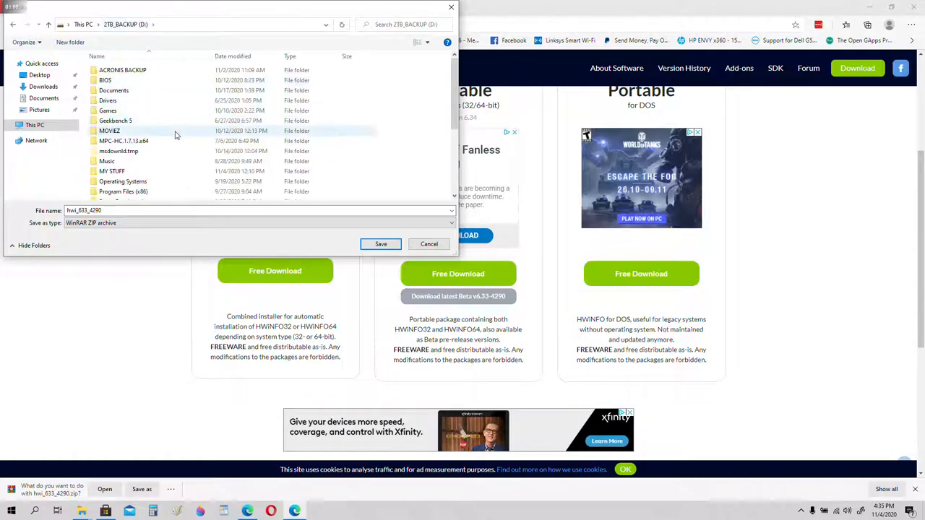
scroll("down", 3)
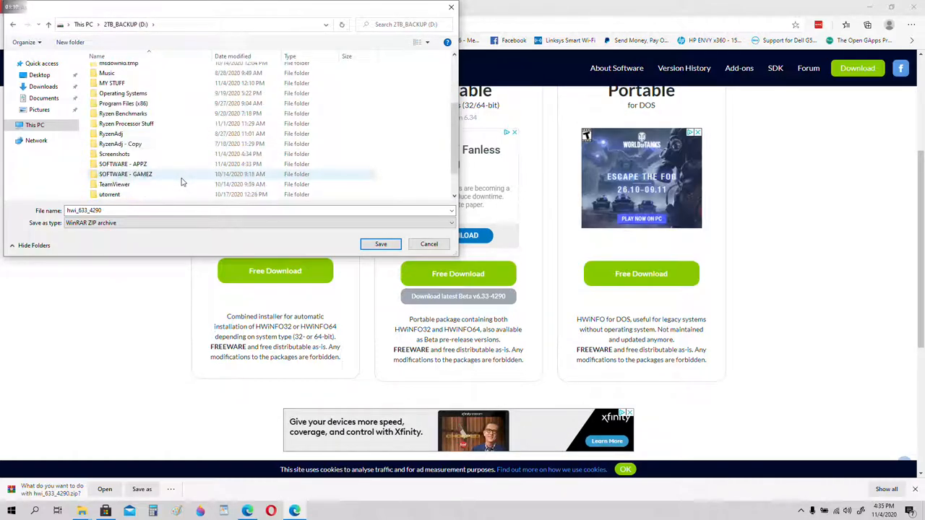
double_click(122, 164)
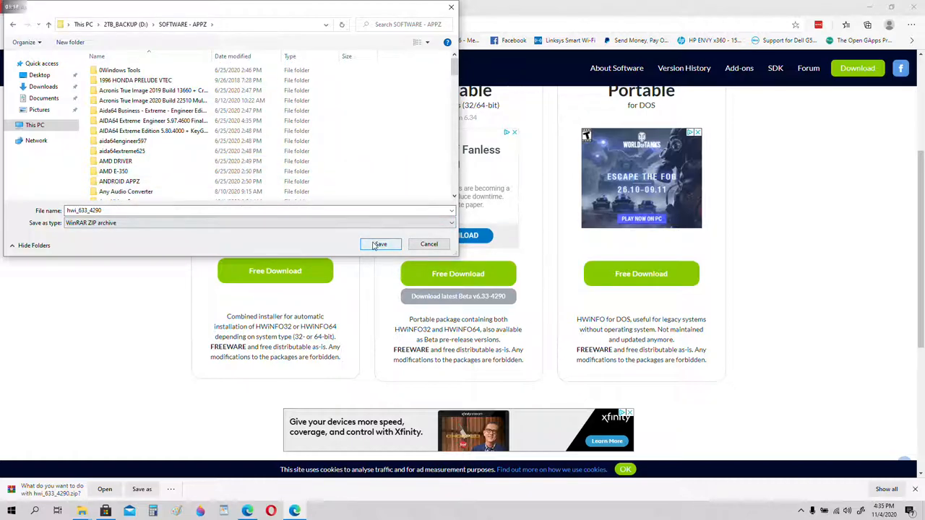
left_click(380, 244)
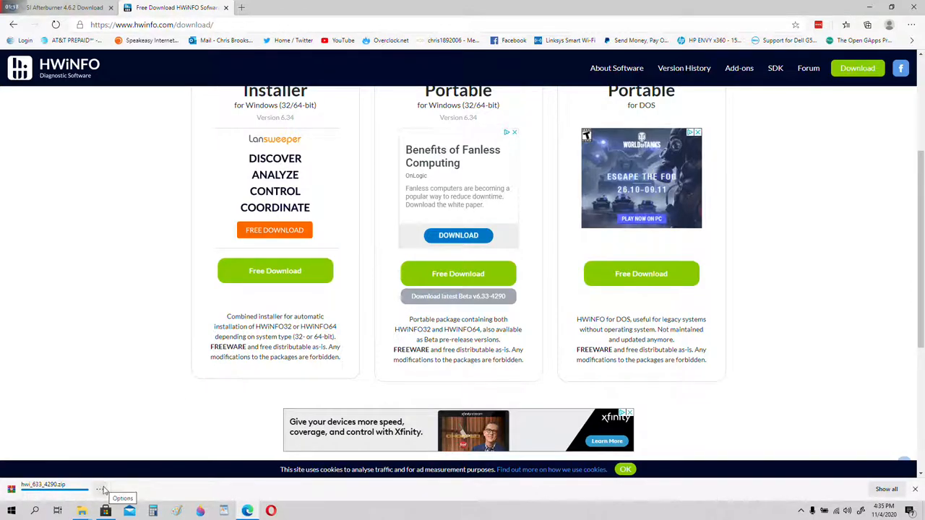
left_click(101, 490)
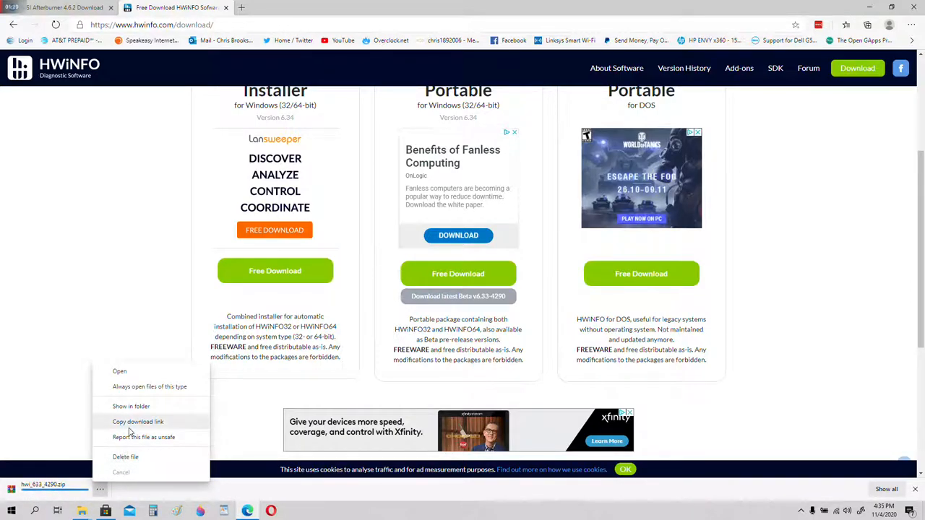
mouse_move(130, 407)
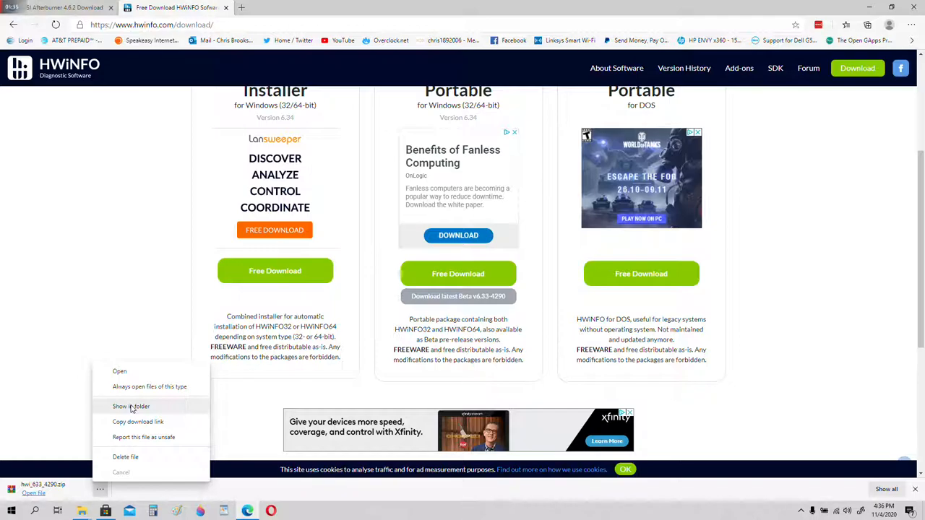
Show hwi_633_4290.zip in File Explorer and extract it into its own folder.
left_click(130, 406)
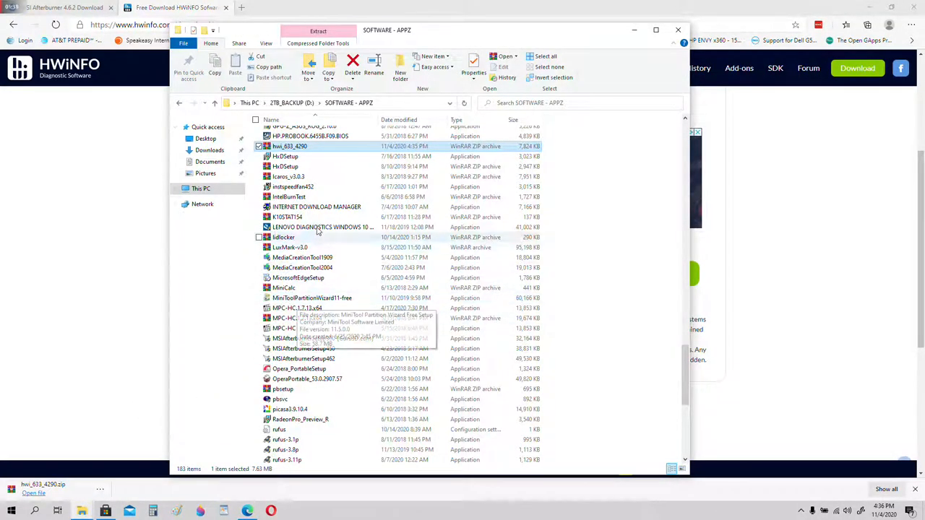
scroll("up", 3)
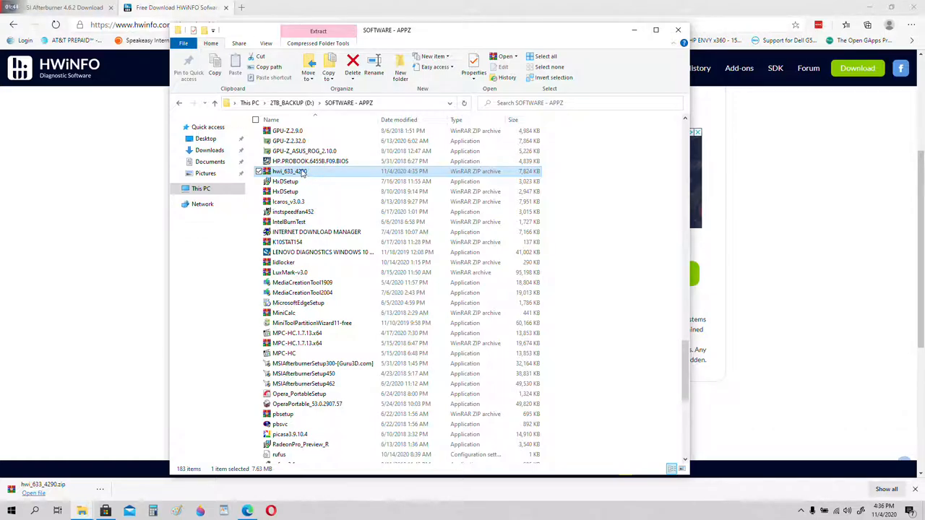
right_click(290, 171)
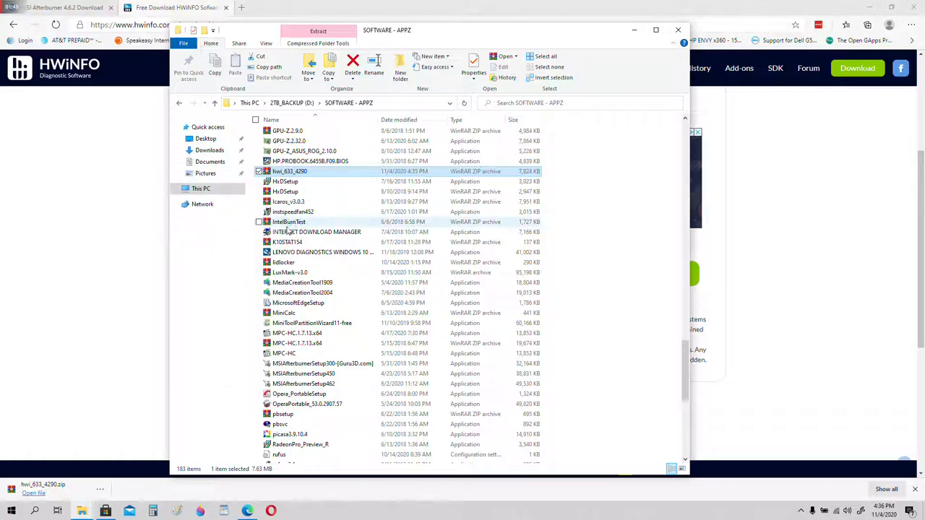
scroll("down", 3)
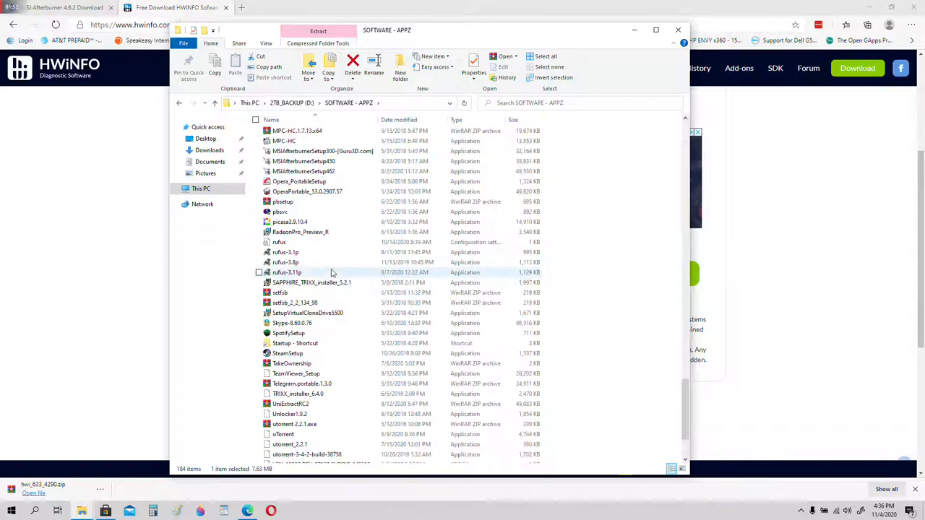
scroll("up", 3)
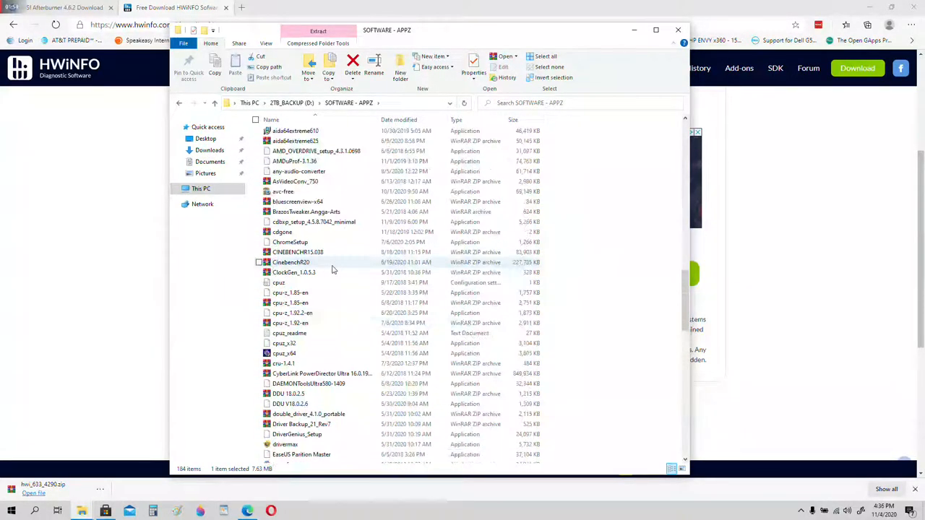
scroll("down", 3)
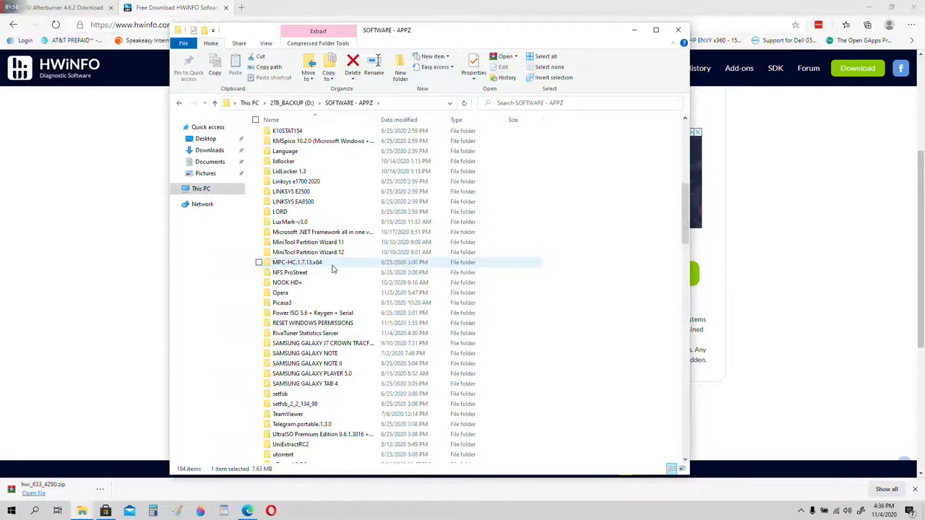
scroll("up", 3)
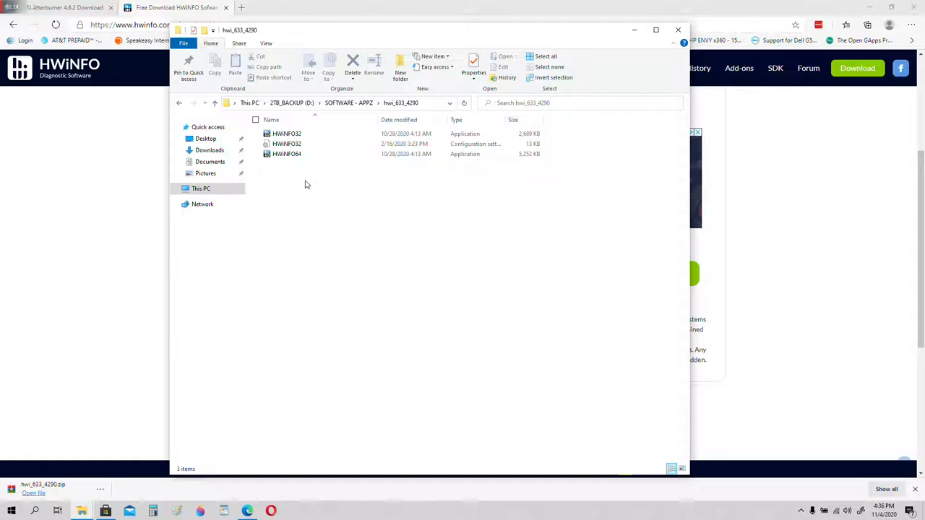
Launch HWiNFO64 in Sensors-only mode and bring up its settings.
left_click(287, 154)
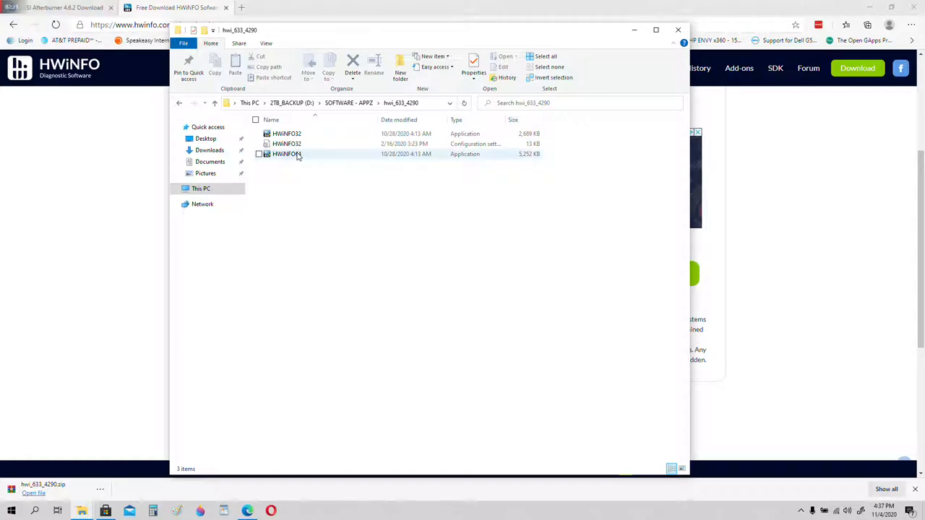
left_click(287, 154)
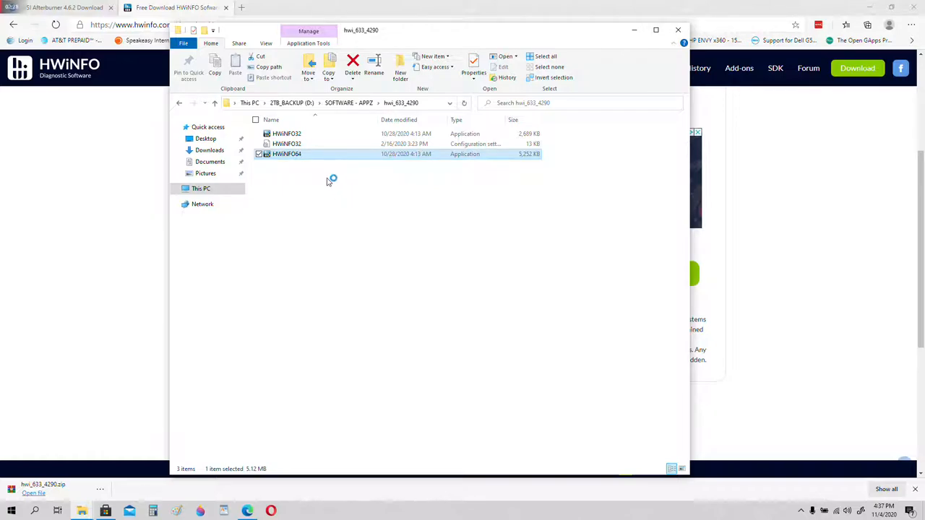
mouse_move(374, 219)
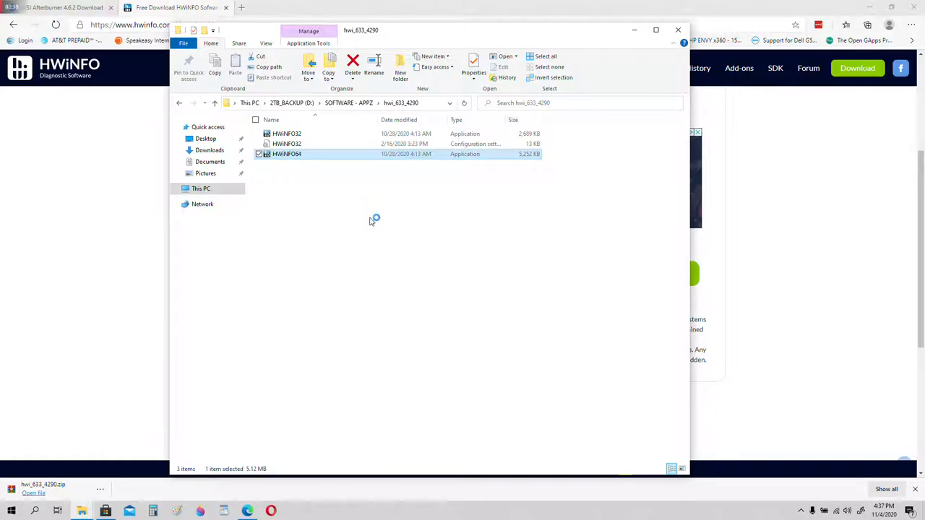
double_click(286, 154)
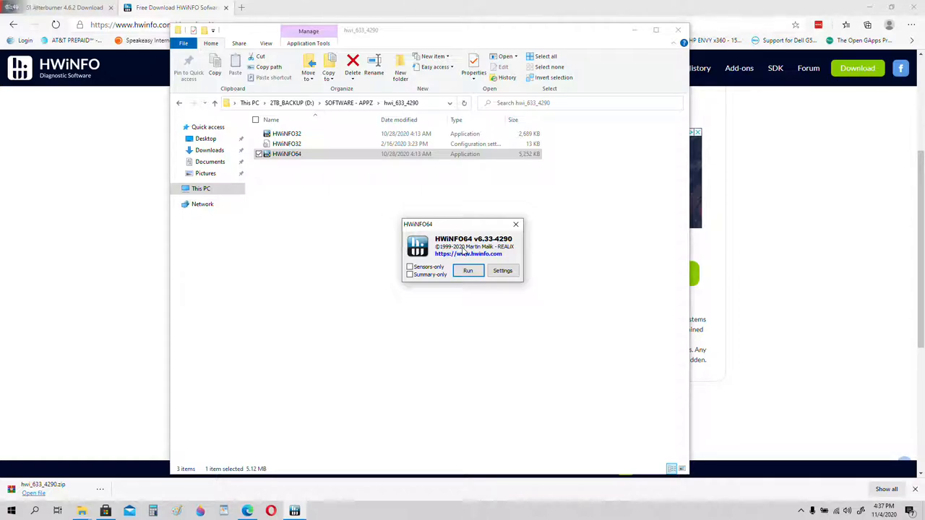
left_click(410, 266)
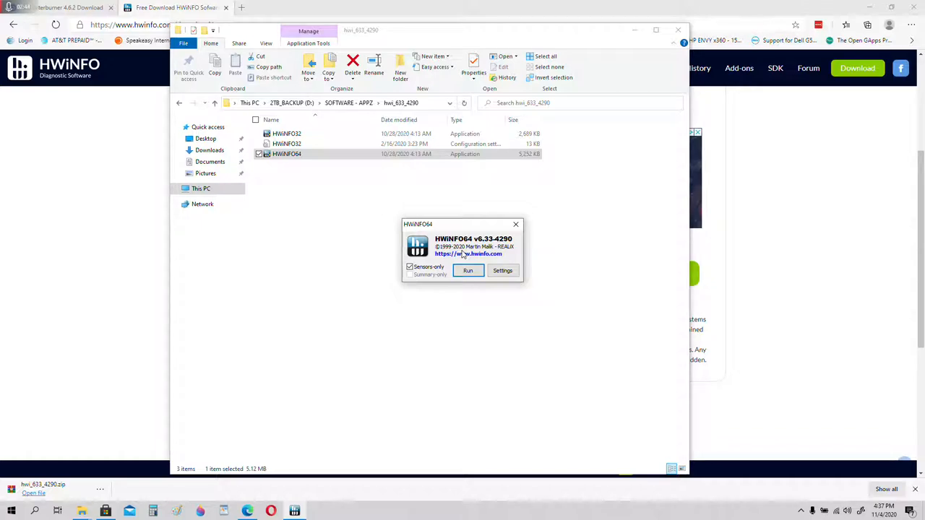
left_click(502, 270)
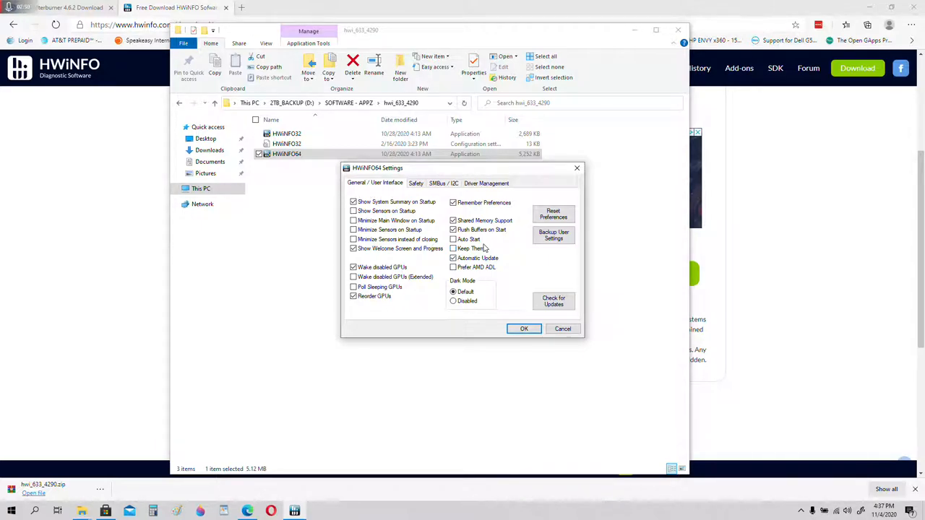
Enable Auto Start in HWiNFO64's general settings.
left_click(453, 239)
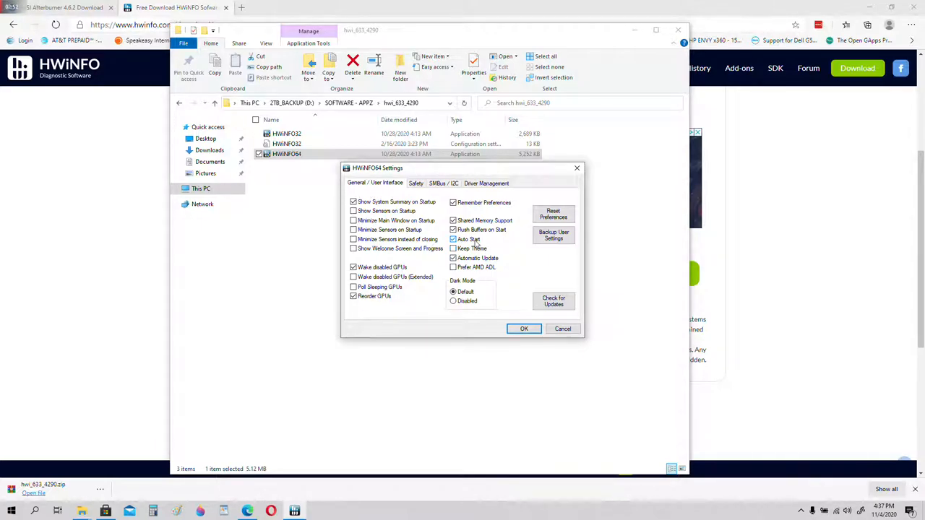
mouse_move(396, 221)
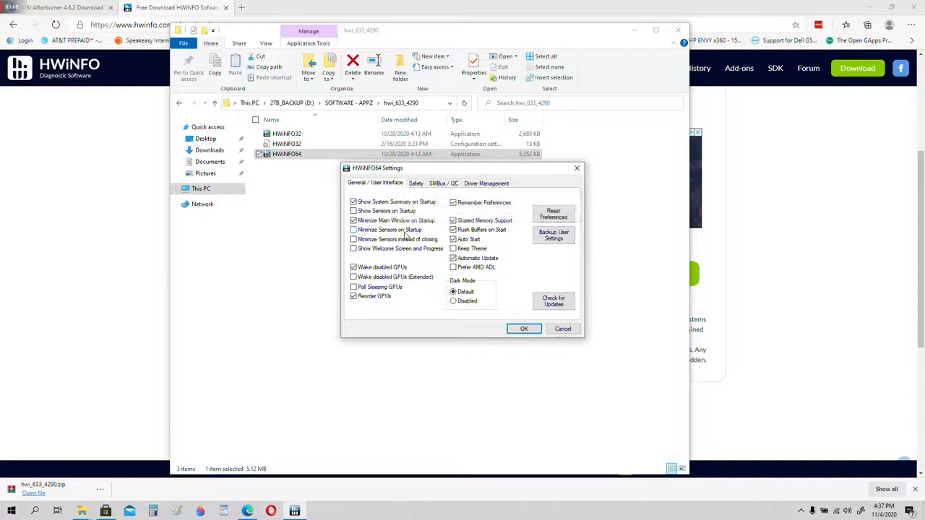
mouse_move(405, 230)
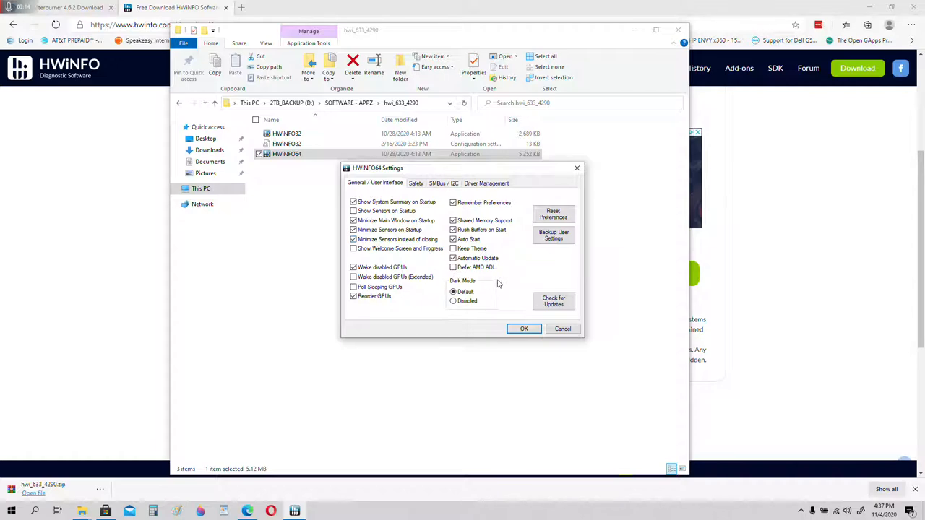
mouse_move(509, 305)
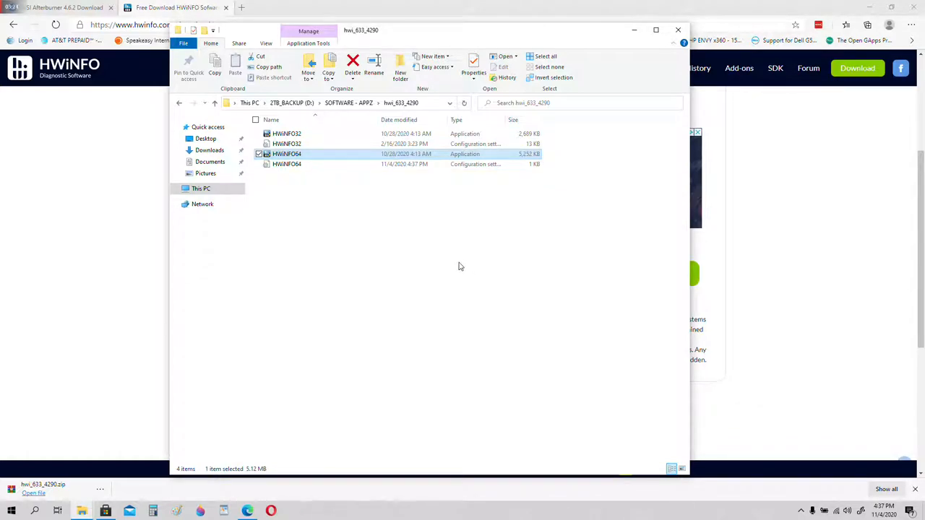
mouse_move(440, 261)
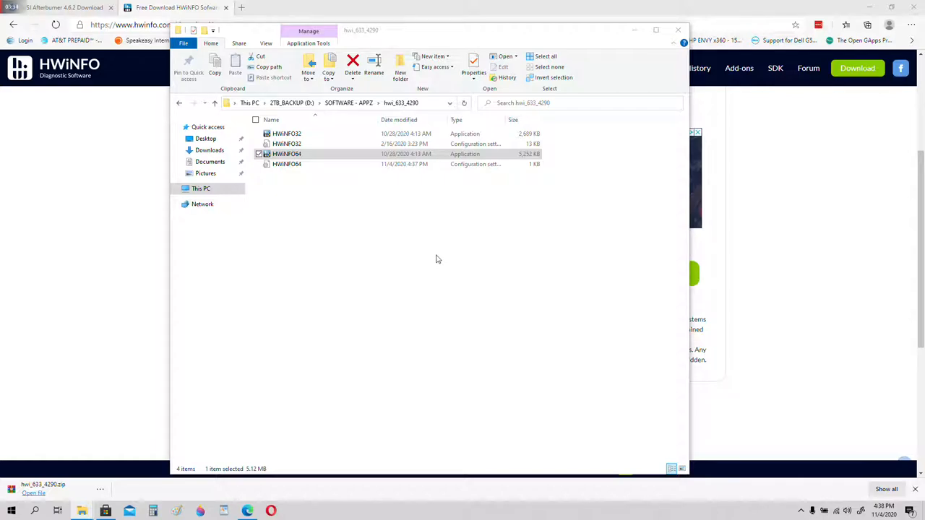
mouse_move(560, 350)
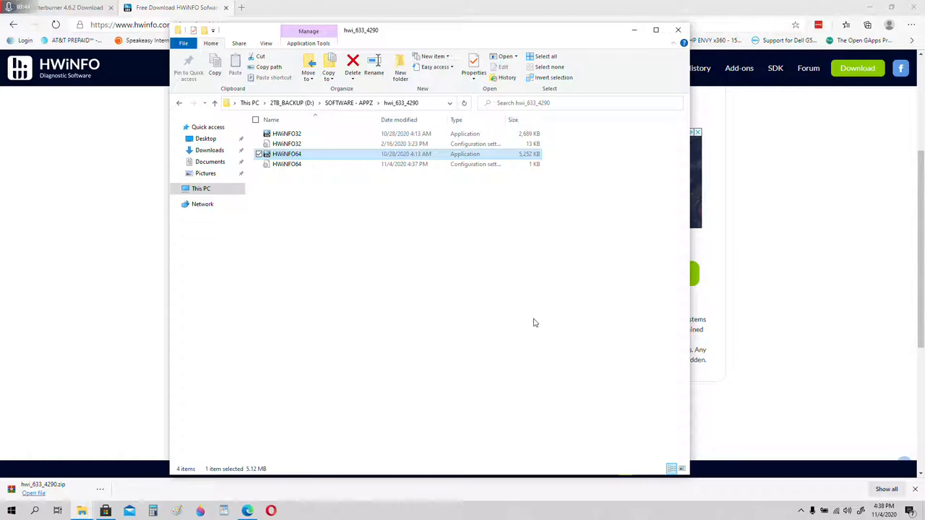
mouse_move(804, 508)
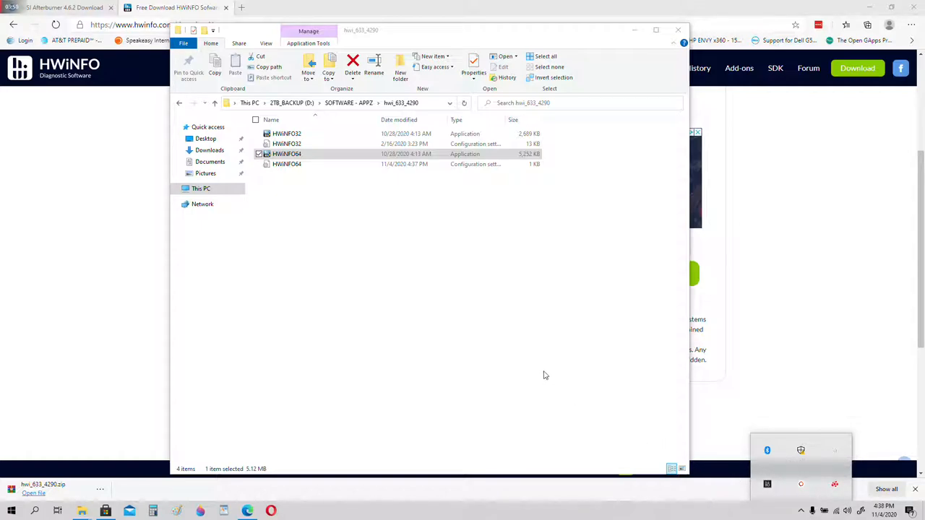
mouse_move(526, 346)
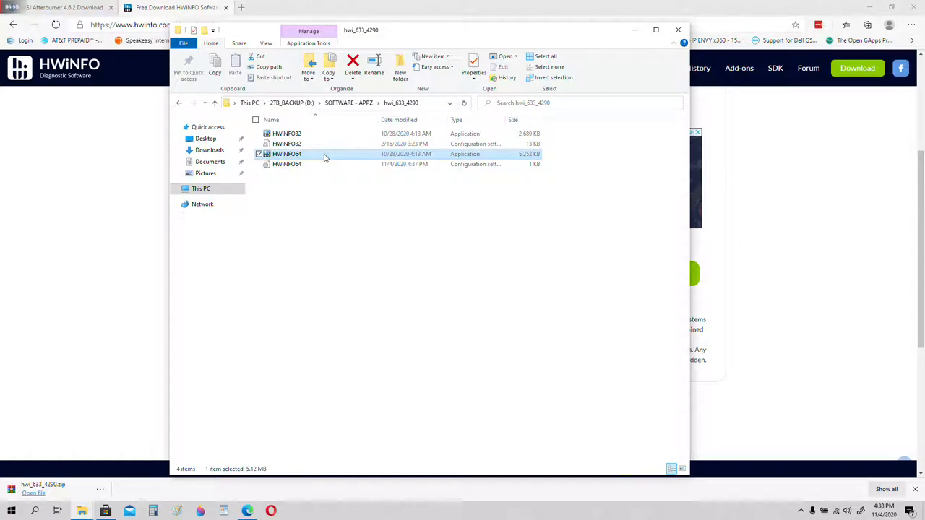
mouse_move(347, 193)
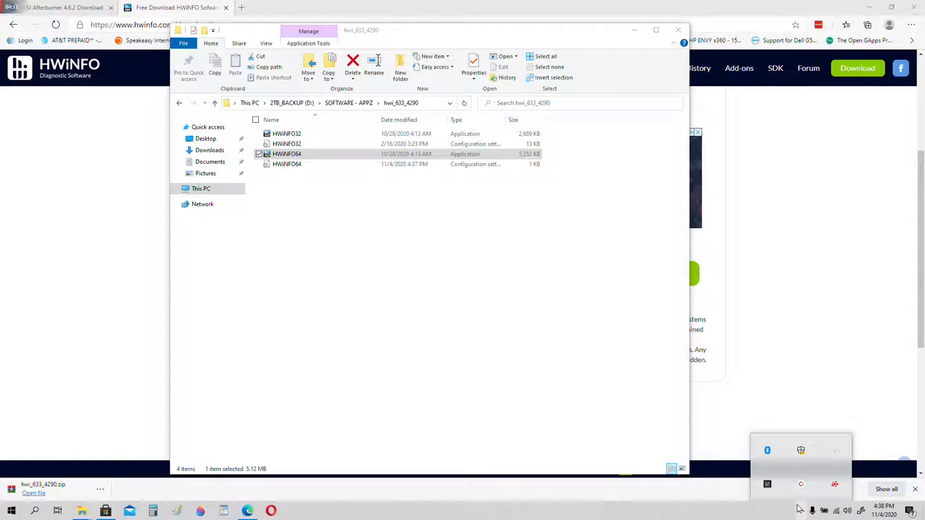
mouse_move(800, 450)
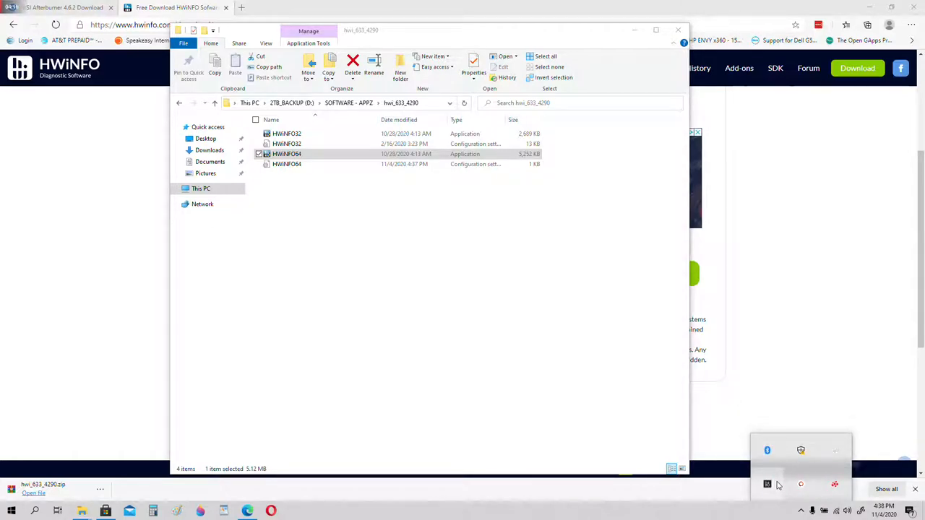
mouse_move(767, 468)
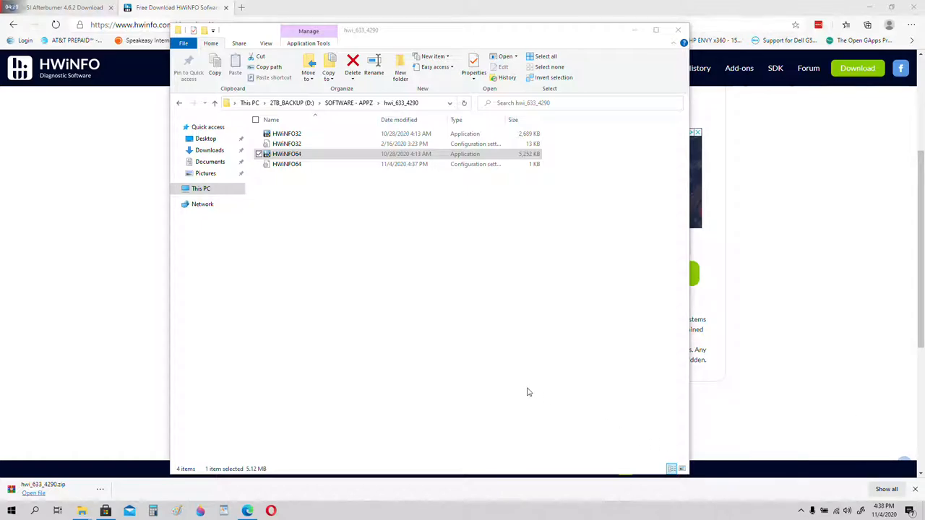
Relaunch HWiNFO64 and accept the update notice for version 6.34.
left_click(423, 349)
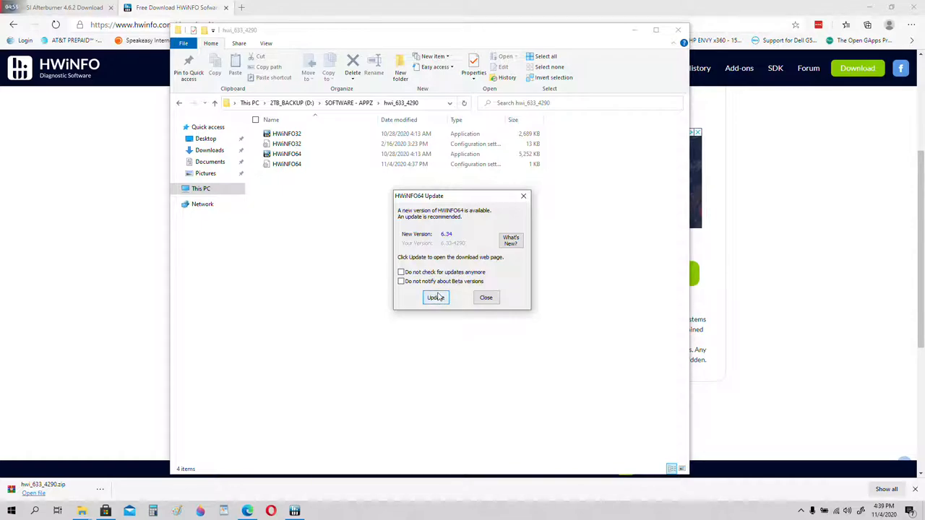
left_click(435, 297)
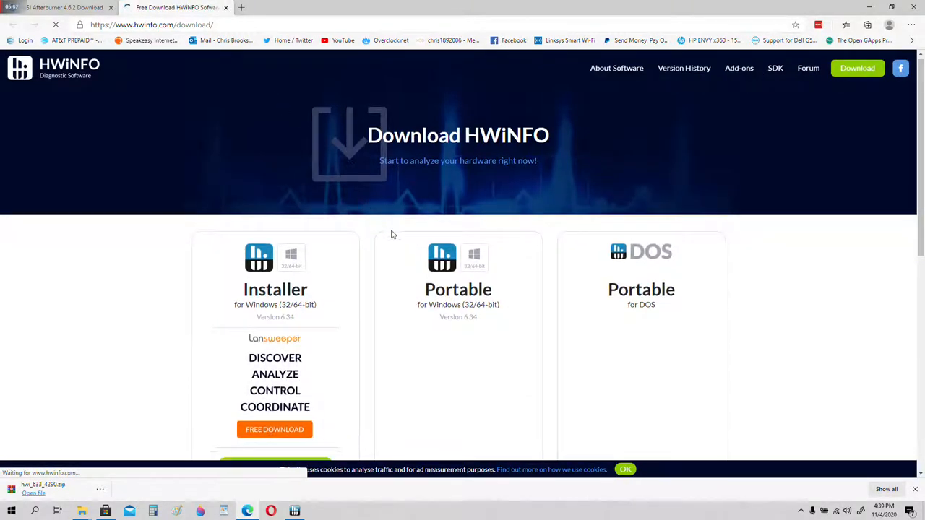
Download and save portable hwi_634.zip from the Local (U.S.) mirror.
scroll("down", 3)
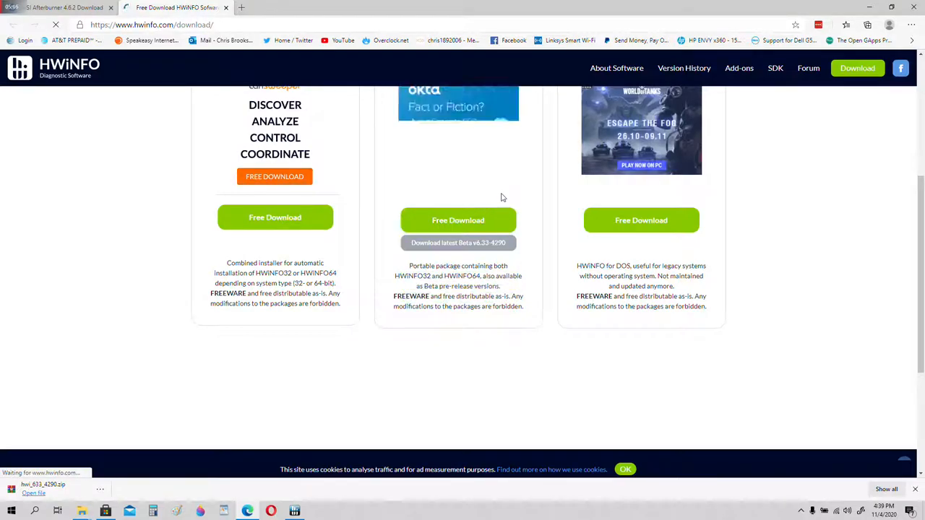
scroll("up", 3)
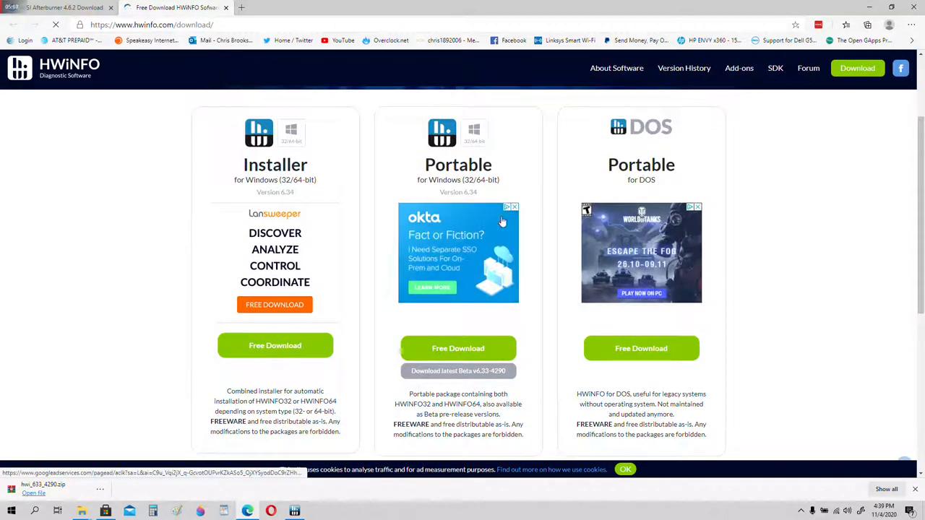
scroll("up", 3)
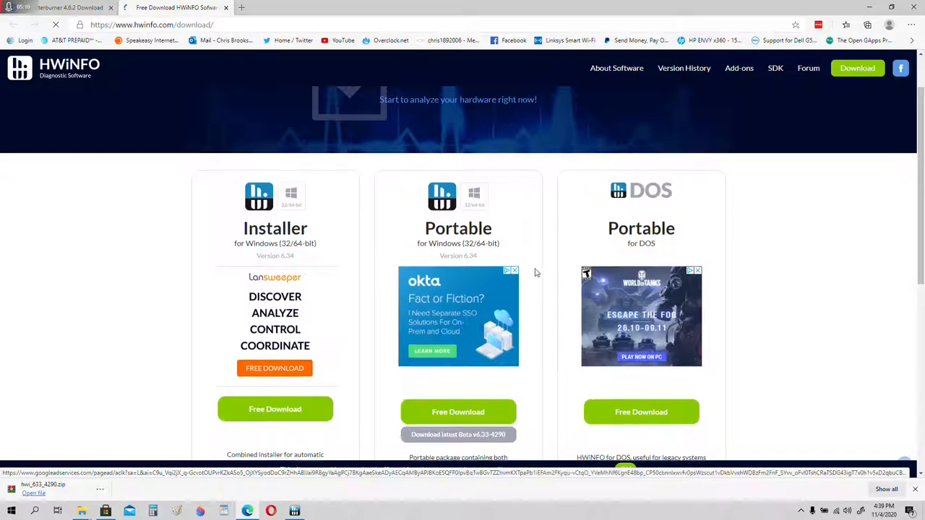
scroll("down", 3)
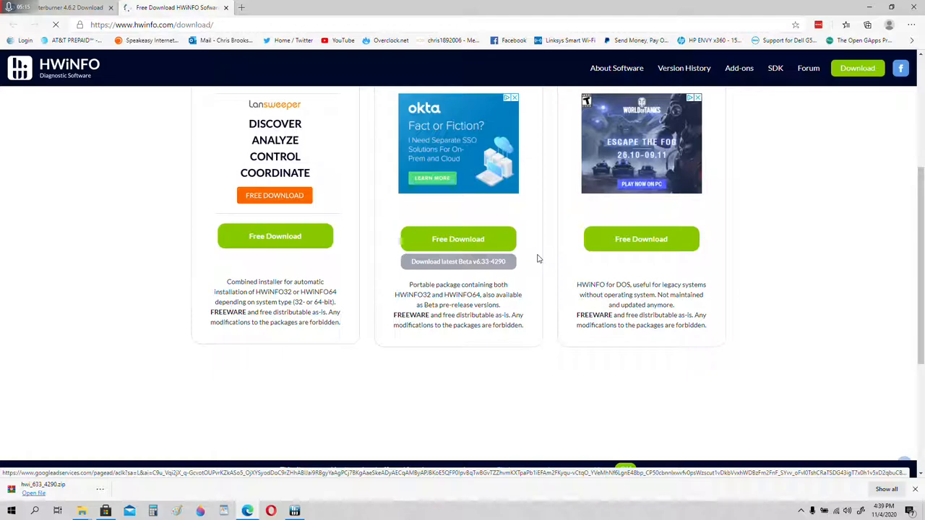
left_click(458, 239)
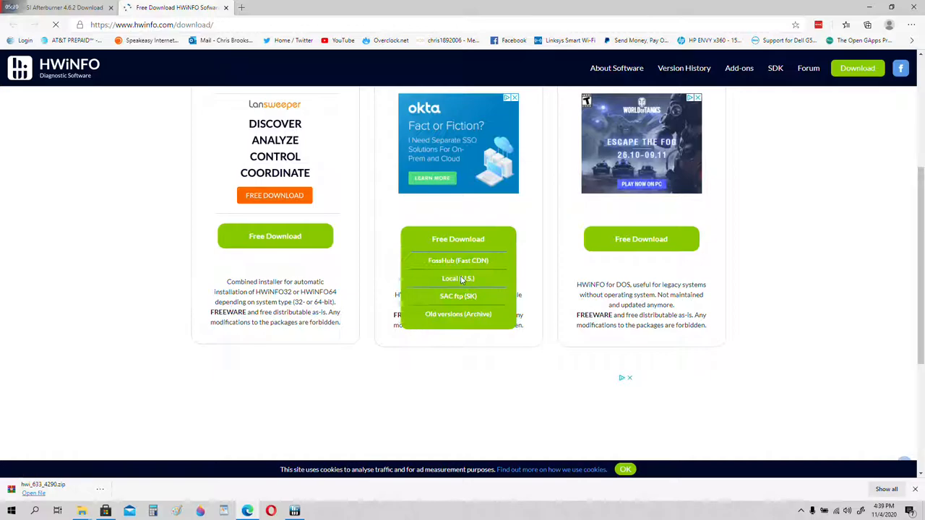
left_click(458, 278)
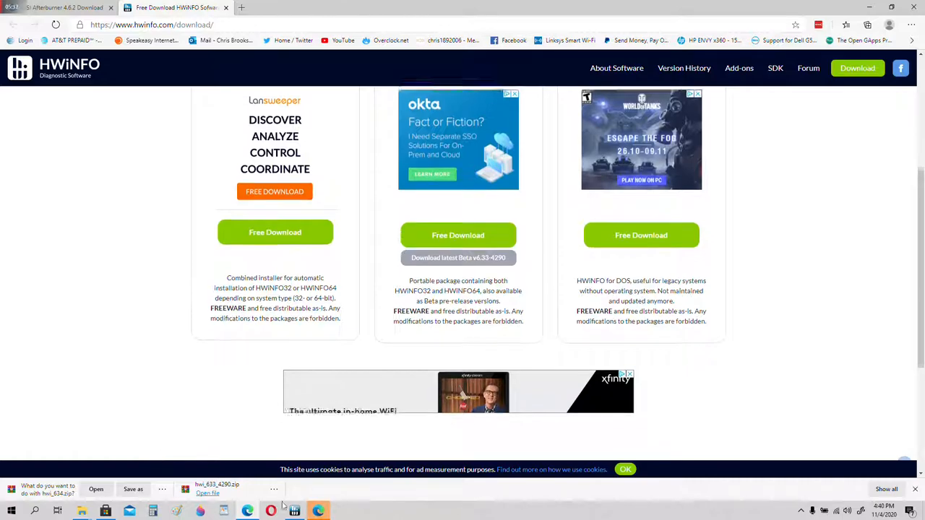
left_click(133, 489)
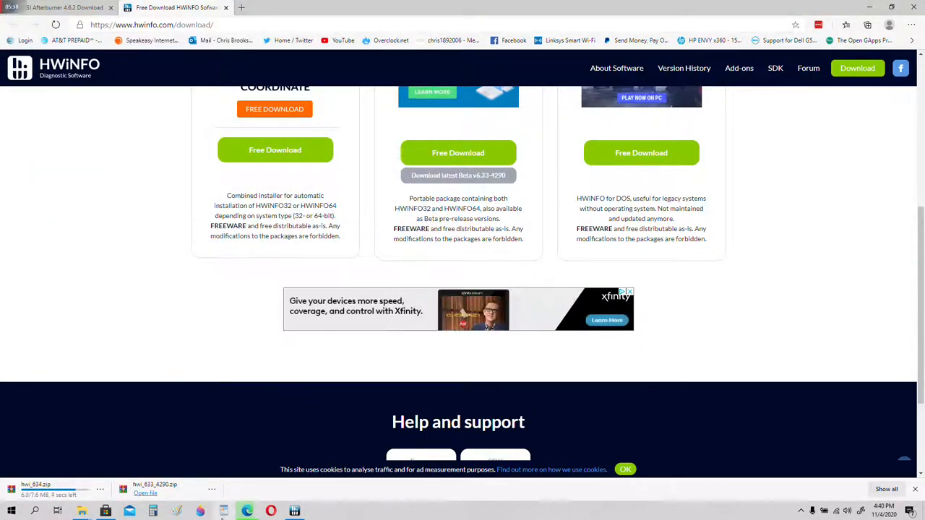
mouse_move(81, 511)
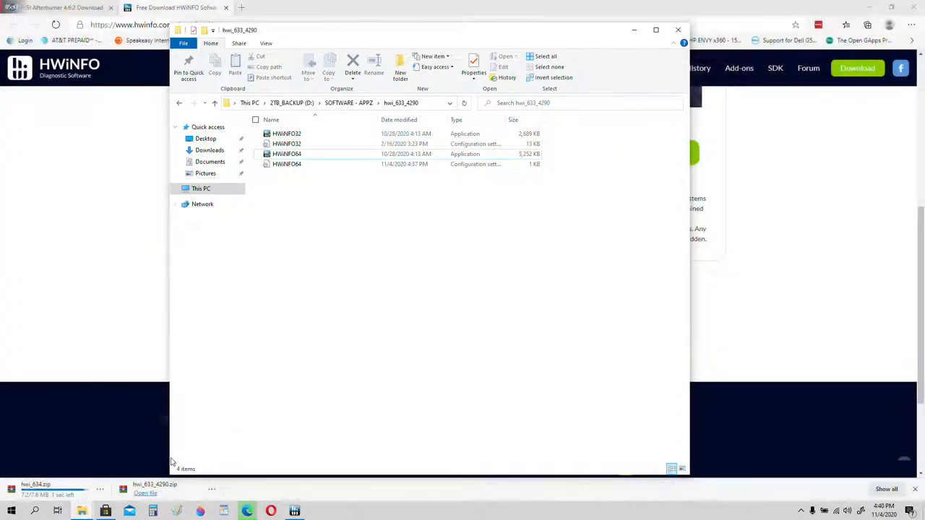
Delete the old hwi_633_4290 folder from SOFTWARE - APPZ, retrying after the in-use error.
left_click(349, 103)
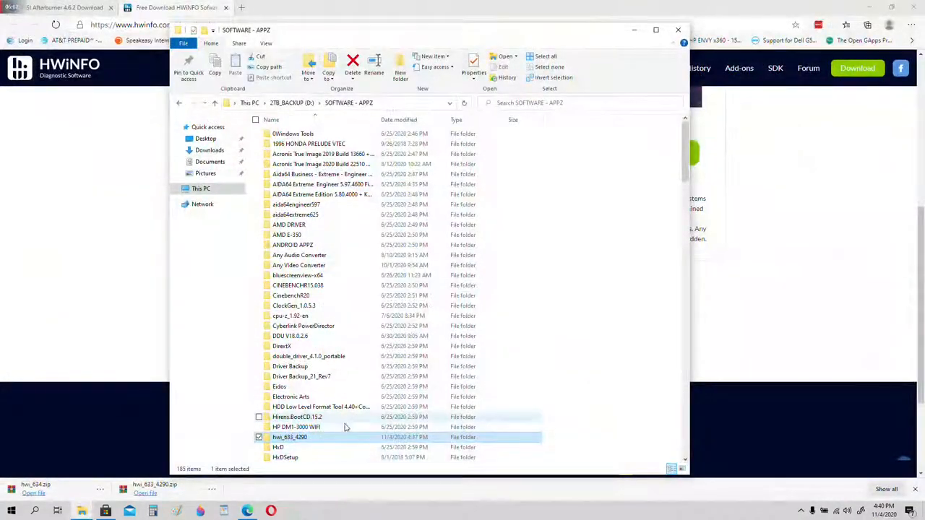
right_click(290, 436)
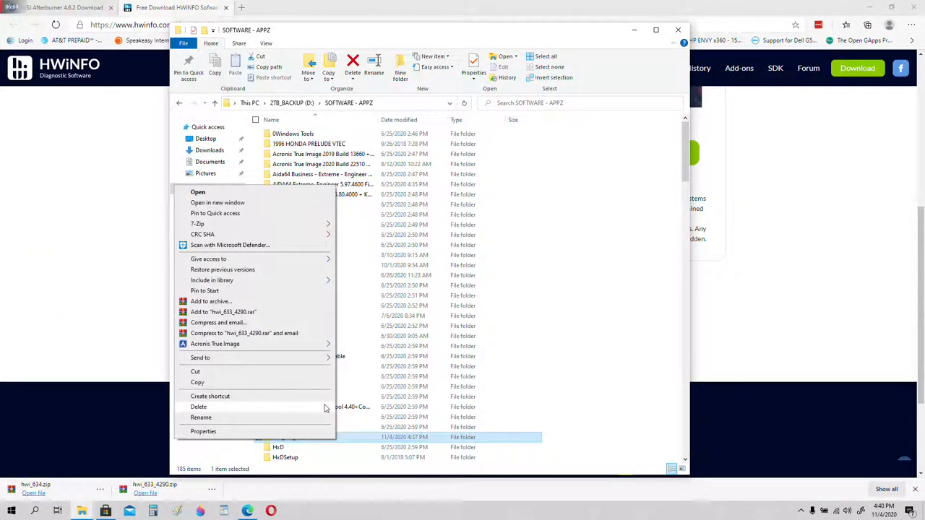
left_click(198, 406)
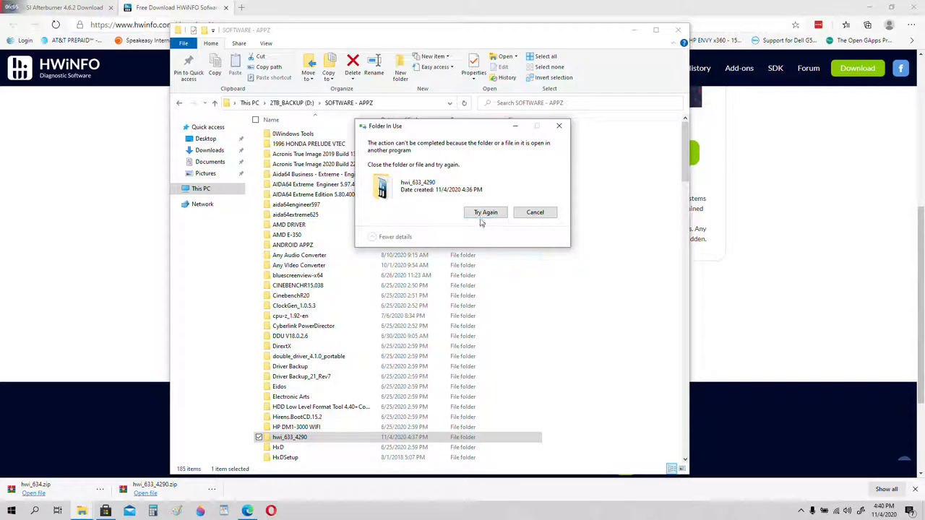
mouse_move(495, 302)
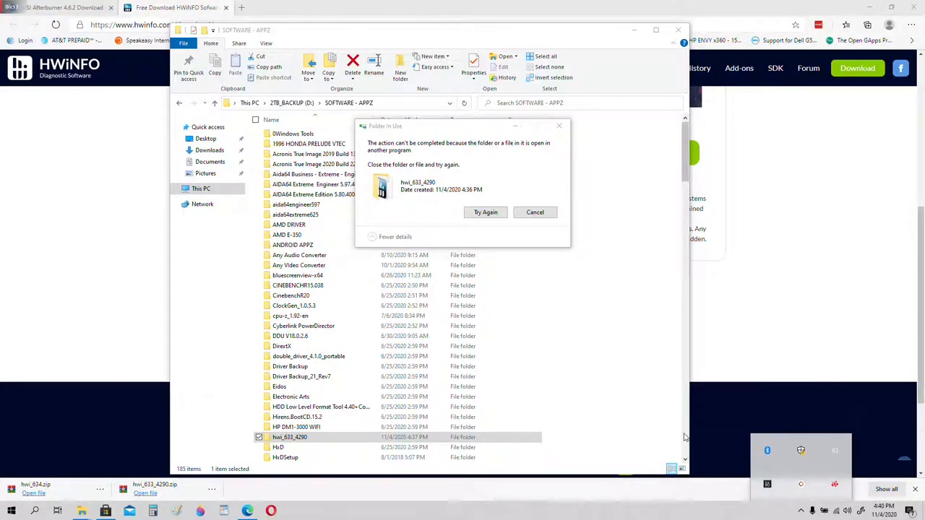
left_click(485, 212)
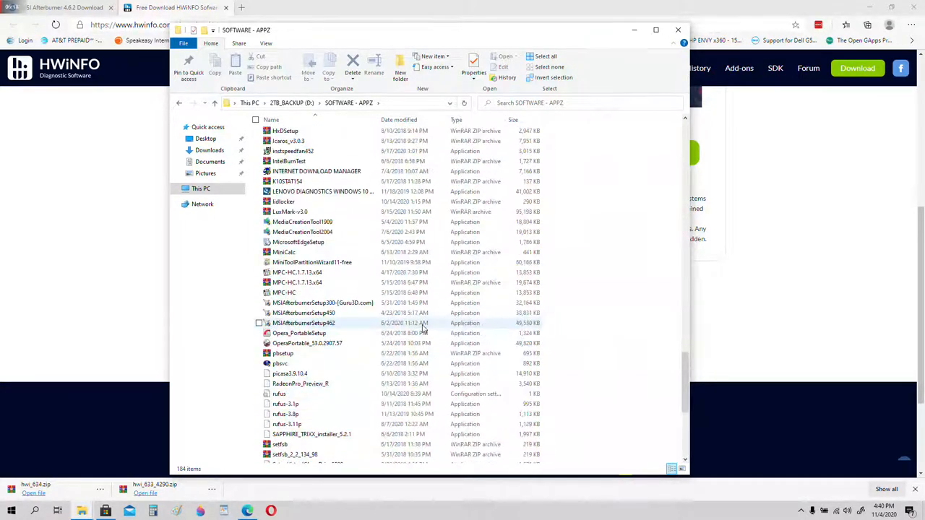
Extract hwi_634.zip into its own folder and locate the new hwi_634 folder.
scroll("up", 3)
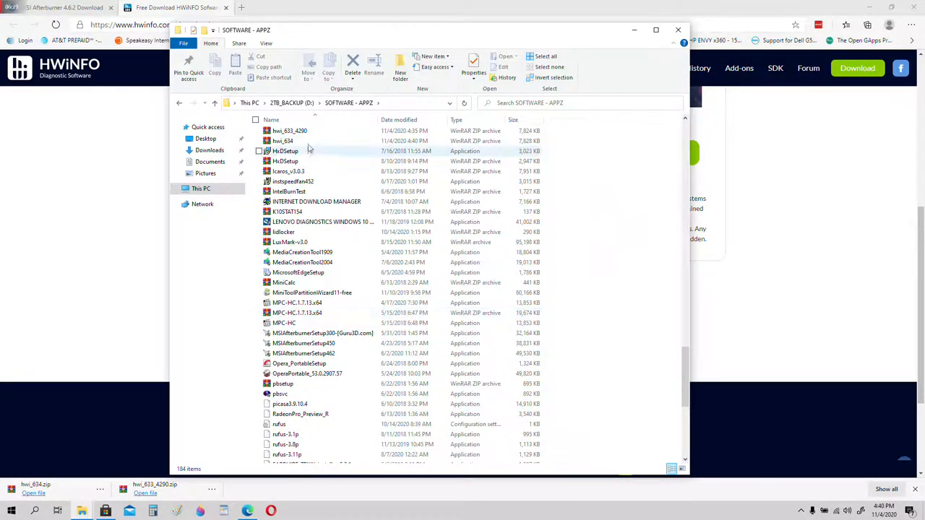
right_click(289, 131)
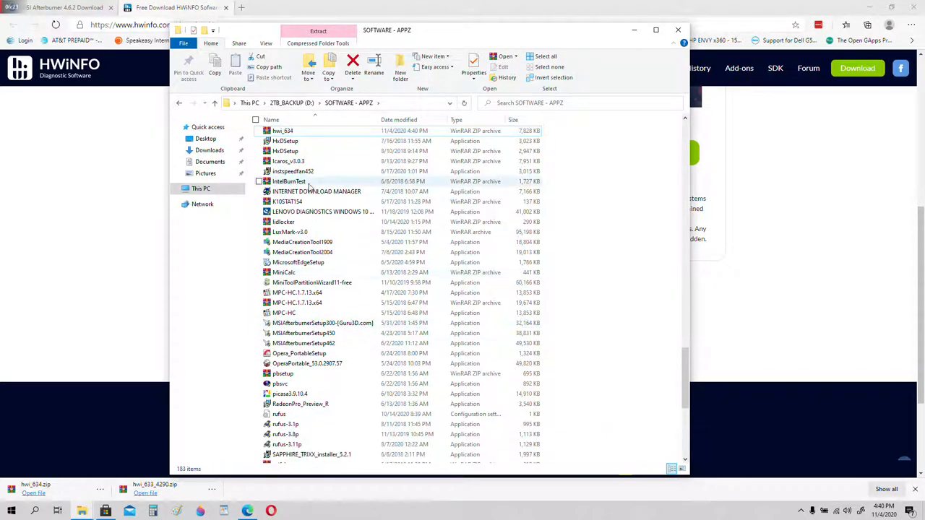
right_click(283, 131)
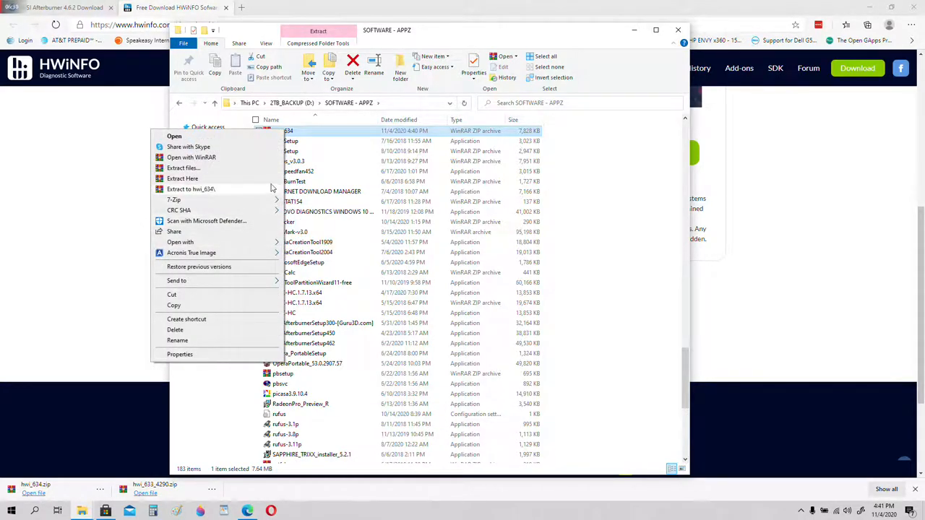
left_click(324, 191)
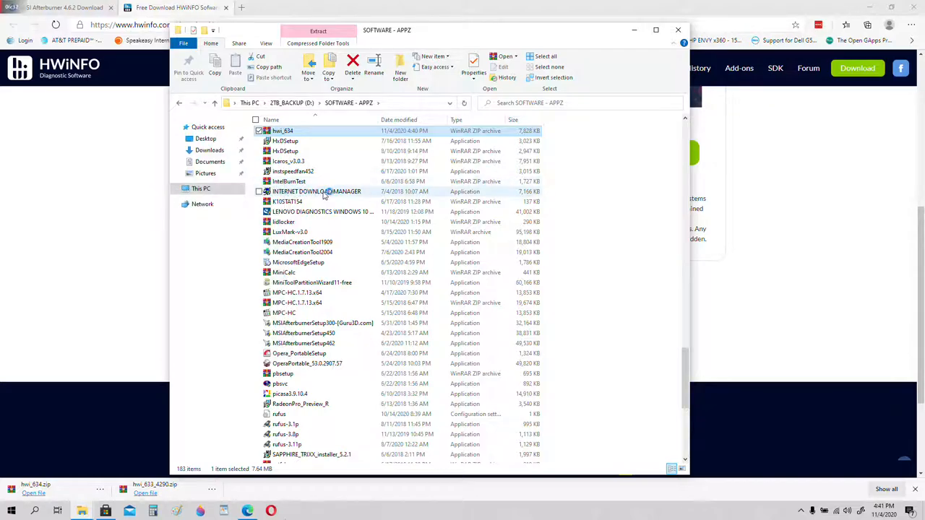
scroll("up", 3)
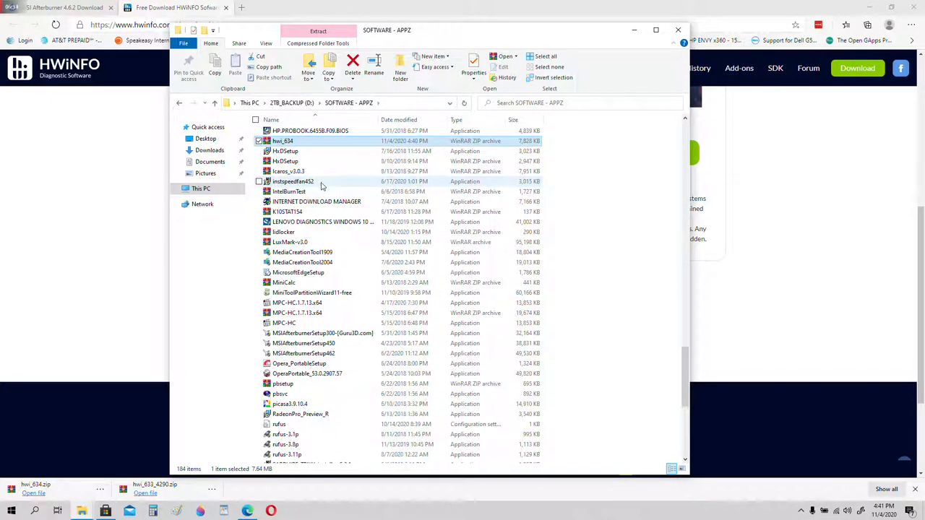
scroll("up", 3)
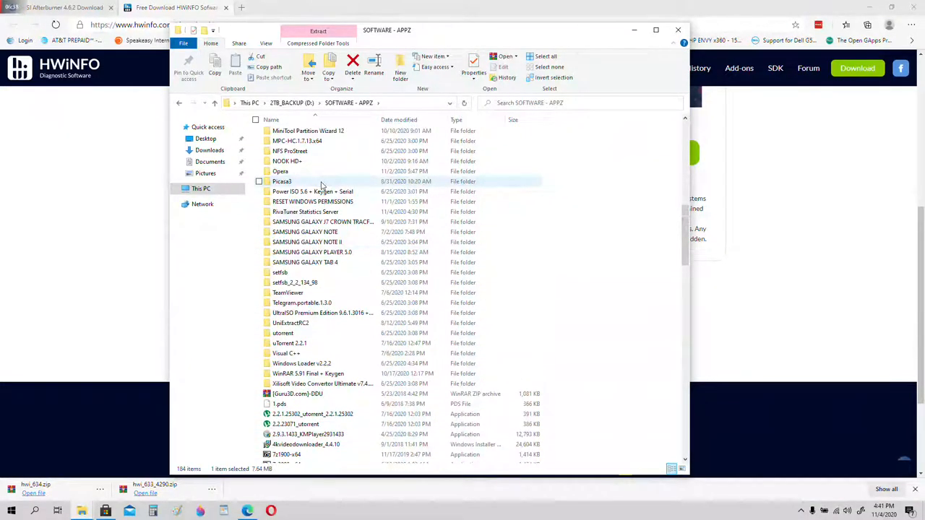
scroll("up", 3)
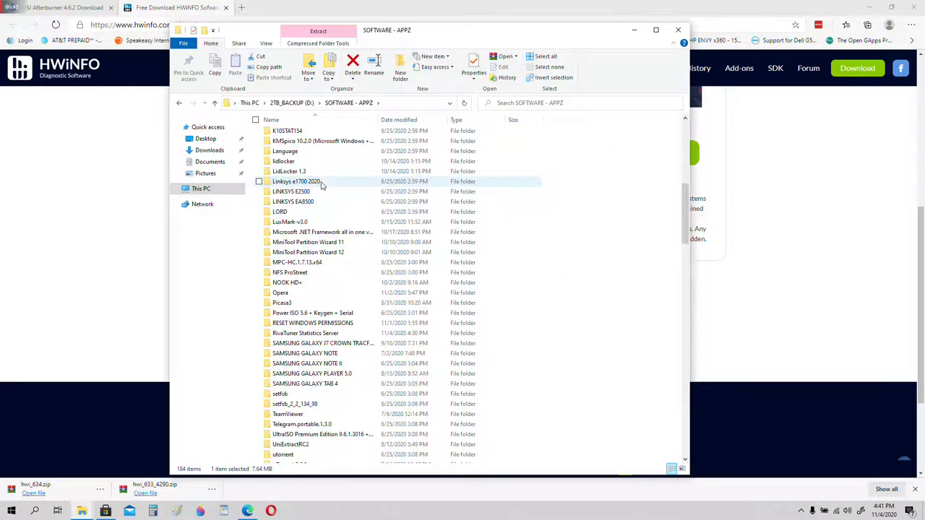
scroll("up", 3)
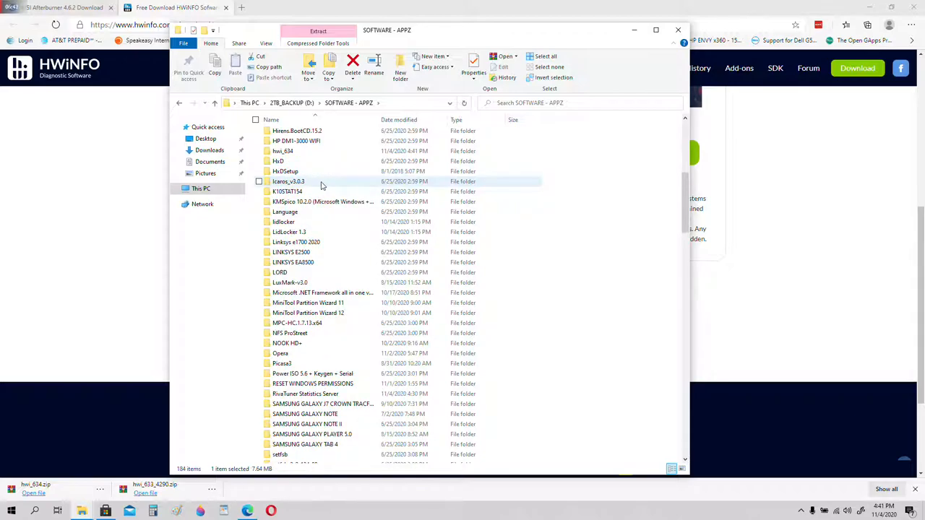
scroll("up", 3)
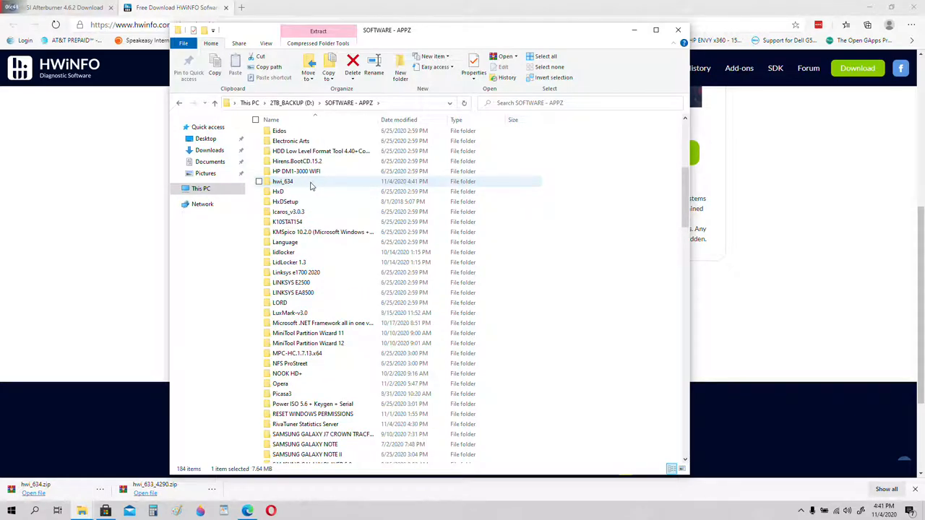
mouse_move(292, 186)
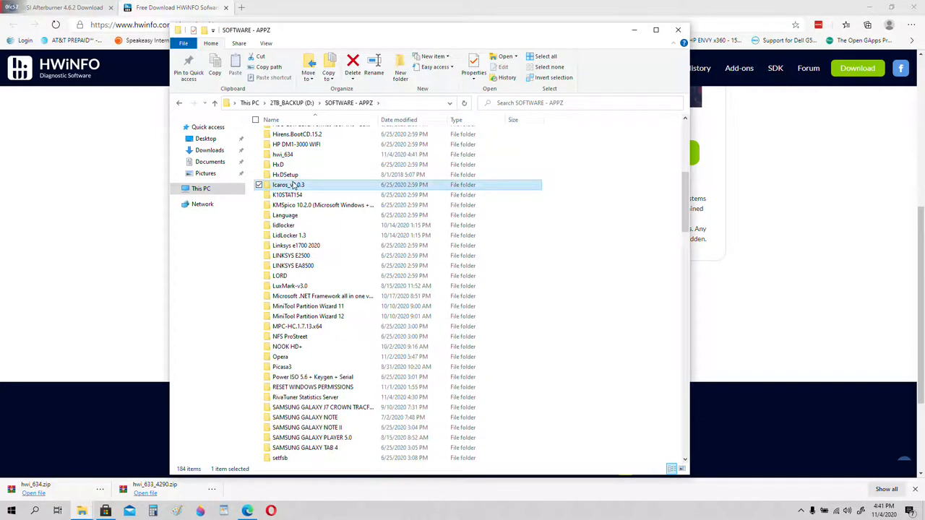
scroll("down", 3)
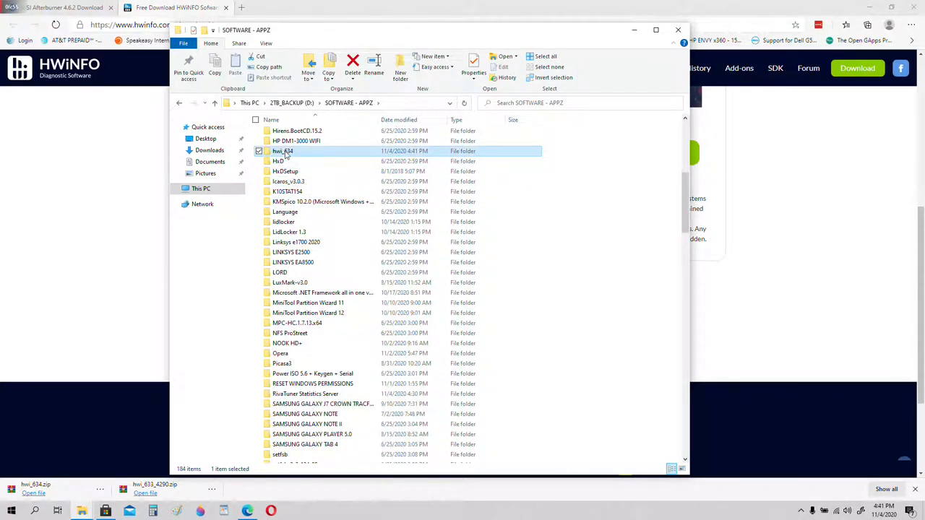
Start HWiNFO64 v6.34 from the hwi_634 folder.
double_click(283, 151)
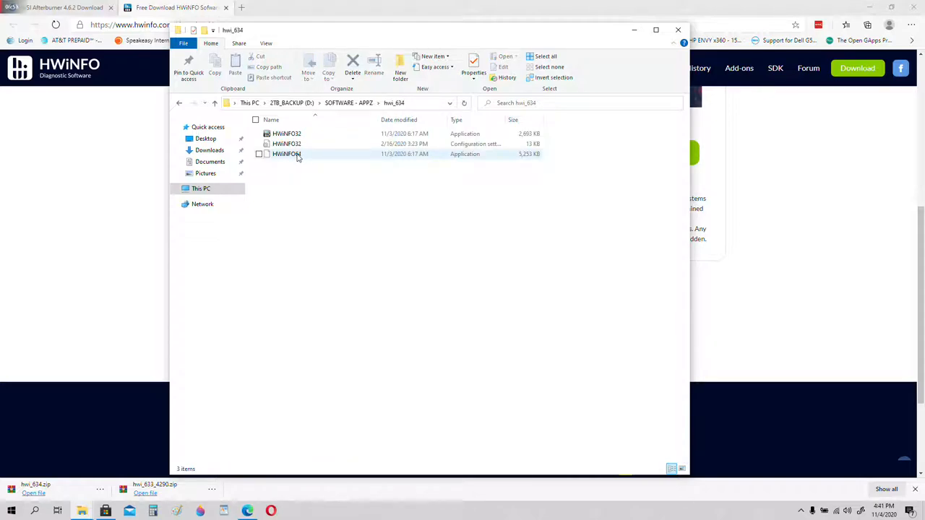
left_click(323, 212)
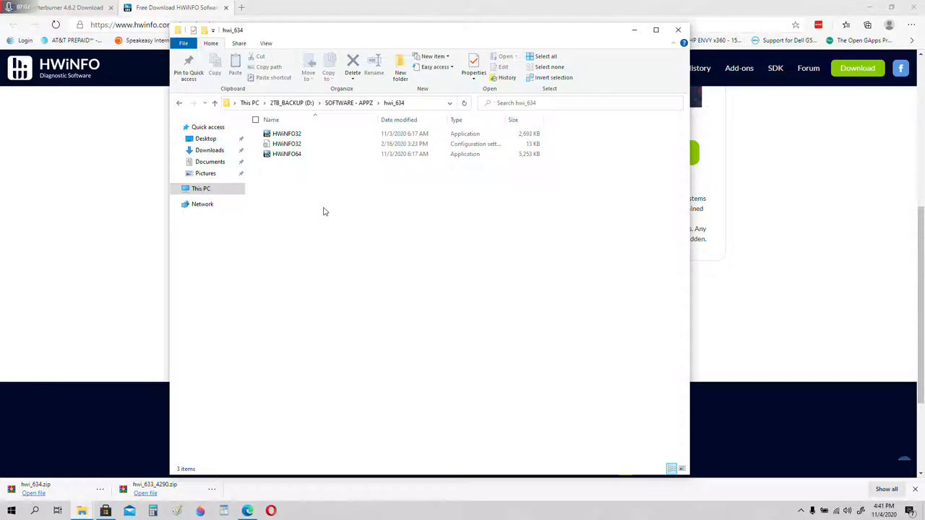
mouse_move(304, 169)
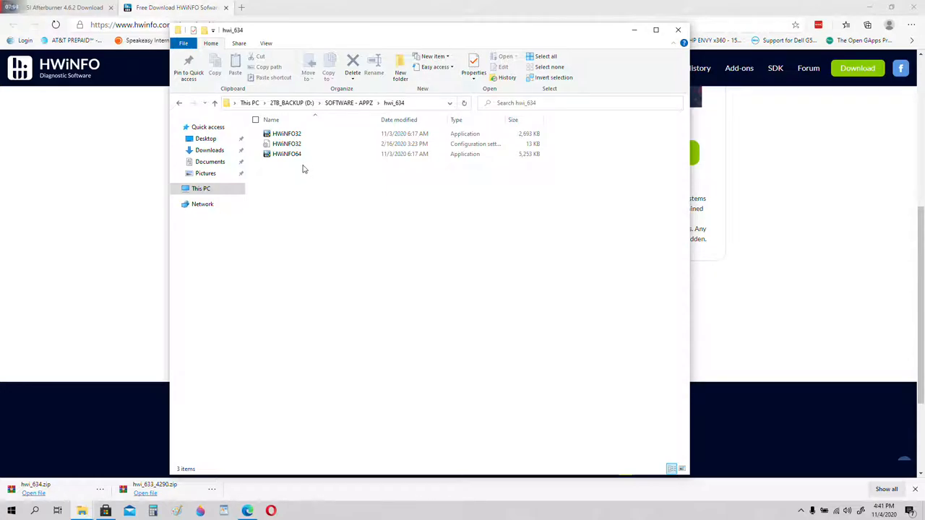
mouse_move(286, 154)
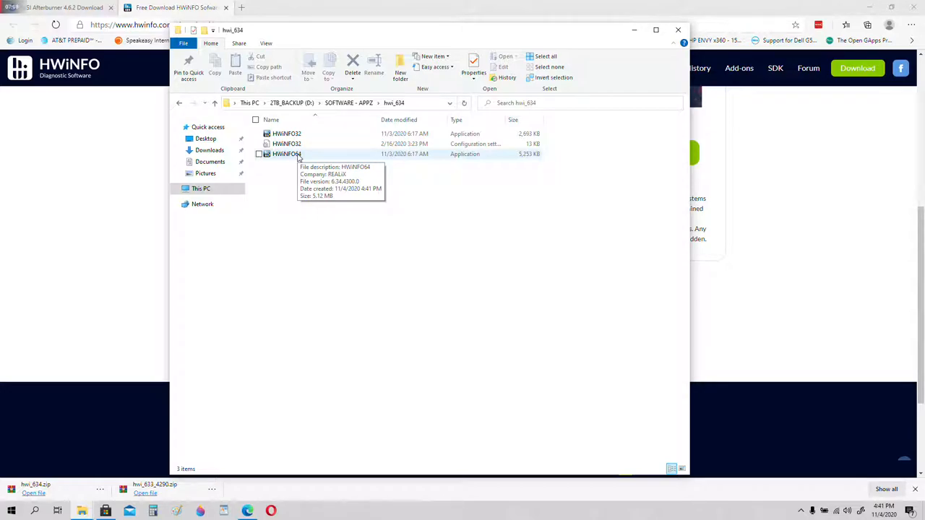
left_click(286, 154)
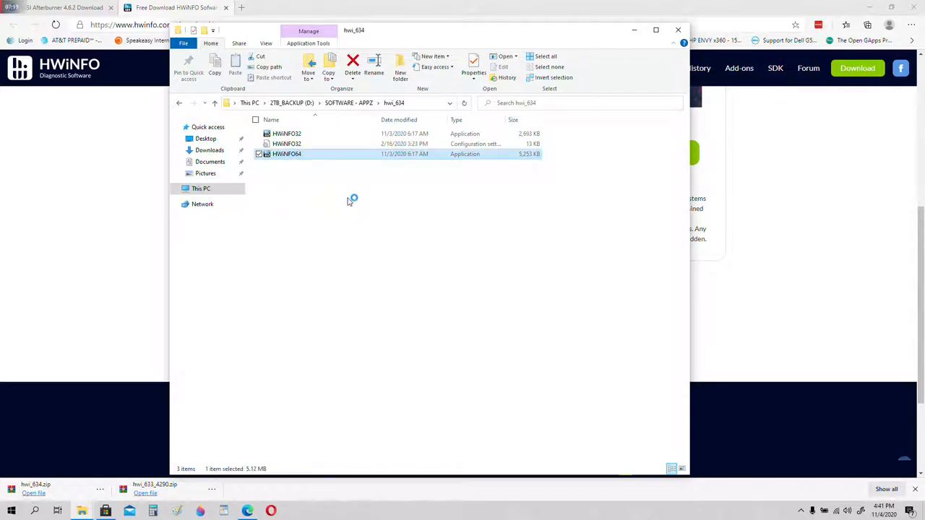
double_click(286, 154)
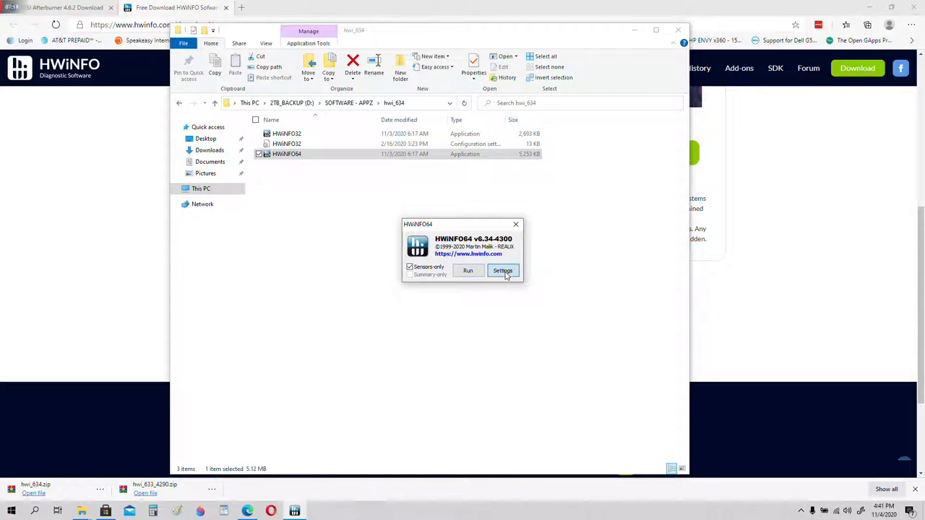
Set HWiNFO64 to minimize sensors on startup and instead of closing.
left_click(502, 271)
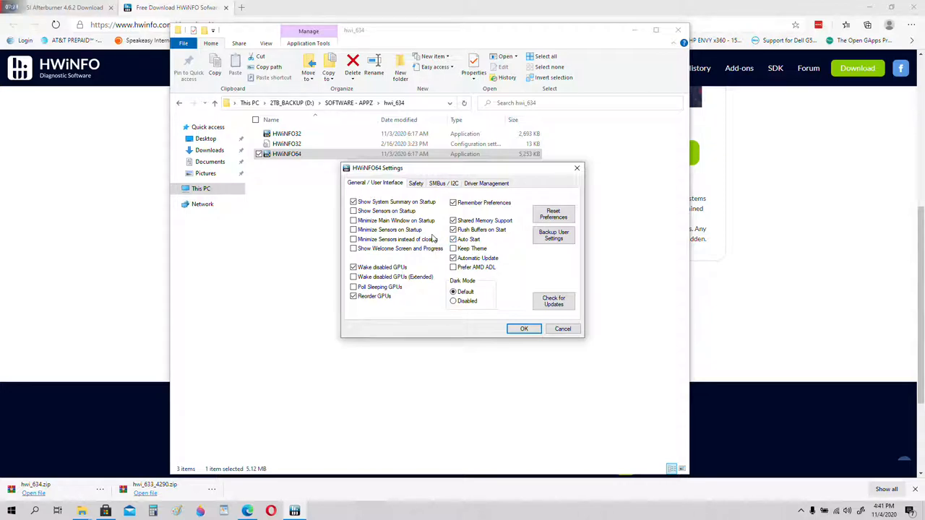
mouse_move(397, 239)
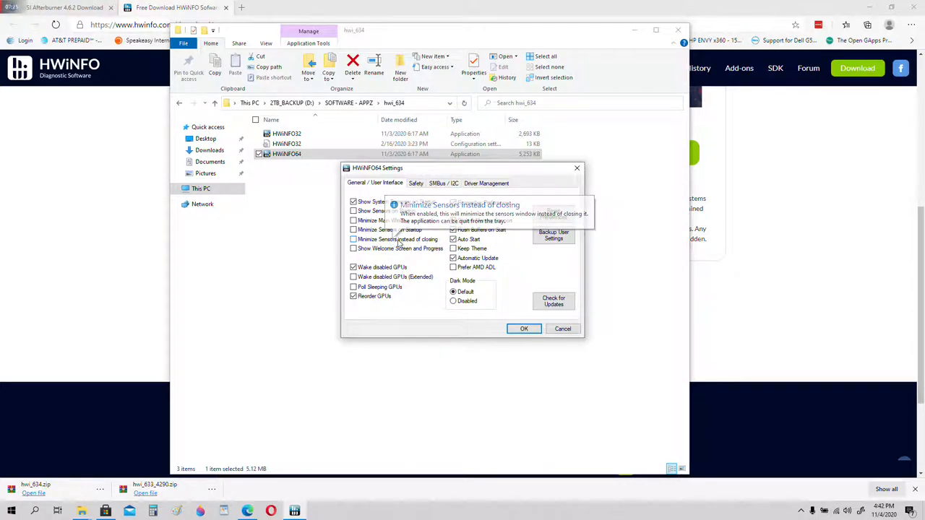
mouse_move(416, 245)
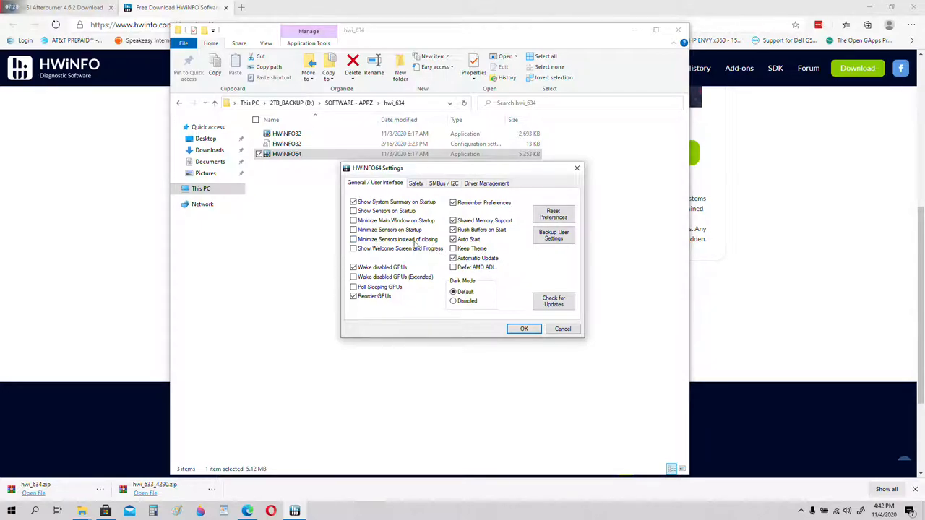
mouse_move(405, 239)
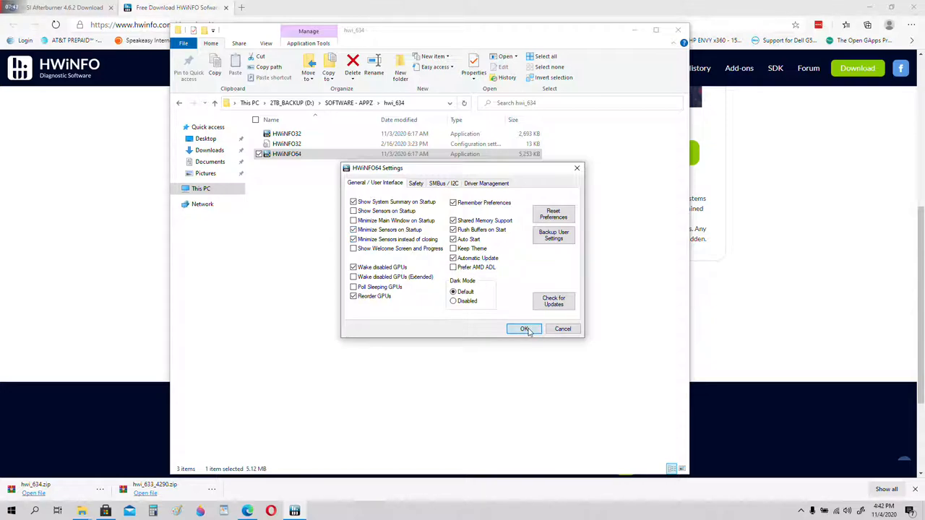
left_click(525, 329)
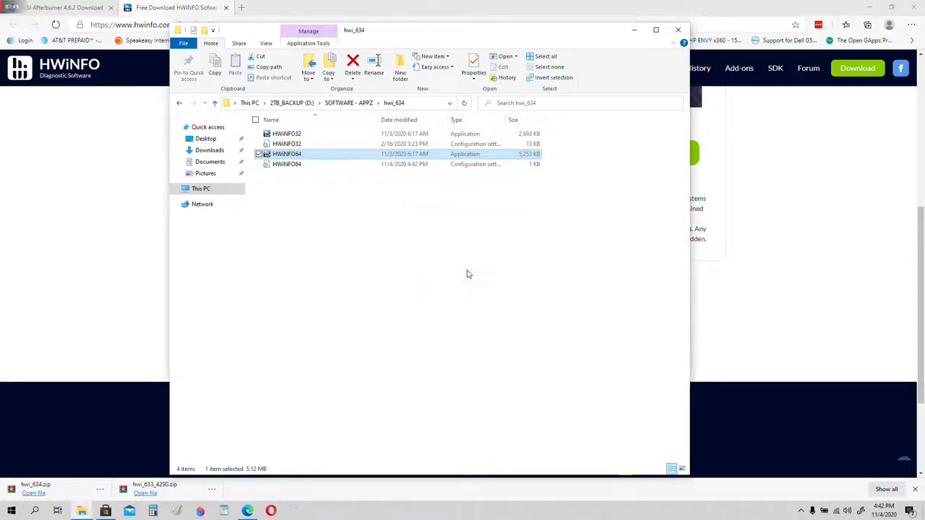
mouse_move(473, 279)
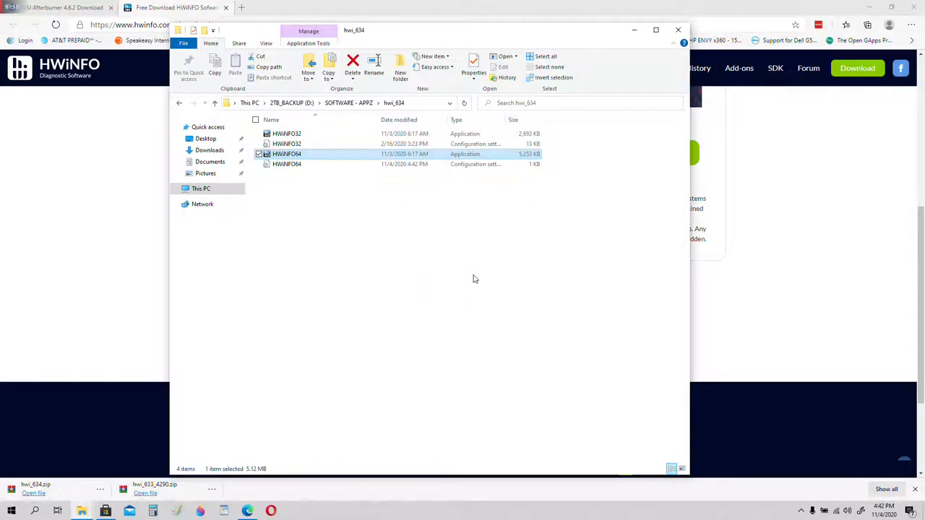
mouse_move(334, 216)
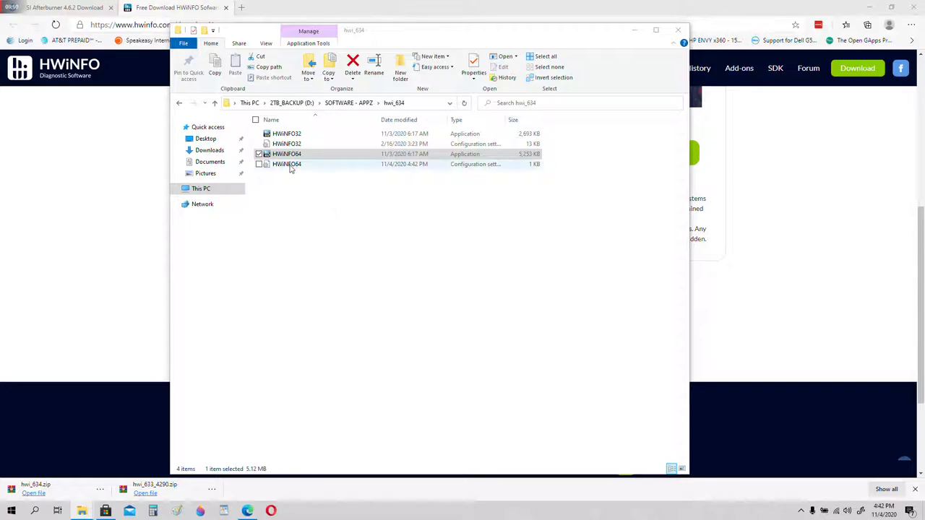
Create a desktop shortcut for HWiNFO64 and close the hwi_634 folder window.
right_click(286, 153)
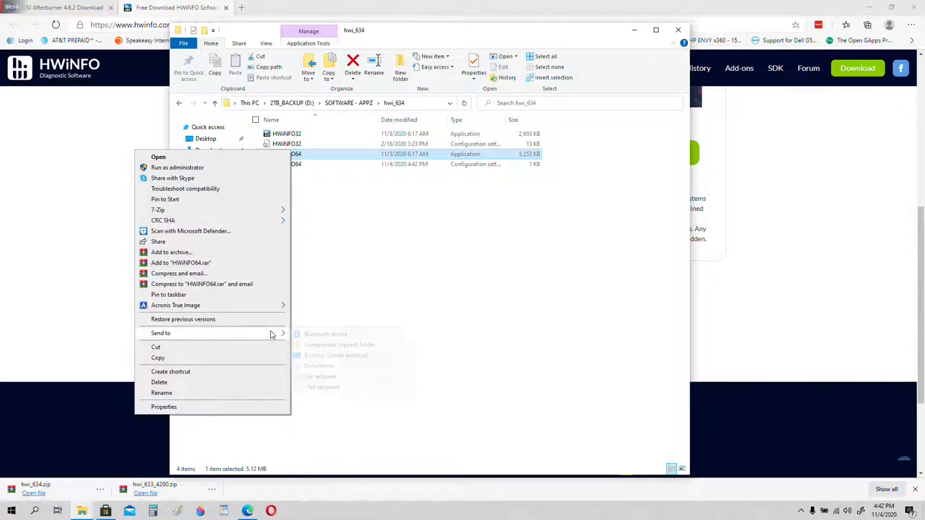
left_click(318, 359)
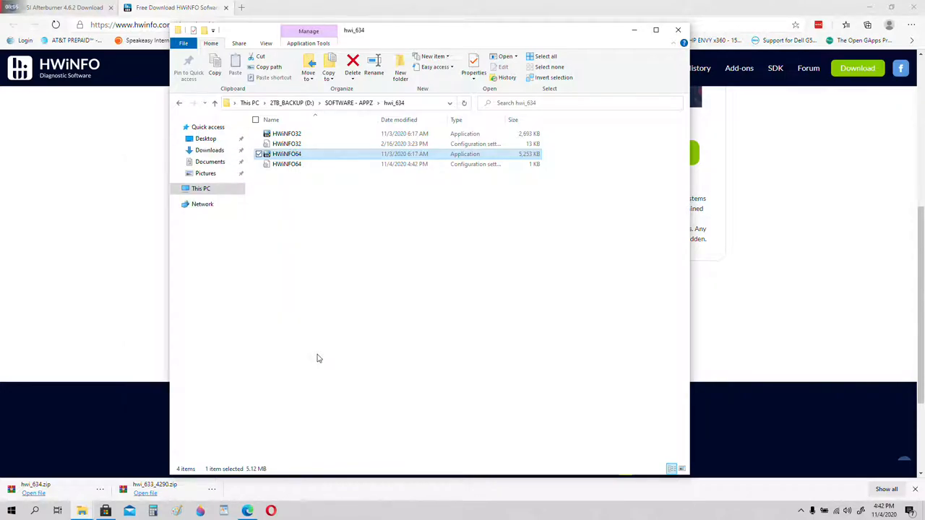
mouse_move(641, 75)
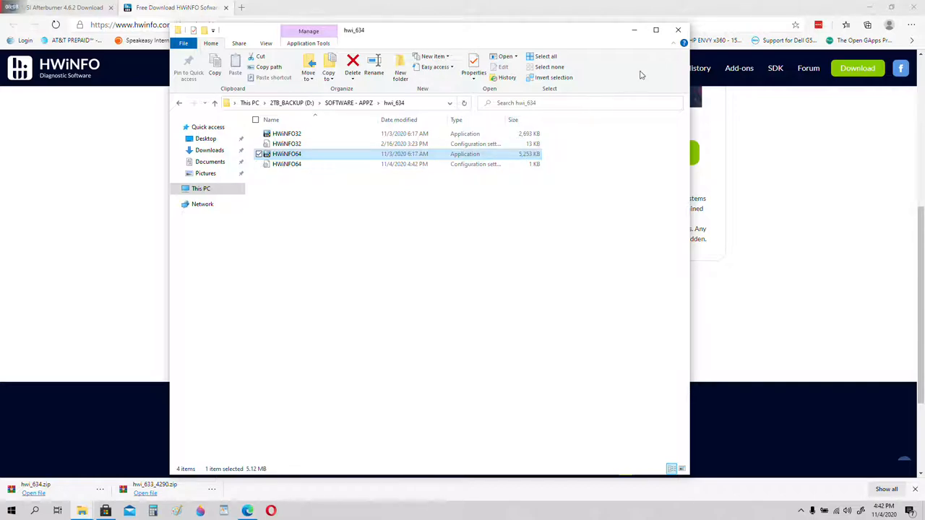
mouse_move(679, 31)
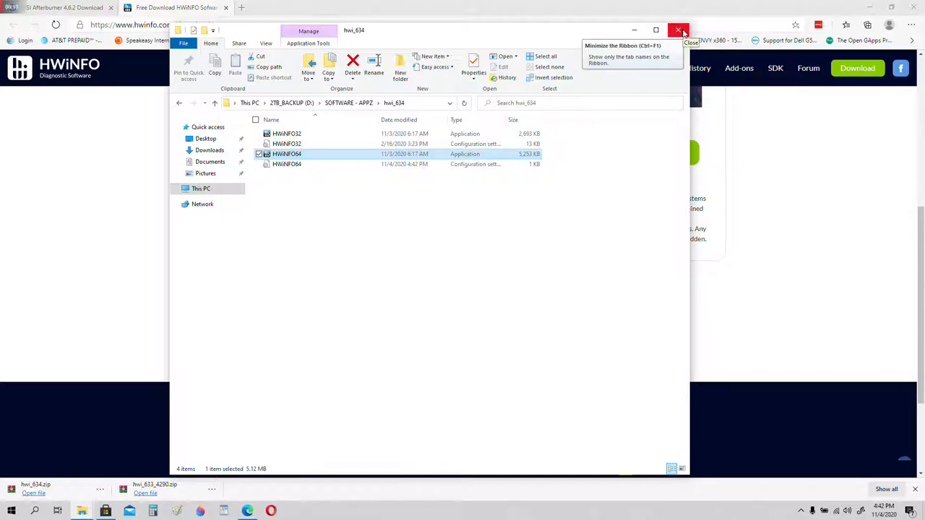
left_click(678, 31)
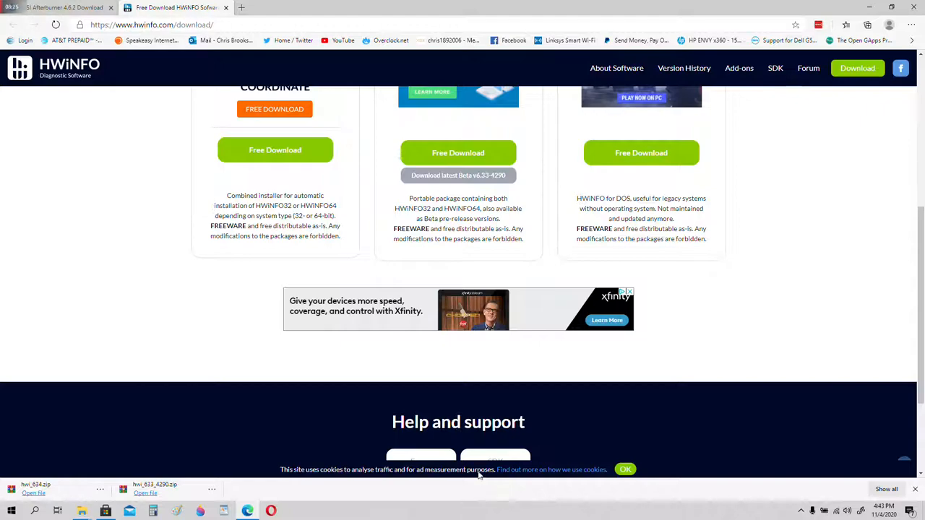
Switch to the TechSpot MSI Afterburner 4.6.2 tab and scroll to its download options.
left_click(58, 7)
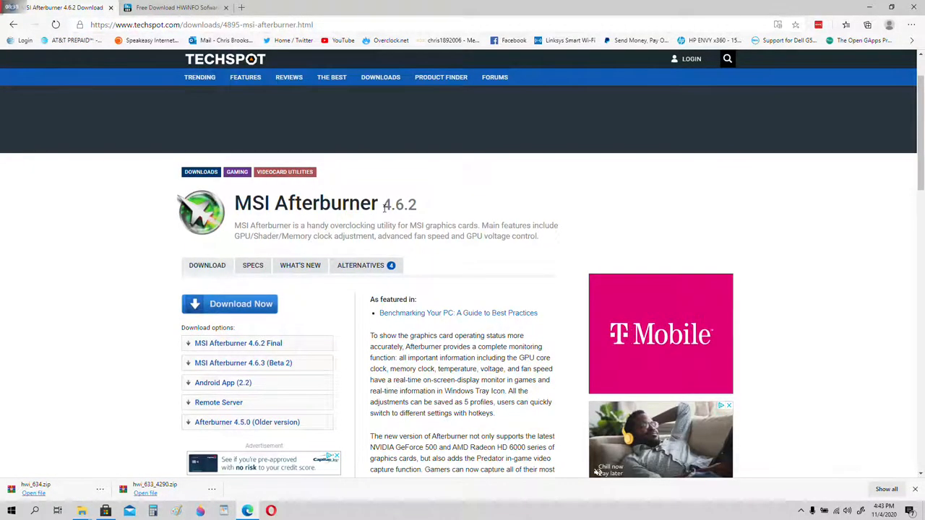
scroll("down", 3)
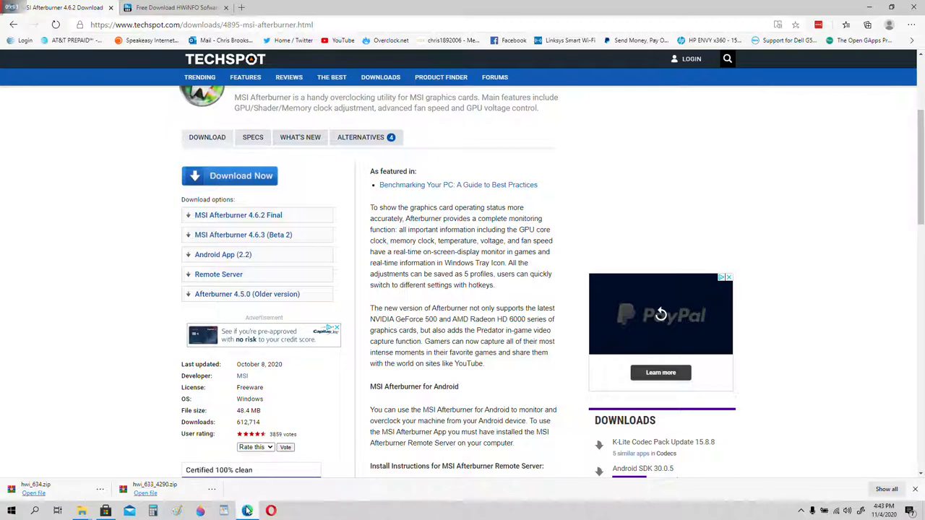
mouse_move(248, 511)
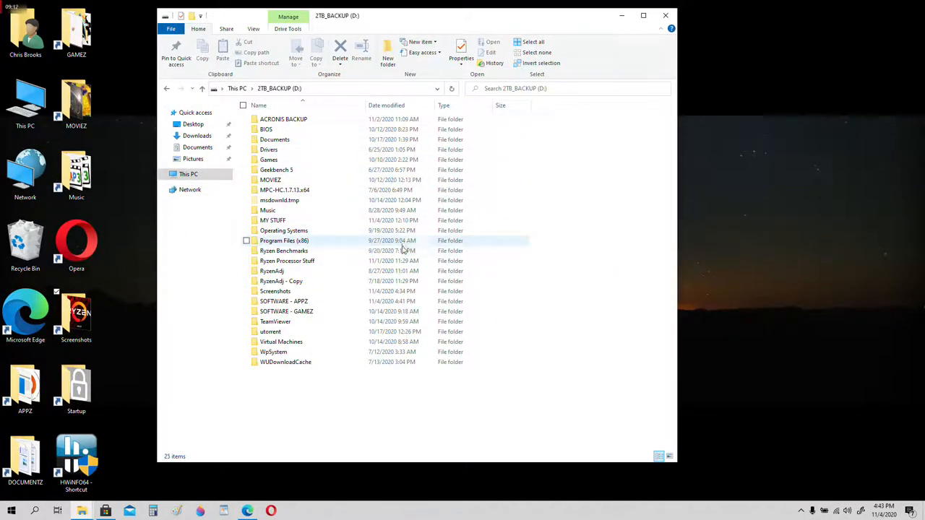
mouse_move(390, 271)
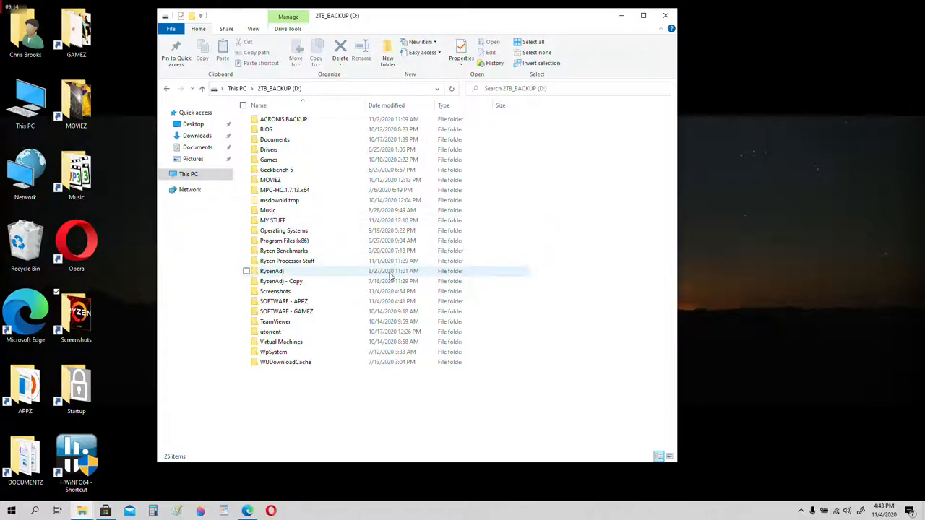
Open SOFTWARE - APPZ on the backup drive and select MSIAfterburnerSetup462 (48.3 MB).
left_click(283, 302)
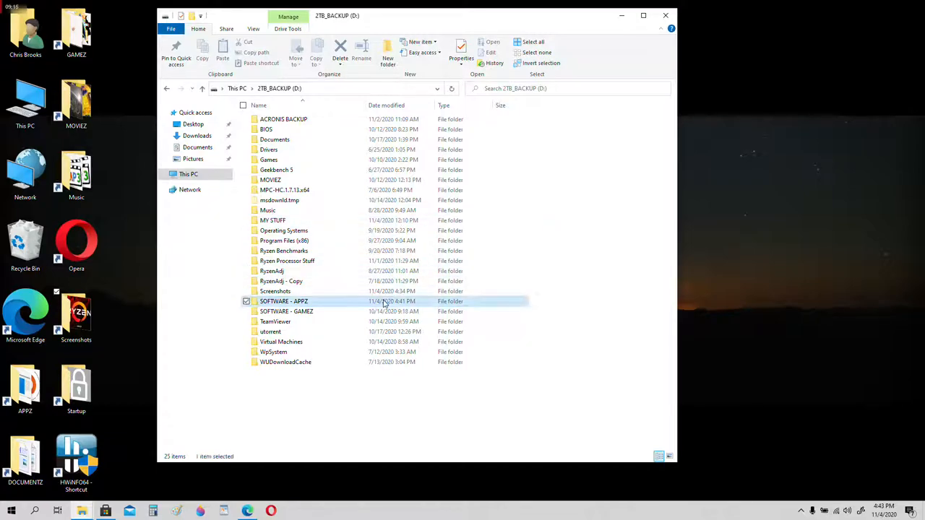
double_click(283, 302)
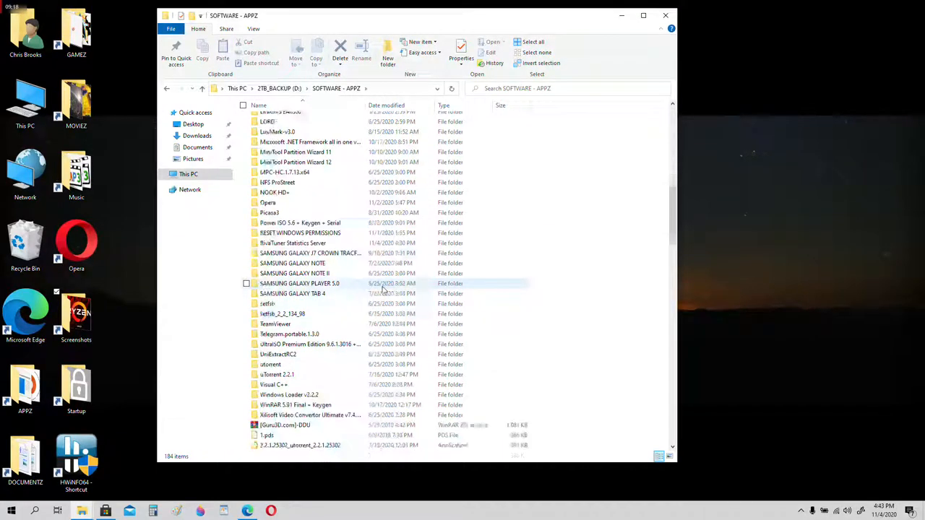
scroll("up", 3)
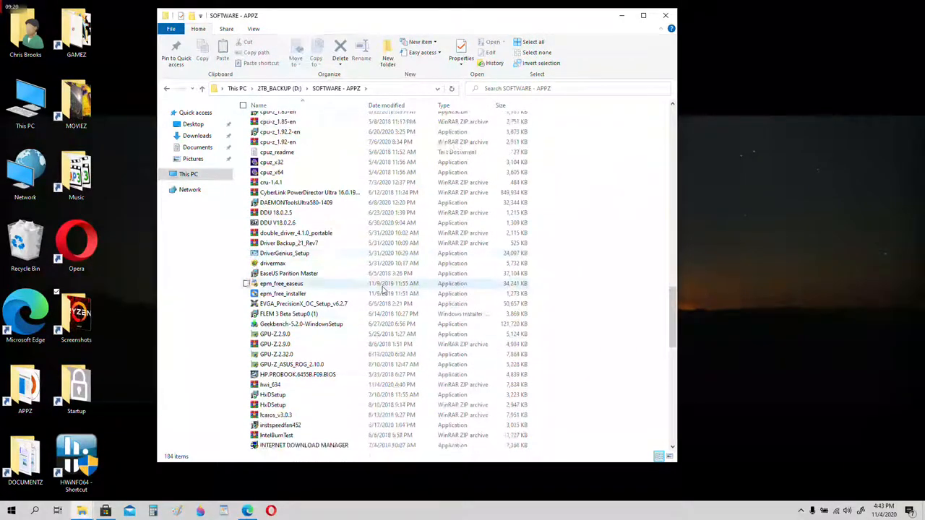
scroll("down", 3)
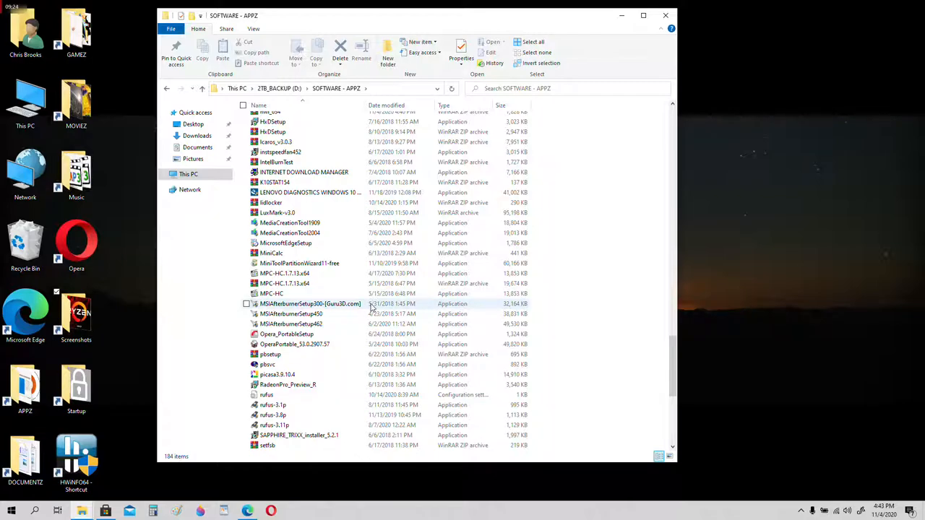
left_click(290, 324)
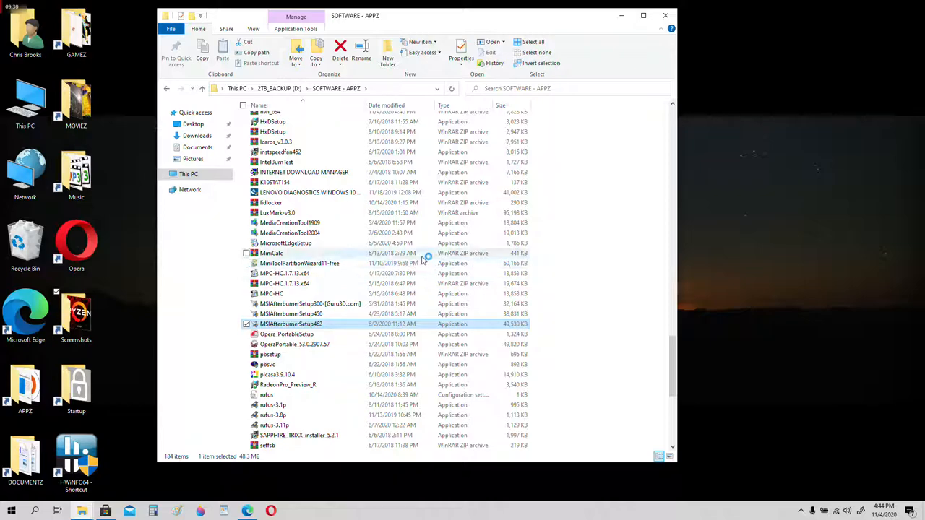
mouse_move(401, 273)
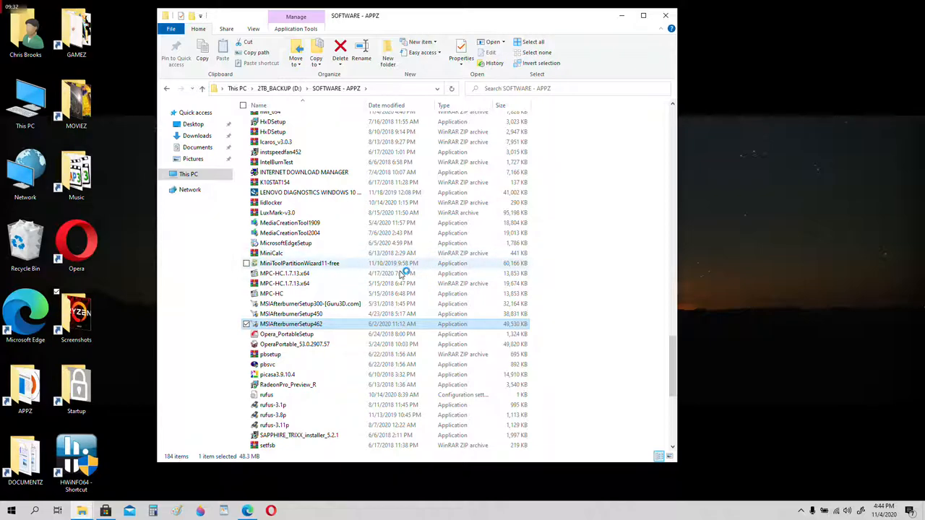
Run MSIAfterburnerSetup462 in English, accept the license and keep both components.
double_click(291, 323)
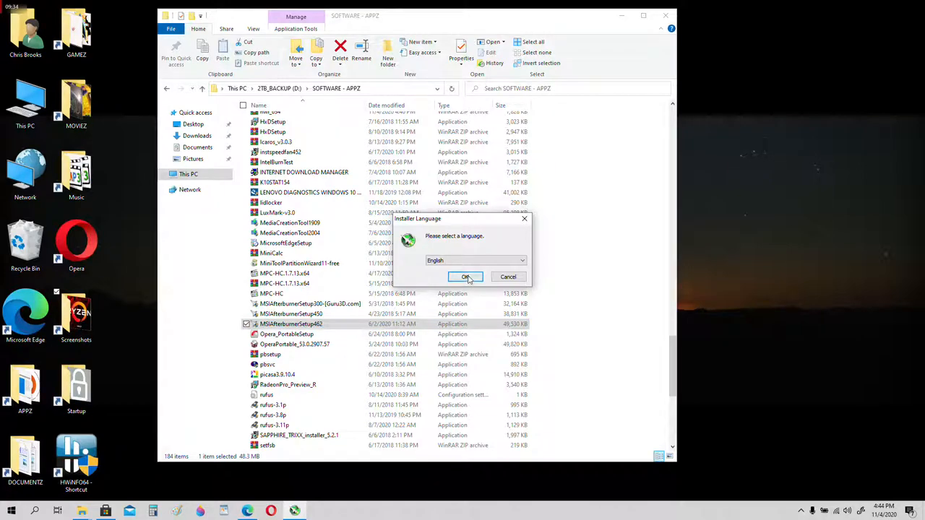
left_click(466, 277)
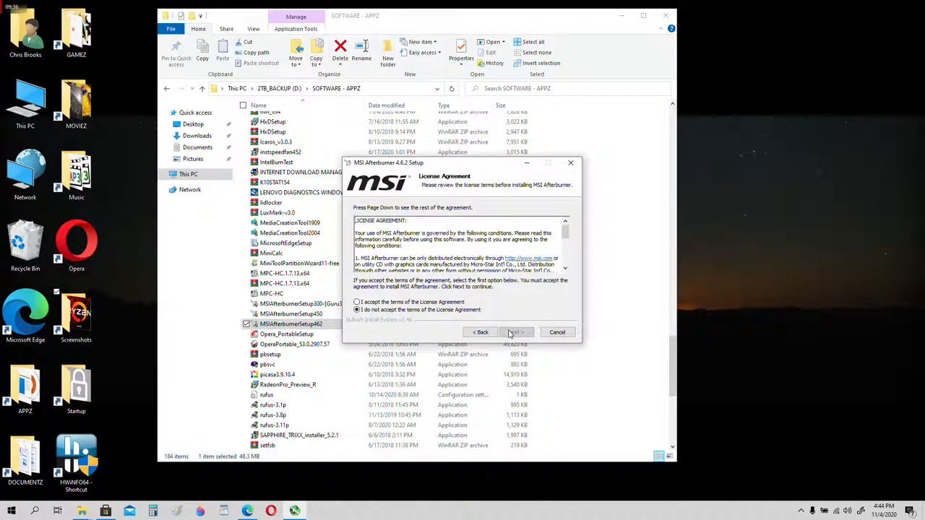
left_click(356, 302)
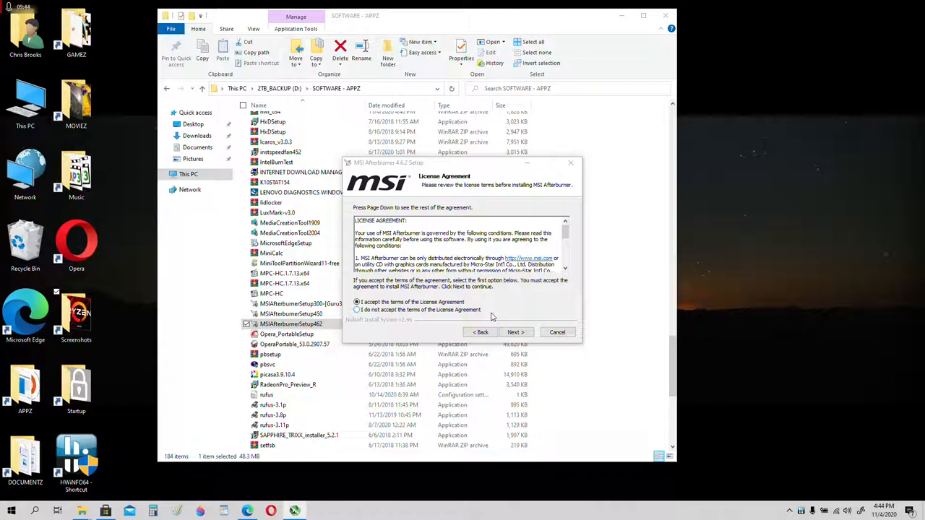
left_click(515, 332)
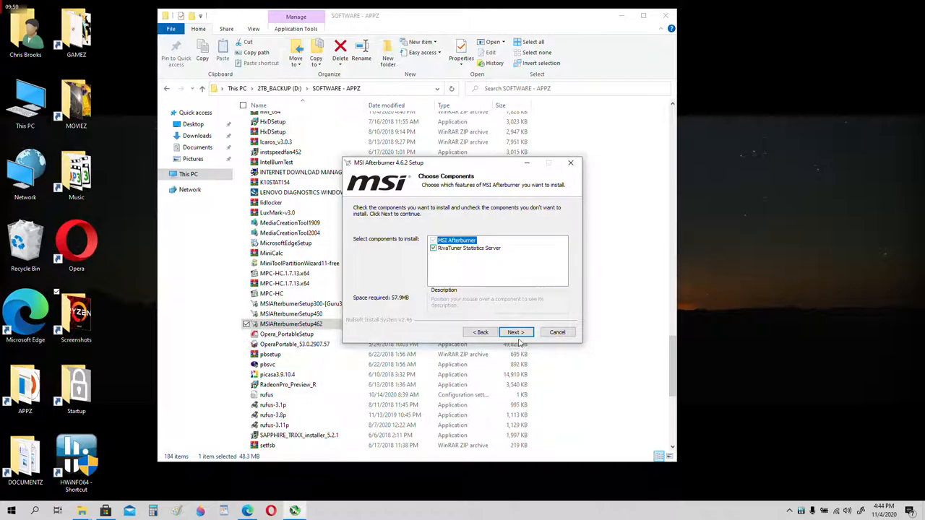
left_click(515, 332)
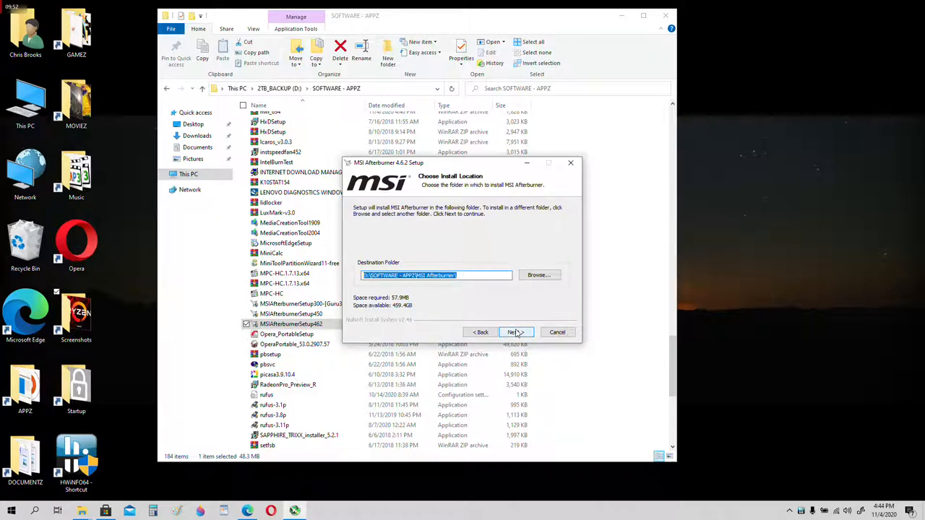
mouse_move(520, 300)
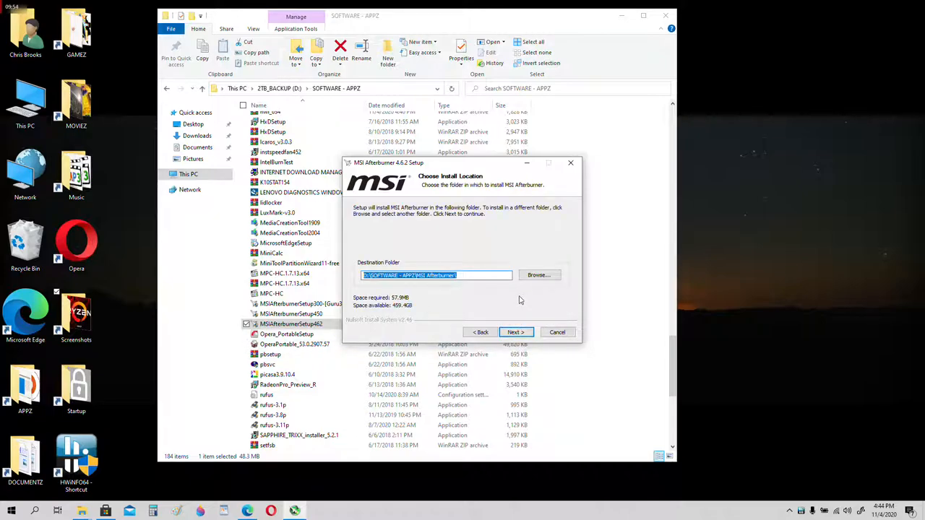
mouse_move(515, 331)
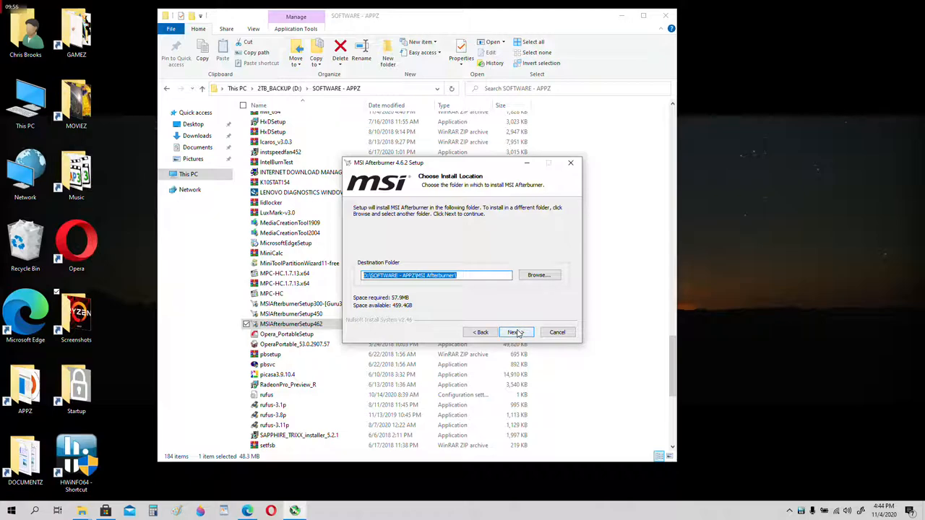
Install MSI Afterburner to C:\Program Files (x86)\MSI Afterburner.
left_click(539, 274)
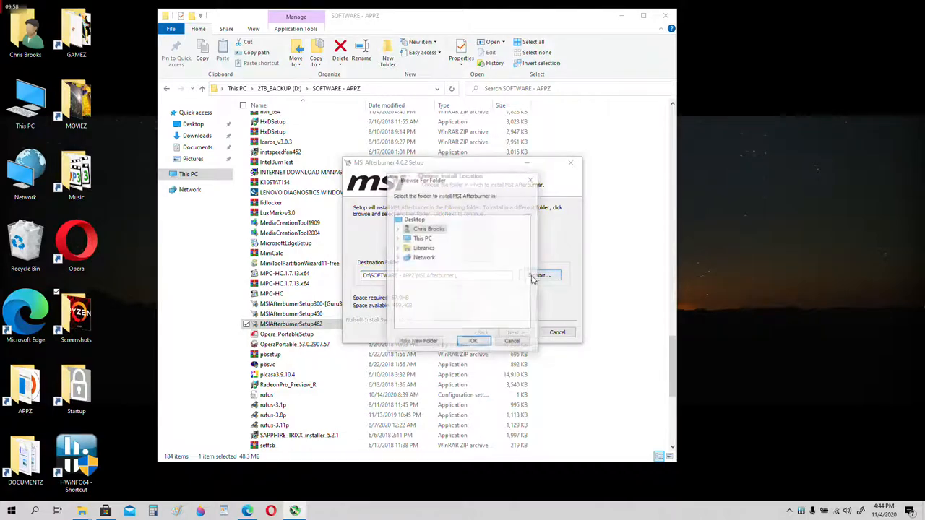
left_click(397, 239)
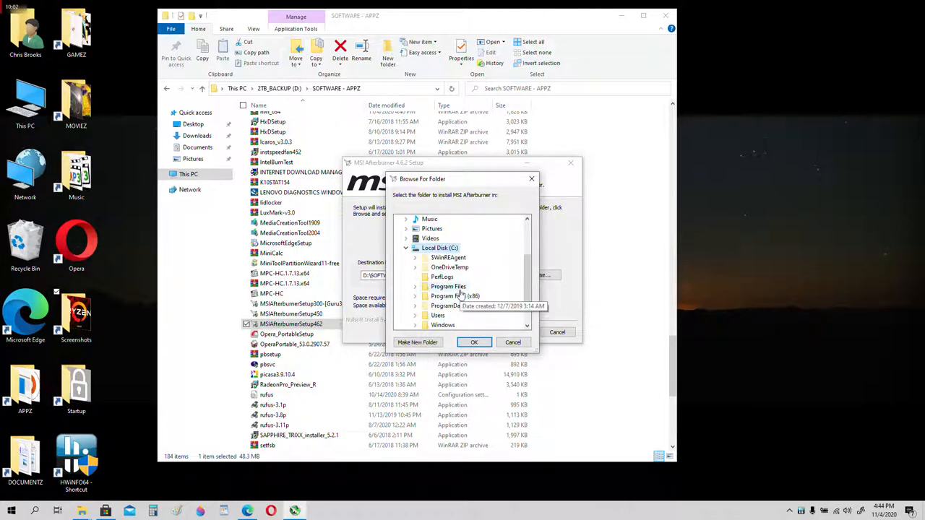
left_click(474, 342)
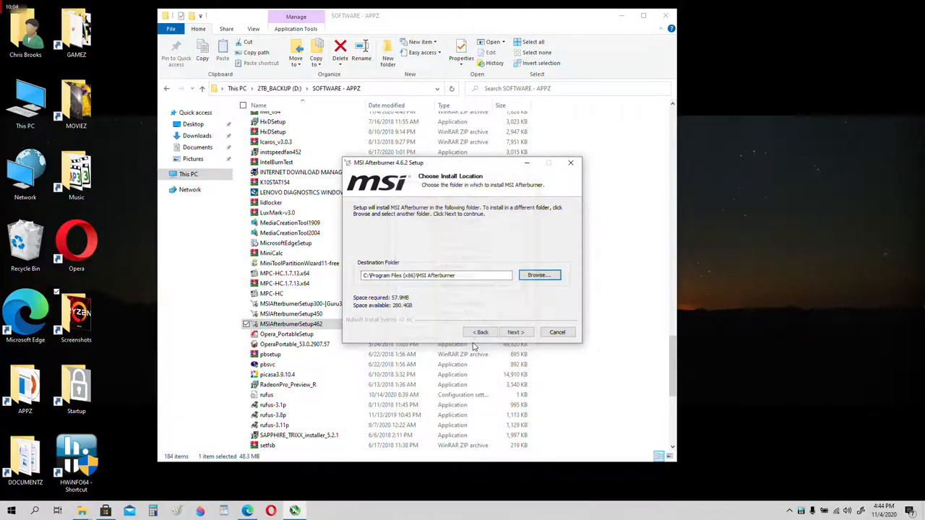
left_click(515, 331)
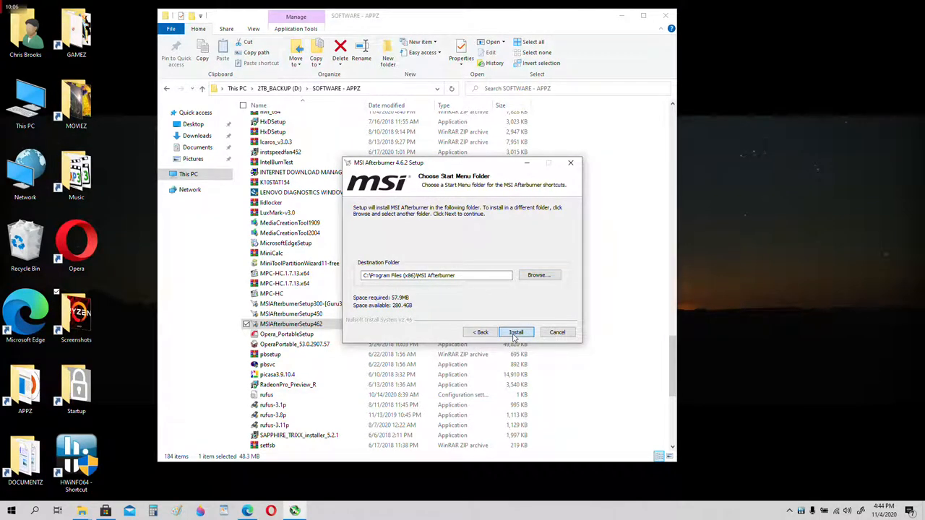
left_click(515, 331)
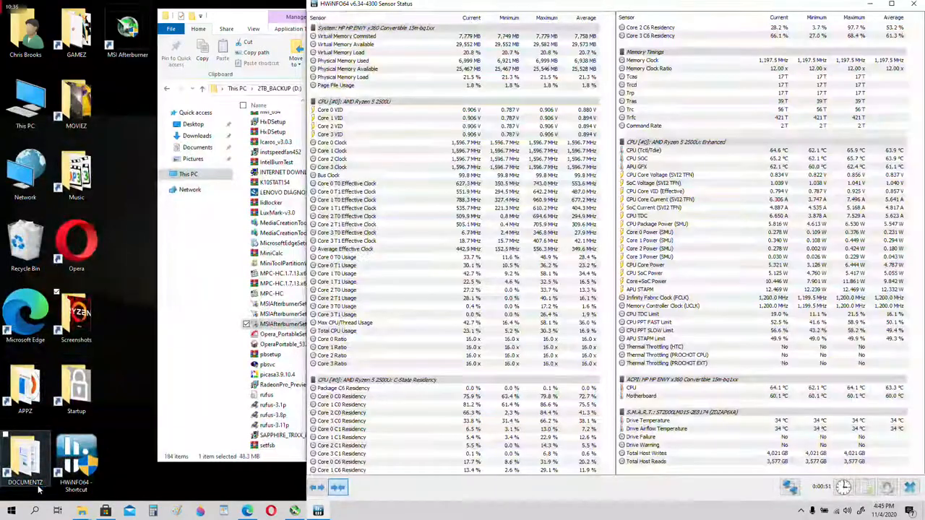
Maximize the HWiNFO64 Sensor Status window to full screen.
double_click(290, 324)
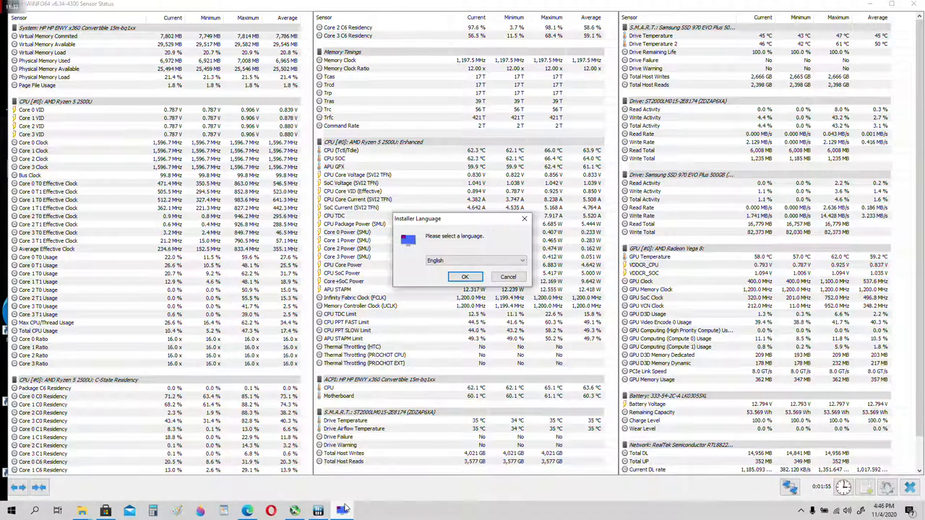
Install RivaTuner Statistics Server 7.2.3 in English to Program Files (x86), accepting the license.
left_click(465, 277)
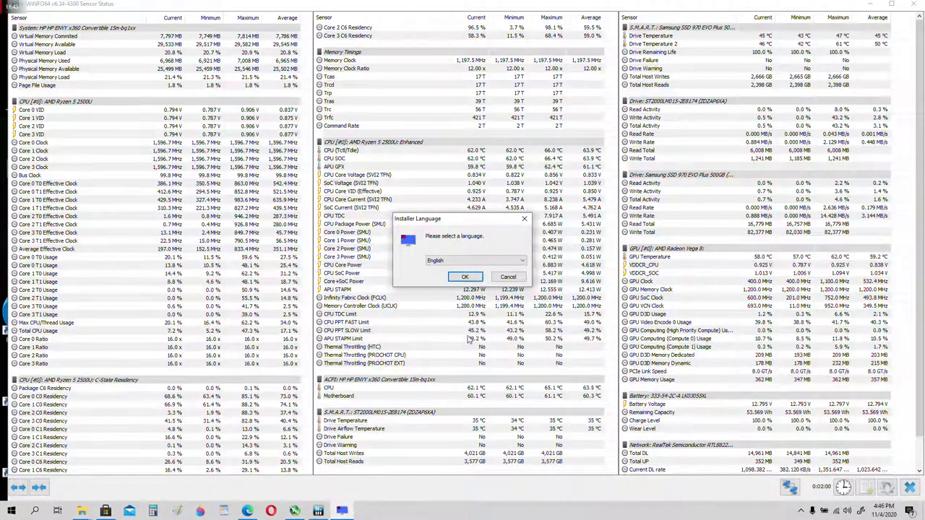
left_click(465, 277)
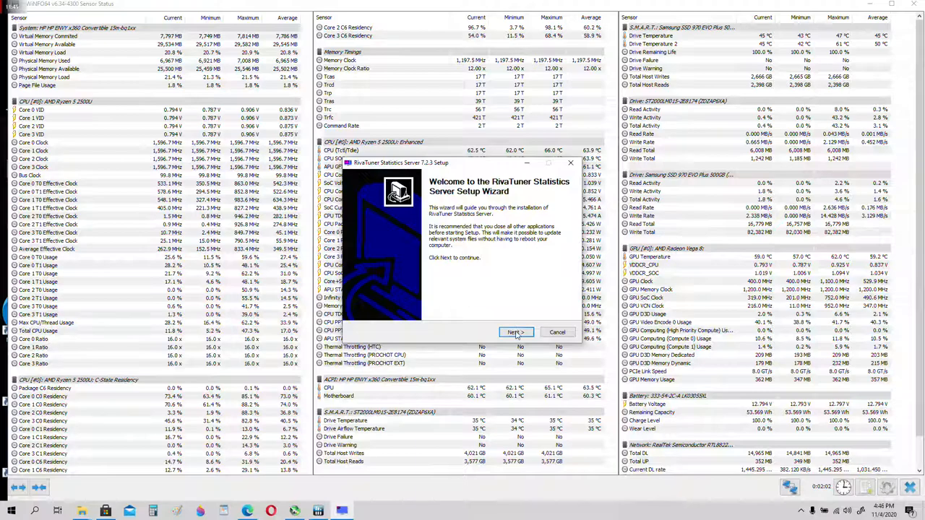
left_click(516, 331)
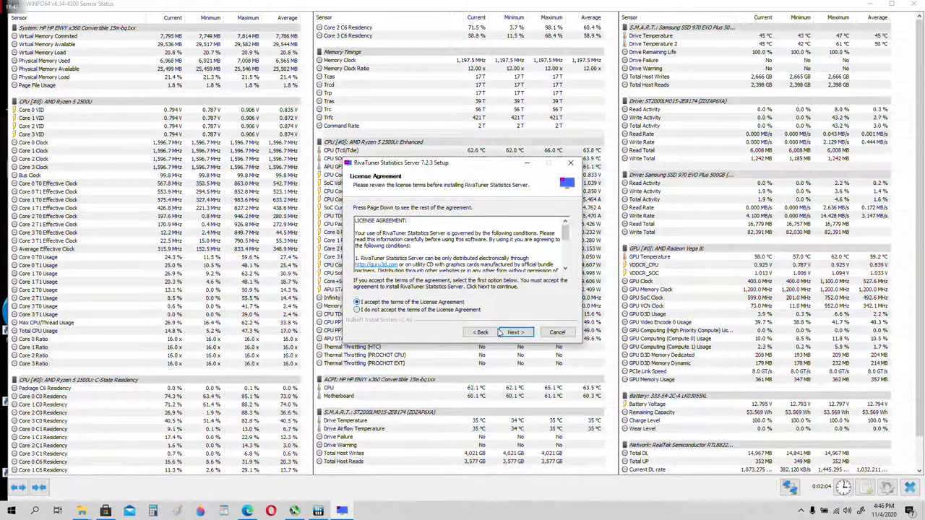
left_click(514, 332)
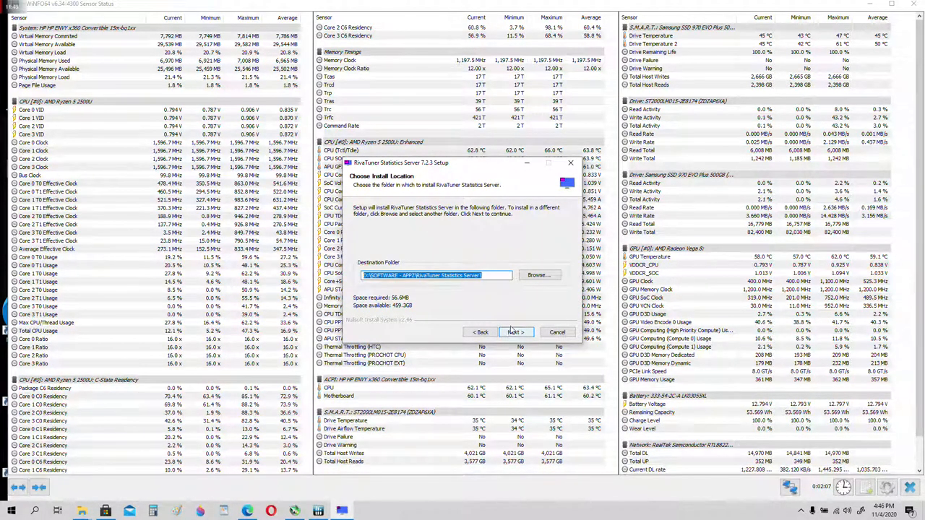
left_click(539, 274)
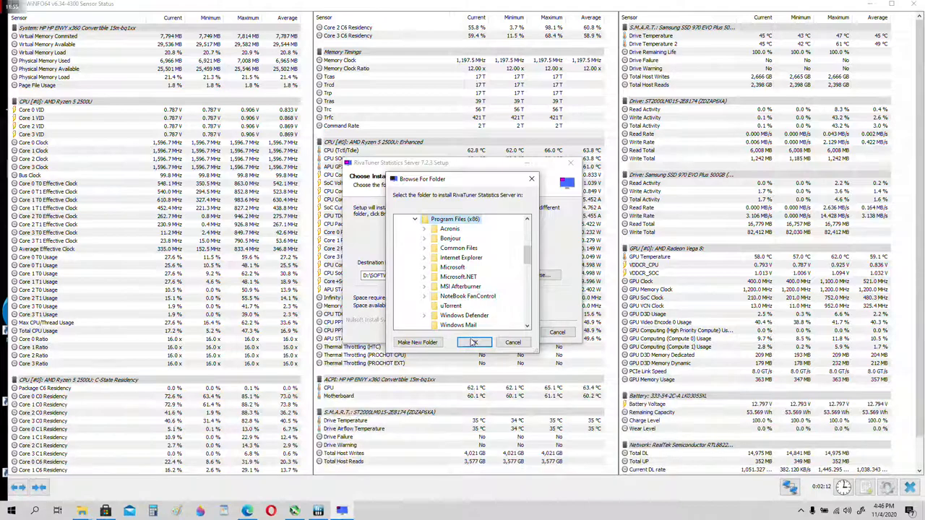
left_click(474, 342)
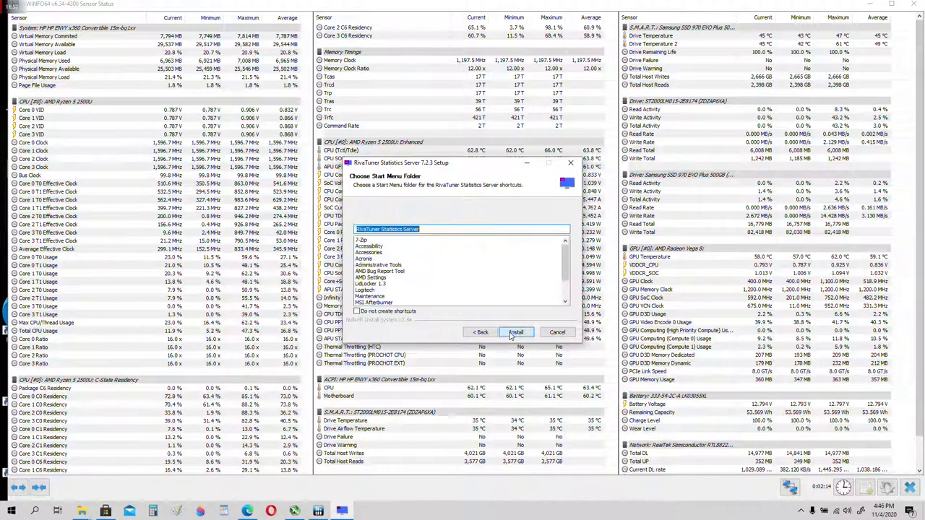
left_click(516, 332)
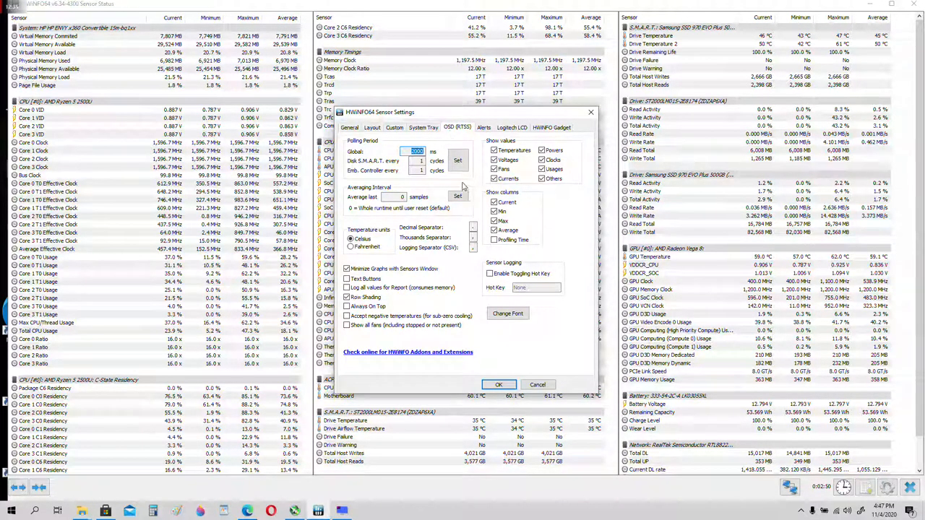
Show the OSD (RTSS) page in HWiNFO64 sensor settings and scroll the entry list.
left_click(457, 127)
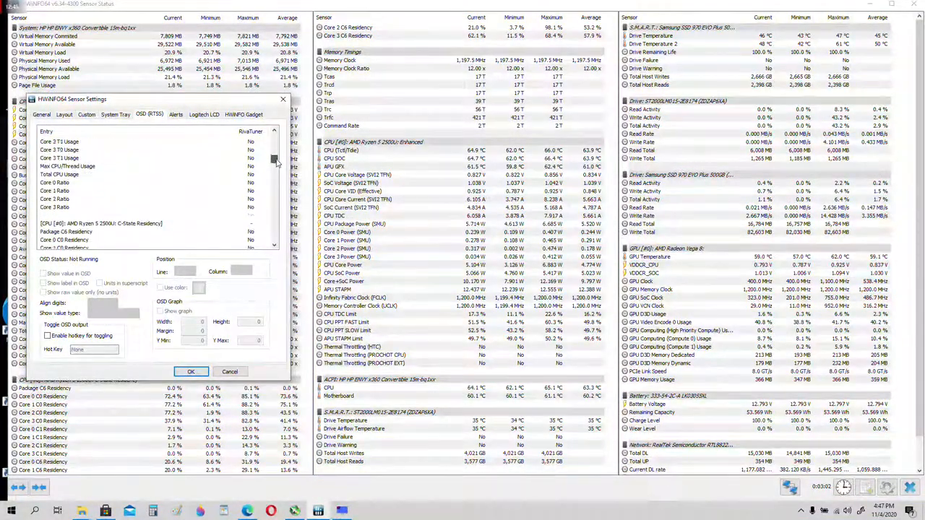
scroll("down", 3)
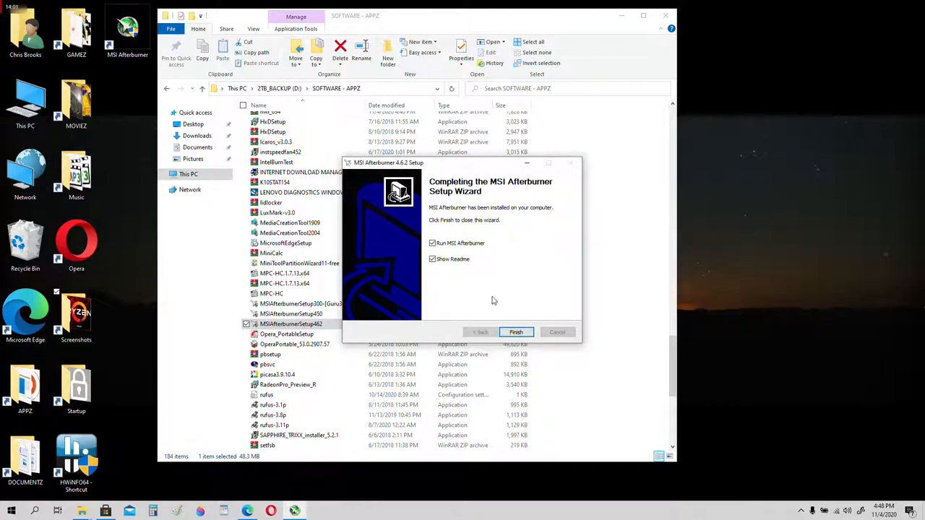
mouse_move(488, 289)
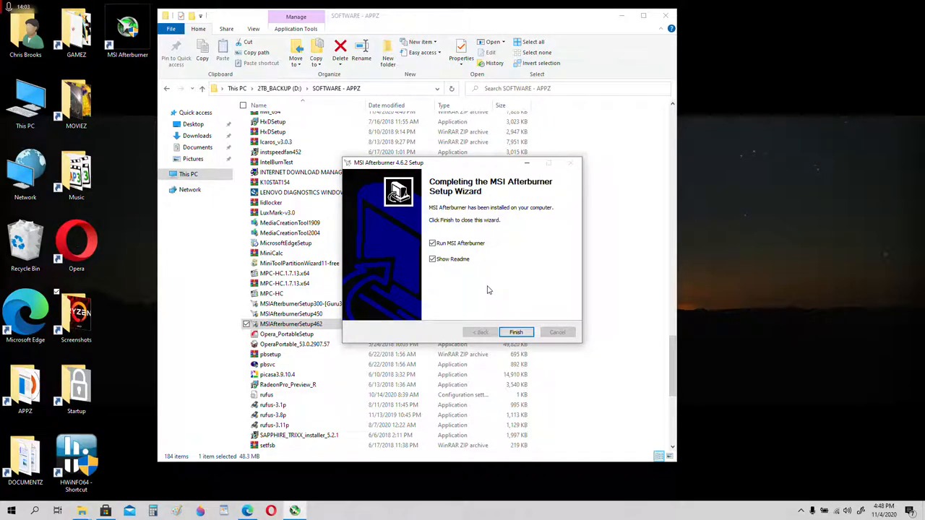
Finish MSI Afterburner setup without the readme and close the software folder window.
left_click(432, 259)
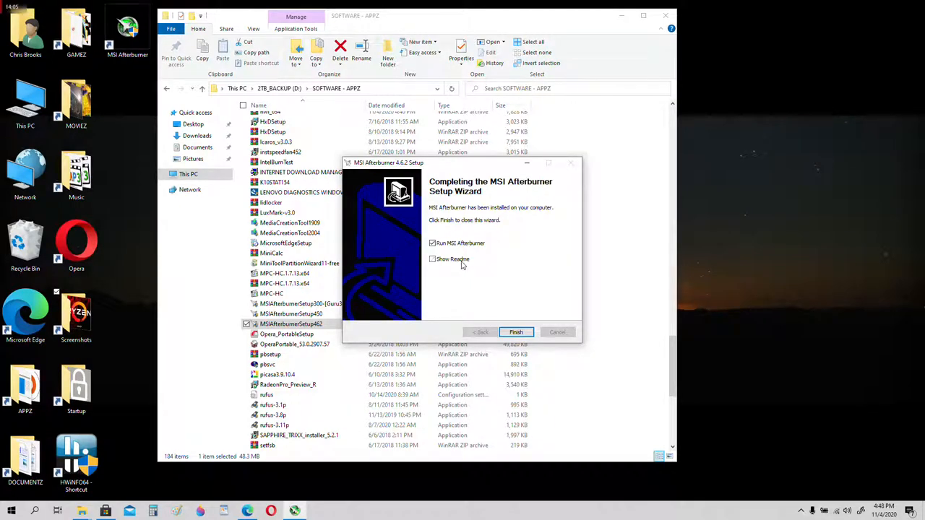
left_click(516, 332)
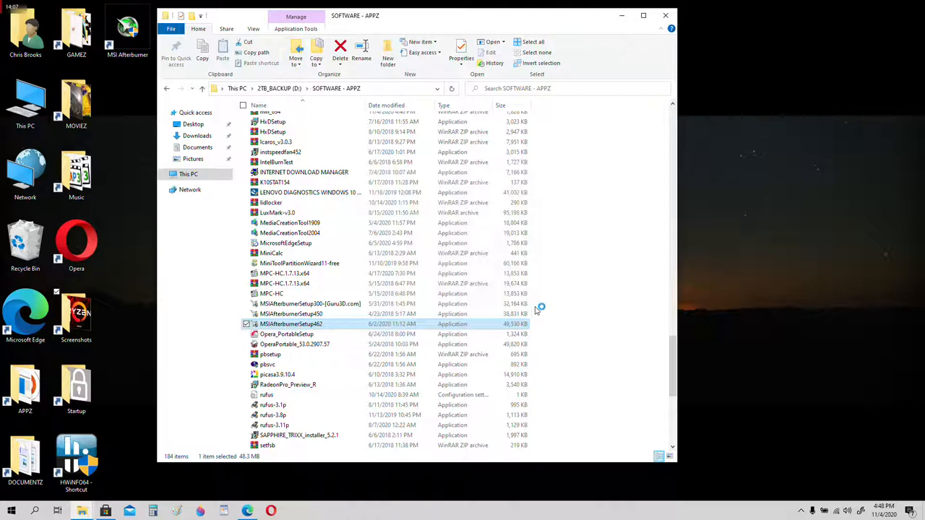
left_click(665, 15)
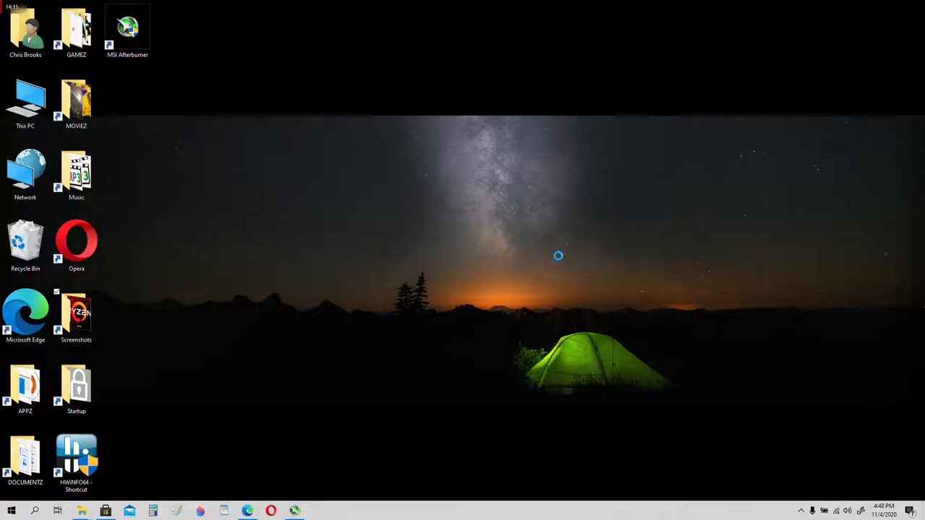
Launch MSI Afterburner from its desktop shortcut and open its settings.
double_click(127, 27)
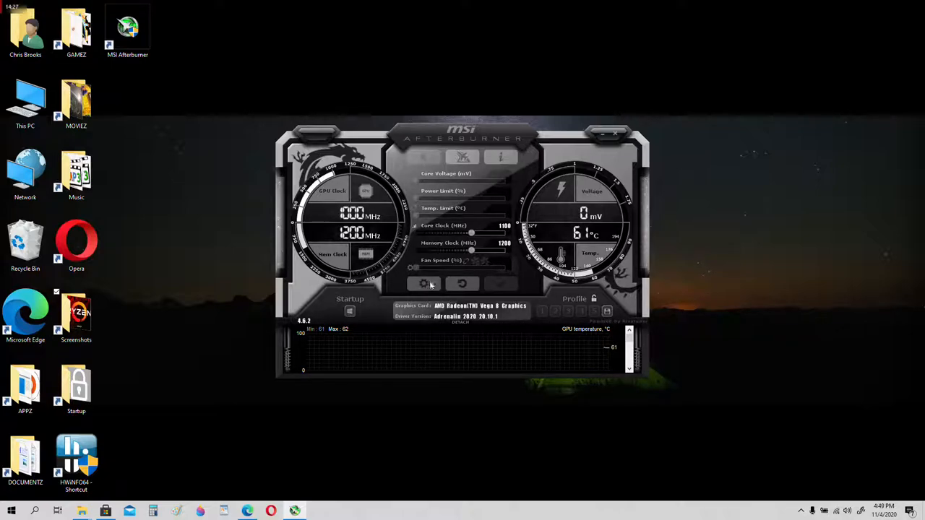
left_click(423, 283)
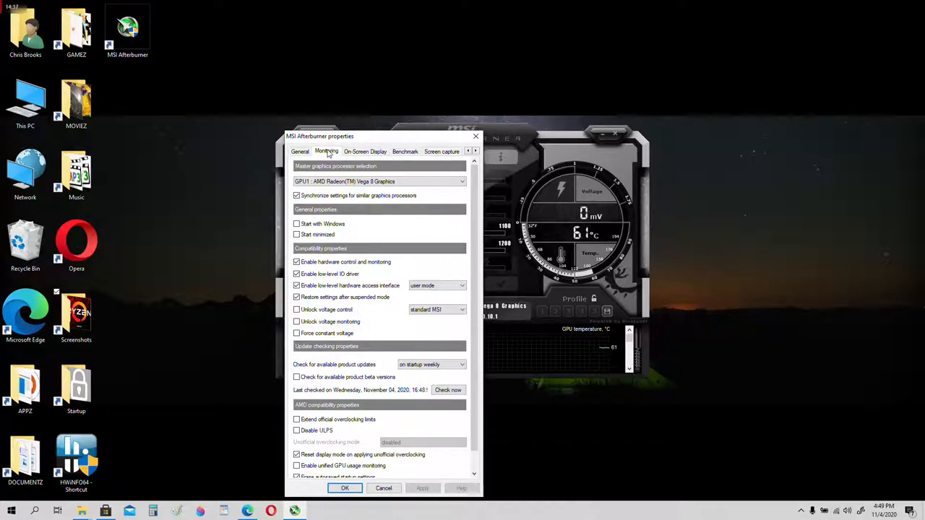
Show GPU temperature and GPU usage in the on-screen display from the Monitoring tab.
left_click(327, 151)
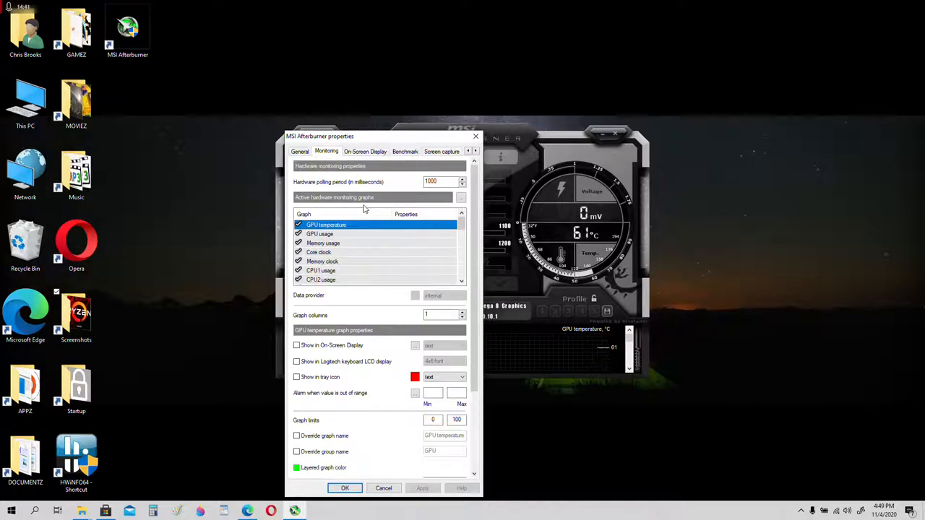
mouse_move(361, 232)
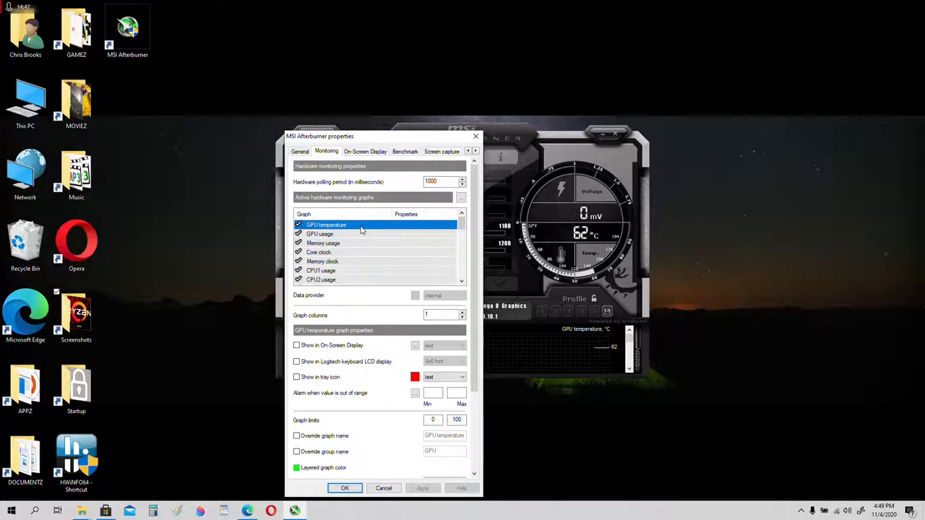
mouse_move(387, 369)
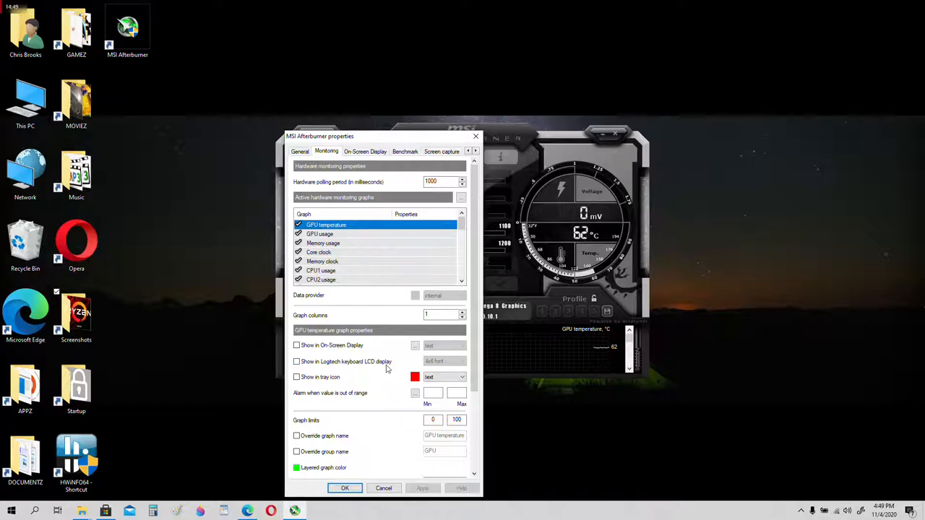
left_click(296, 346)
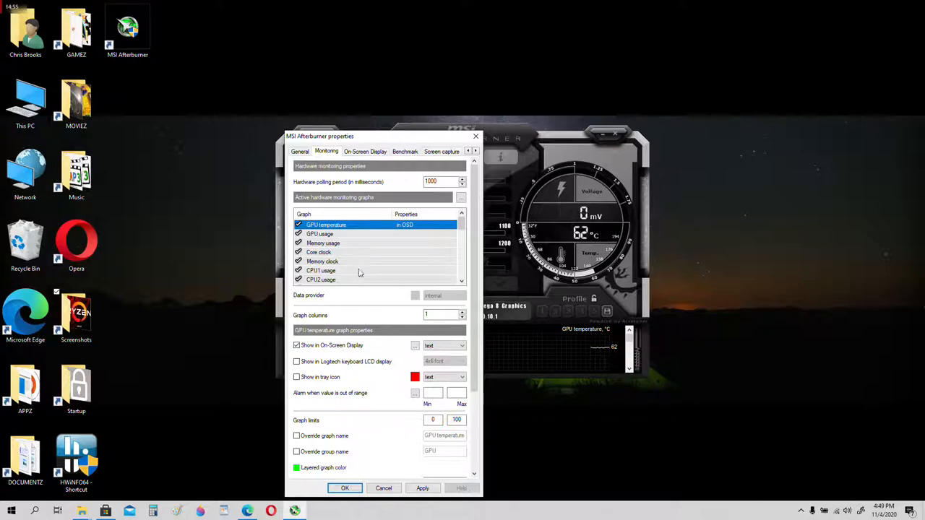
mouse_move(405, 231)
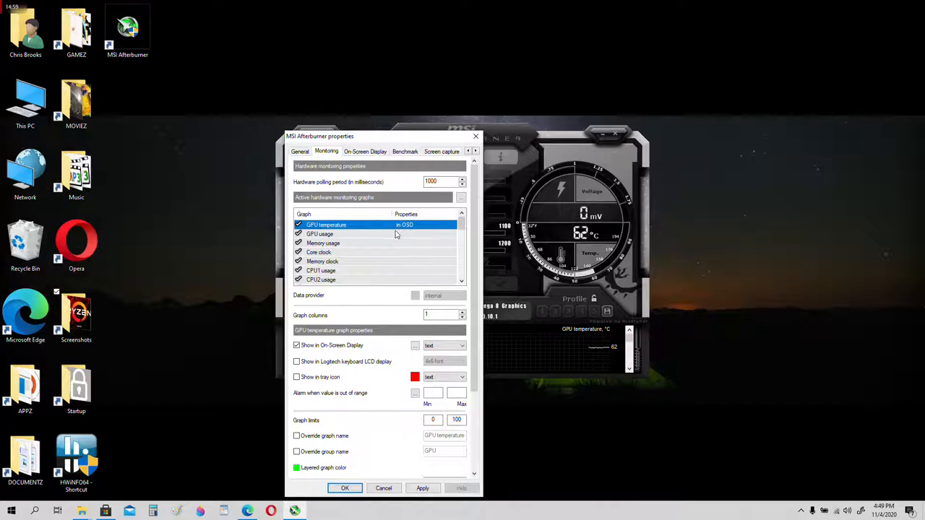
left_click(319, 233)
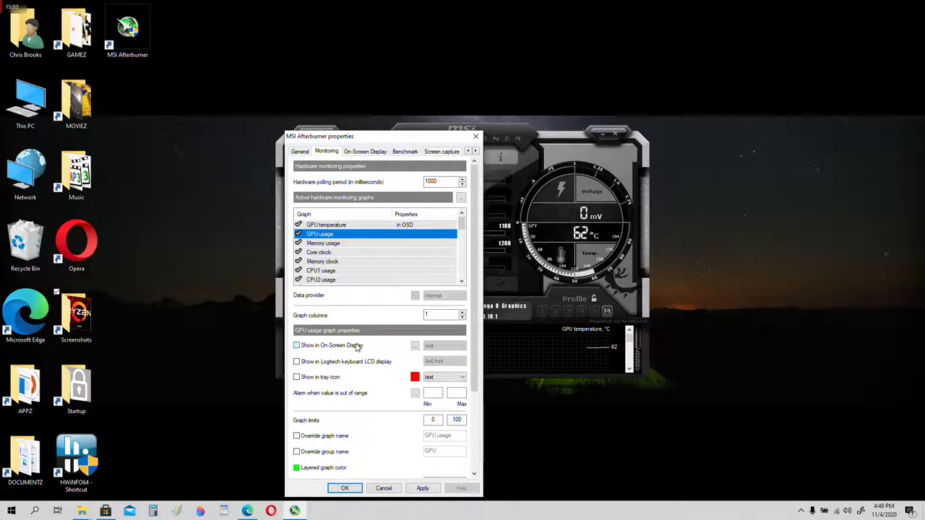
left_click(296, 345)
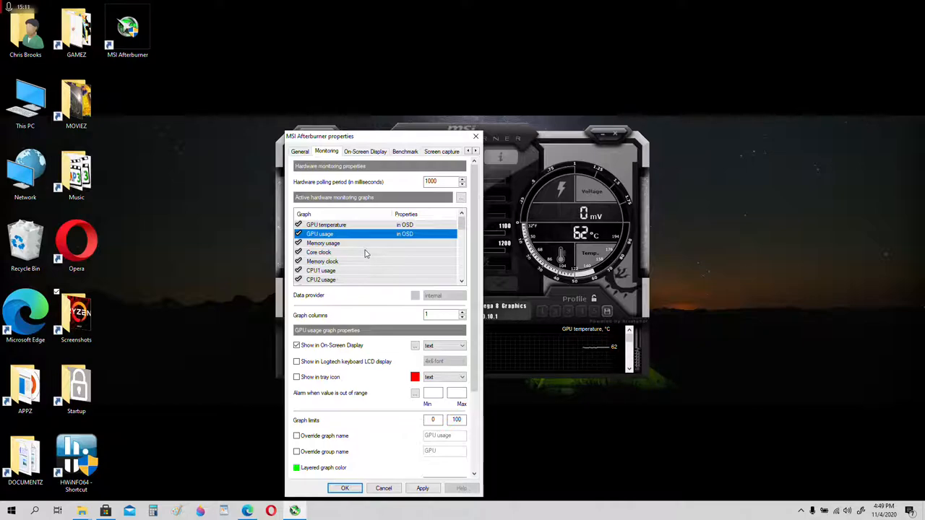
Enable Show in On-Screen Display for the Core clock and CPU usage graphs.
left_click(318, 251)
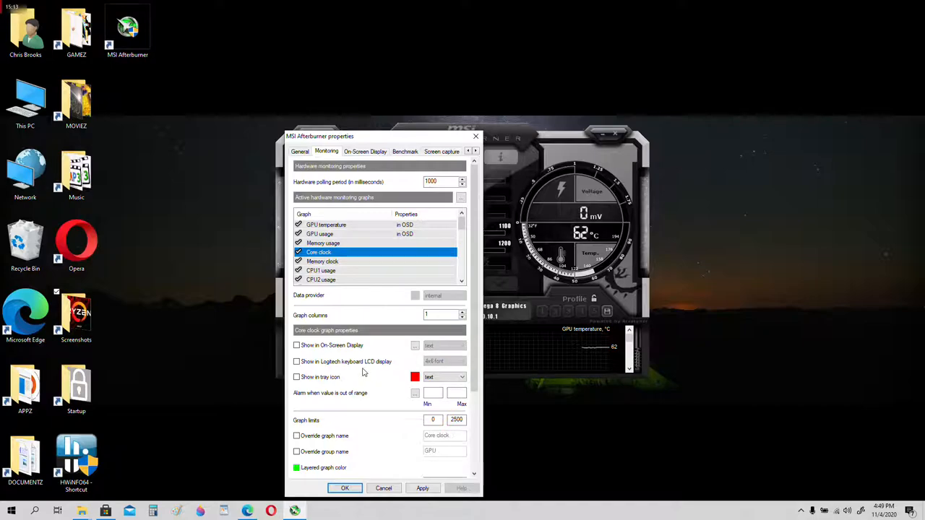
left_click(296, 345)
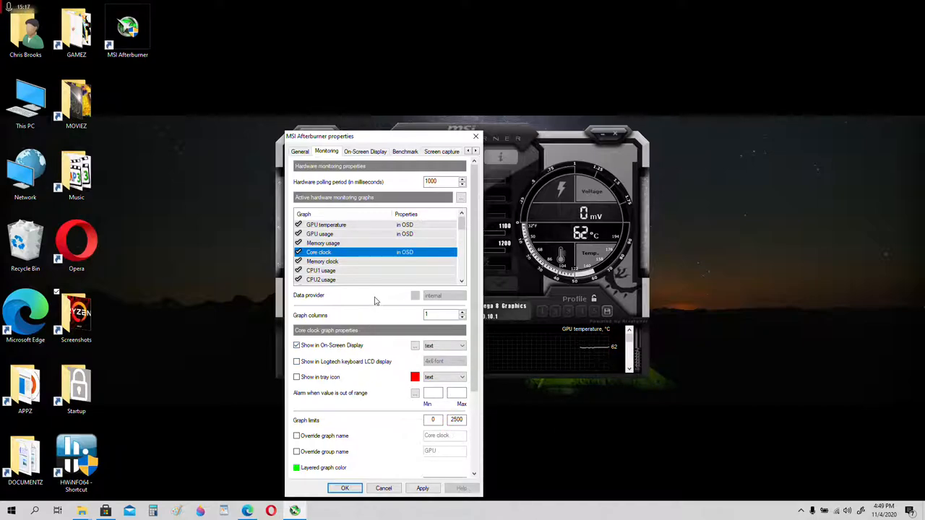
mouse_move(407, 277)
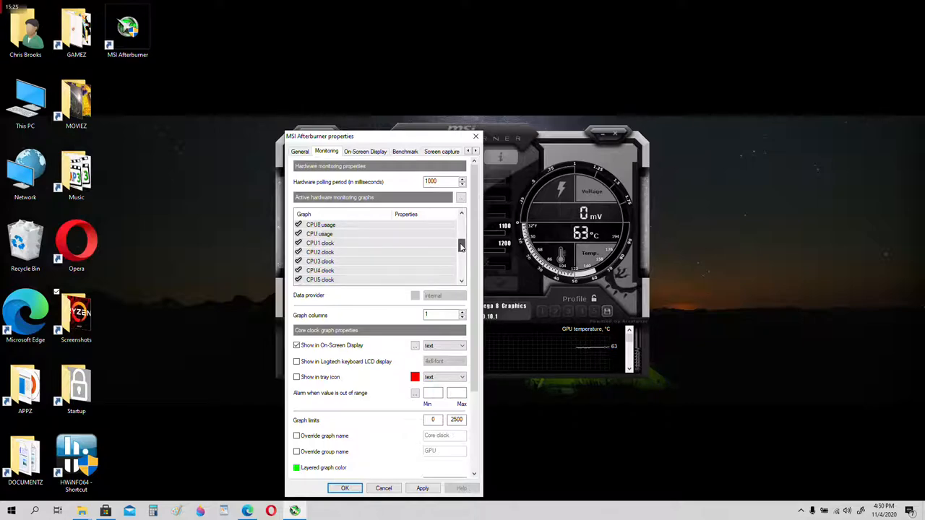
mouse_move(404, 238)
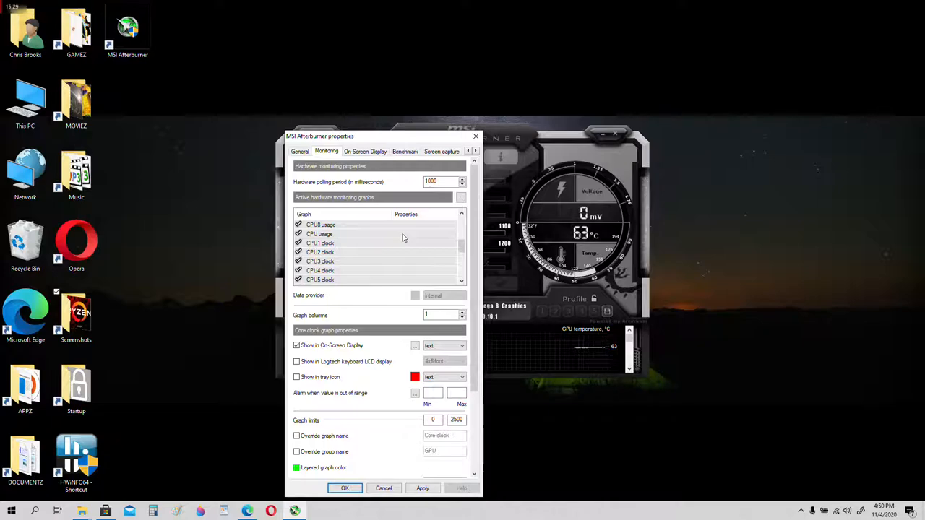
left_click(320, 233)
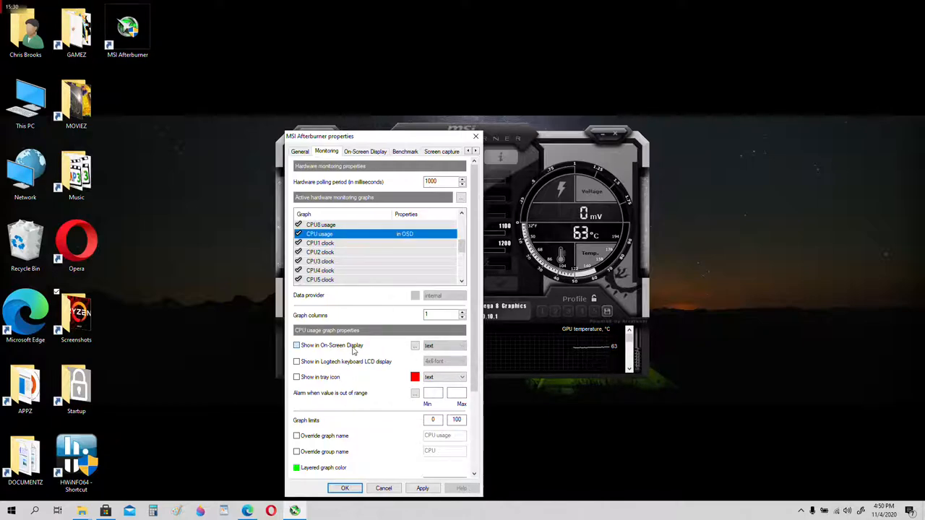
left_click(296, 345)
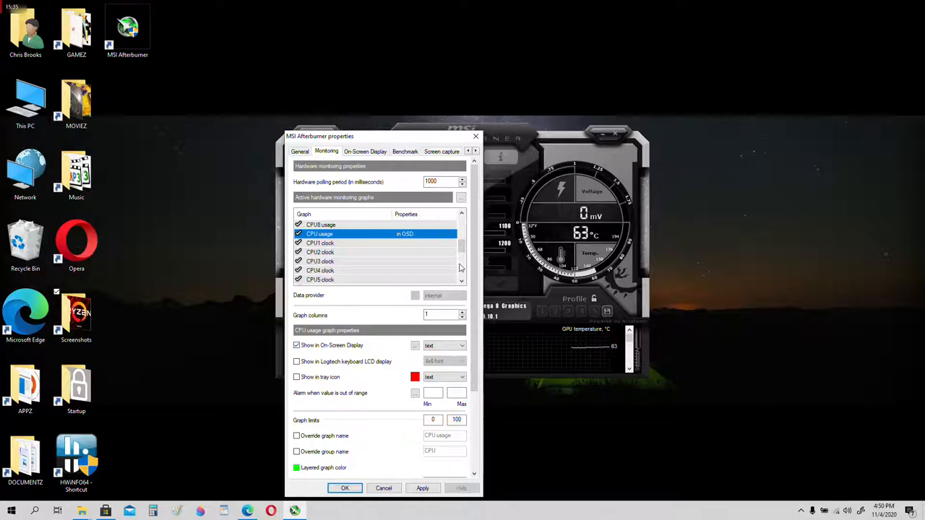
scroll("down", 3)
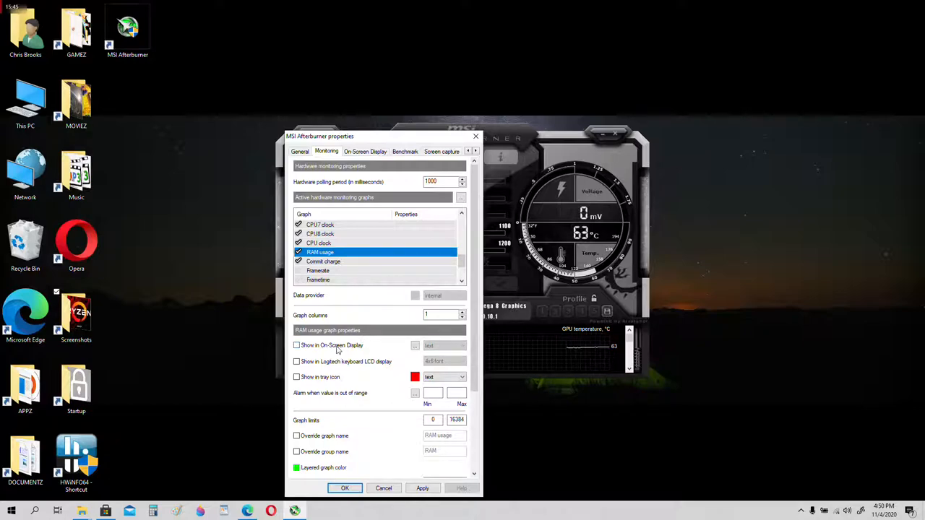
Enable Show in On-Screen Display for RAM usage, Framerate and CPU clock.
left_click(296, 344)
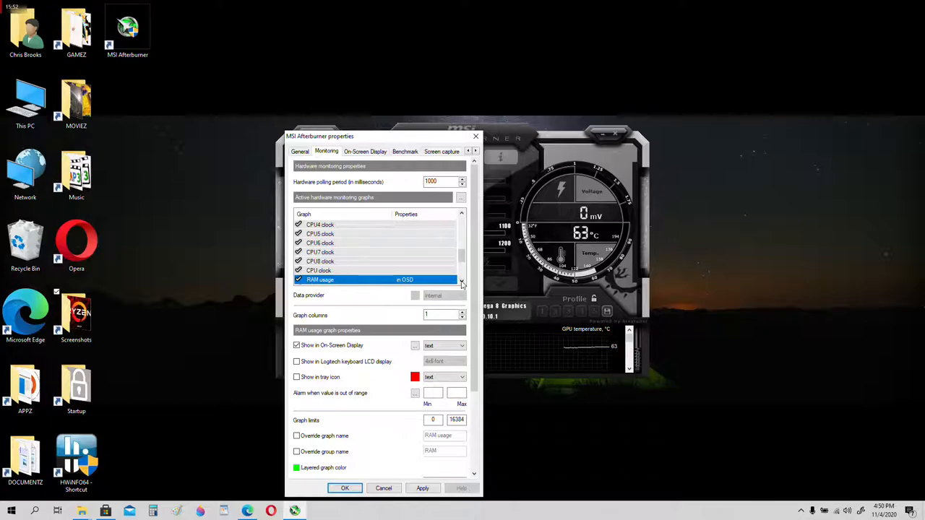
scroll("down", 3)
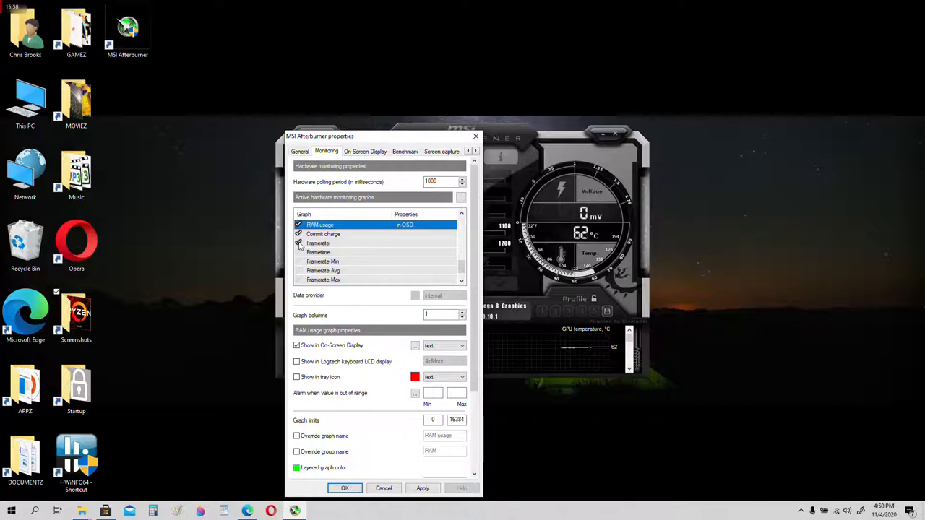
left_click(298, 242)
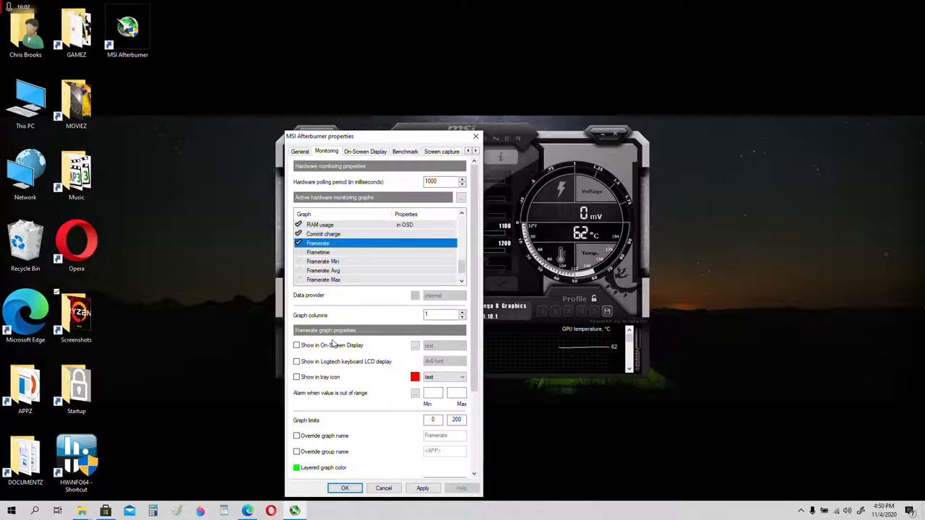
left_click(296, 344)
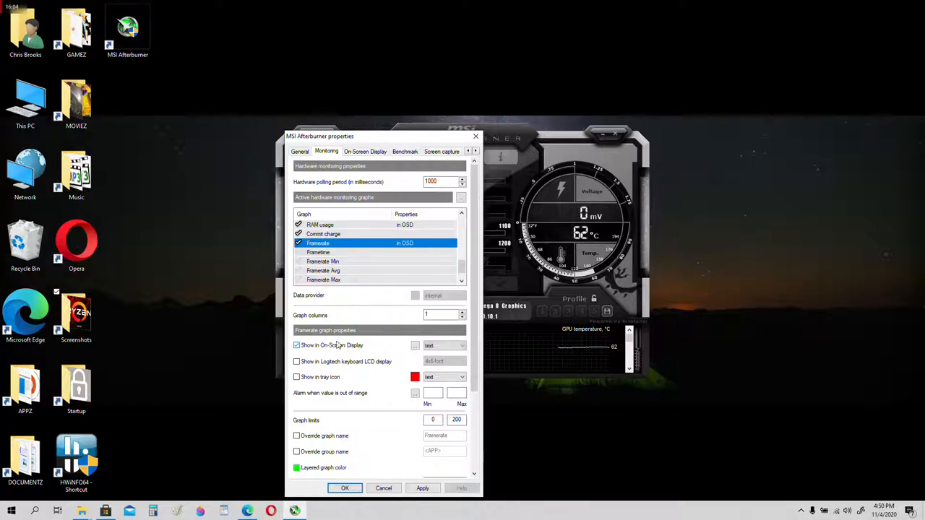
scroll("down", 3)
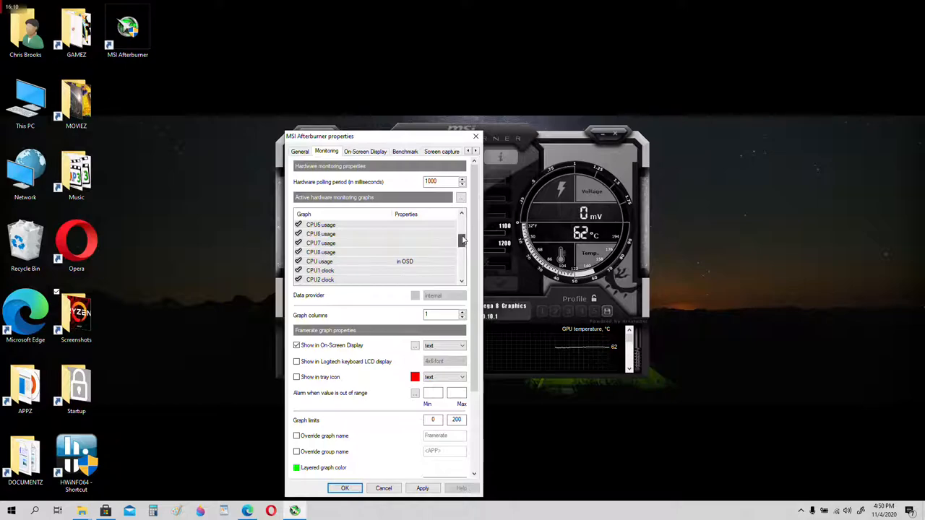
scroll("down", 3)
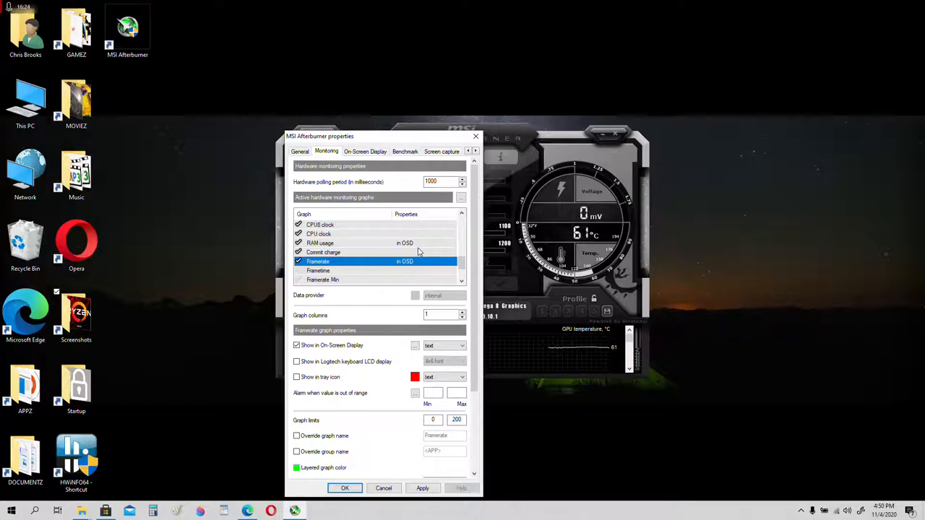
left_click(318, 233)
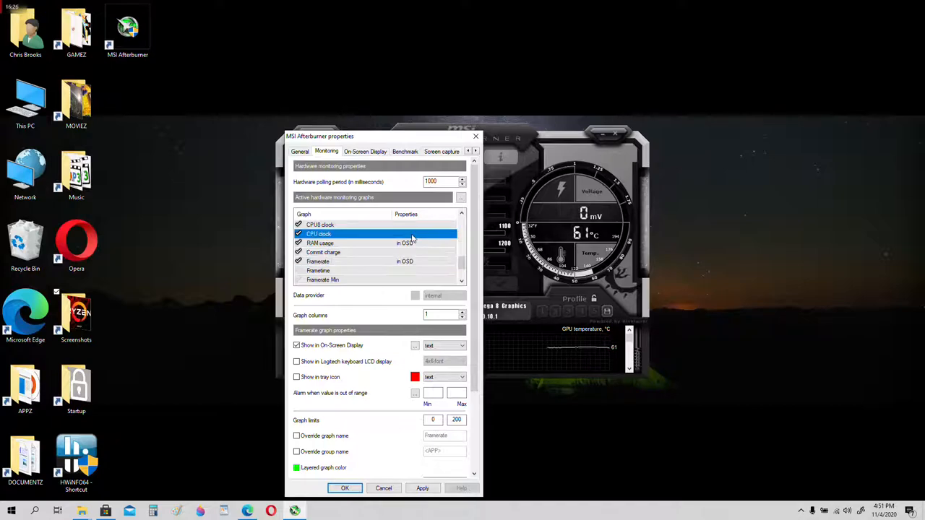
left_click(318, 233)
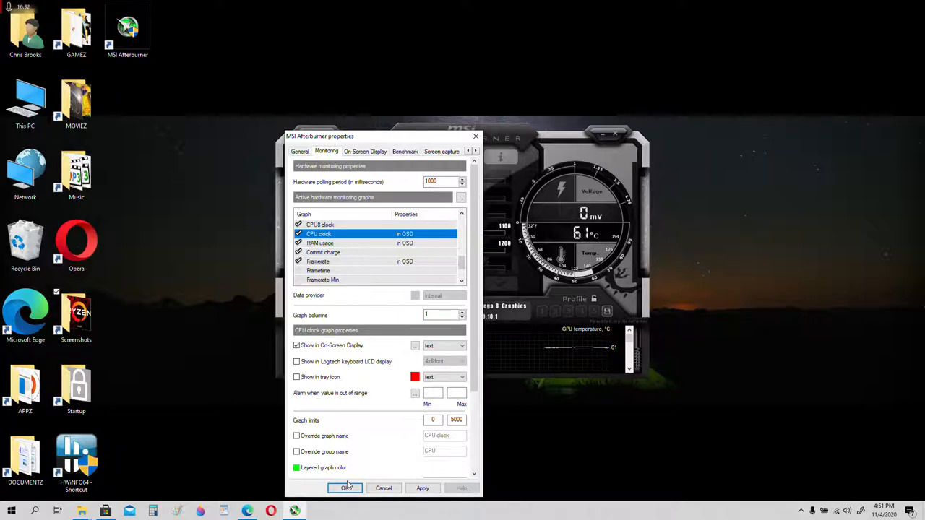
Save the monitoring settings, dismiss the desktop menu, and open the APPZ folder.
left_click(345, 488)
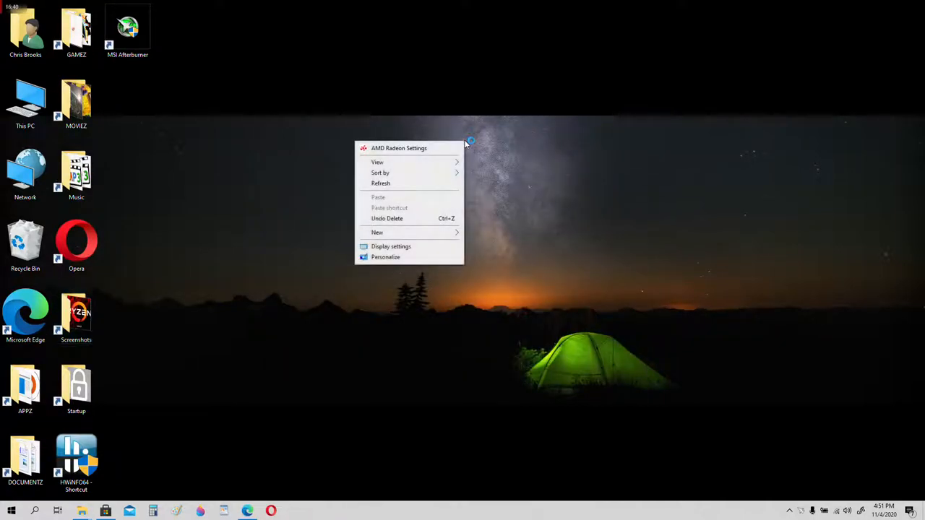
mouse_move(463, 150)
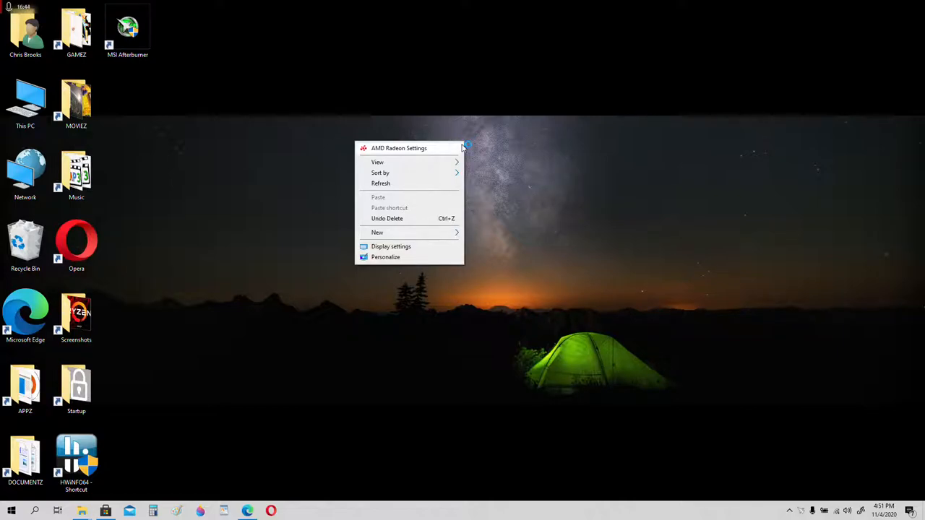
mouse_move(512, 138)
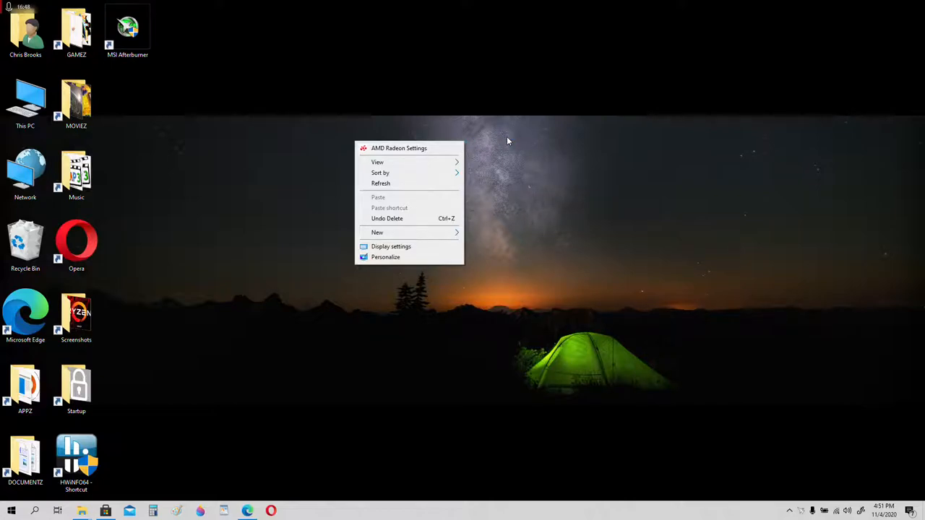
left_click(108, 370)
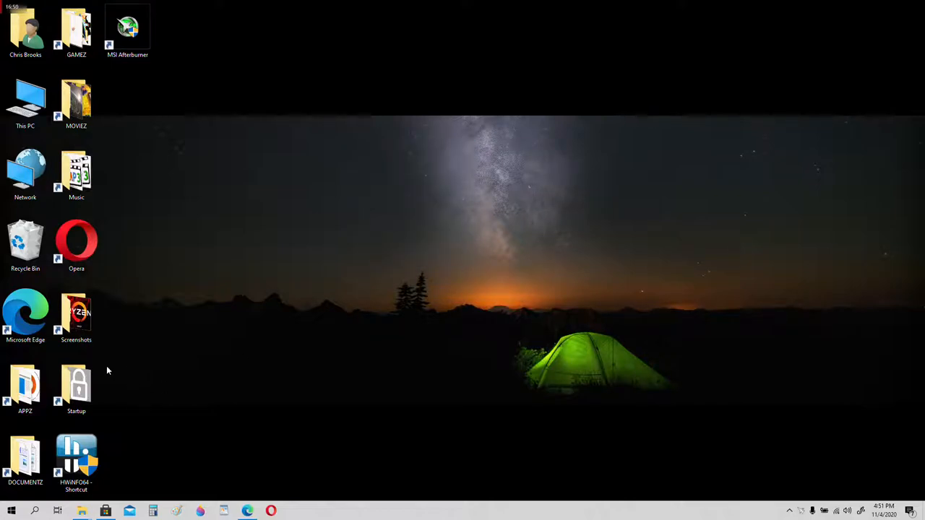
double_click(25, 387)
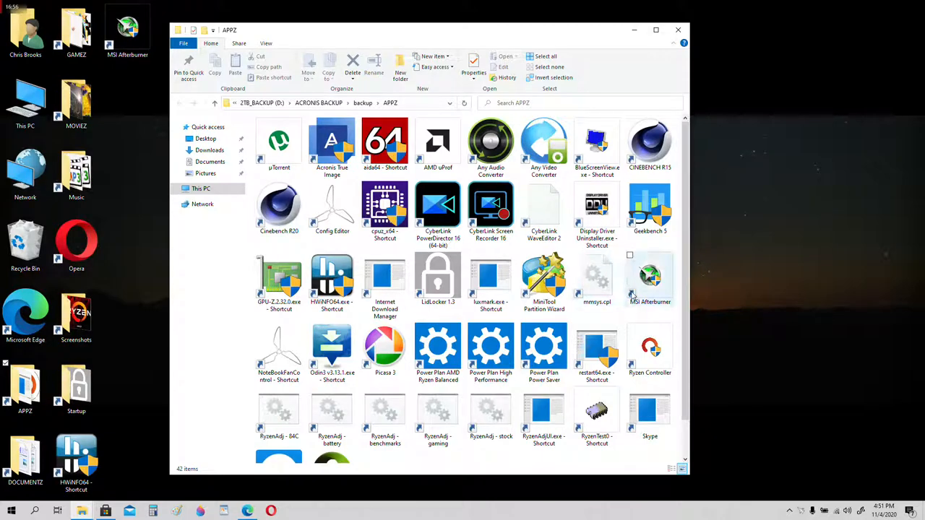
mouse_move(491, 282)
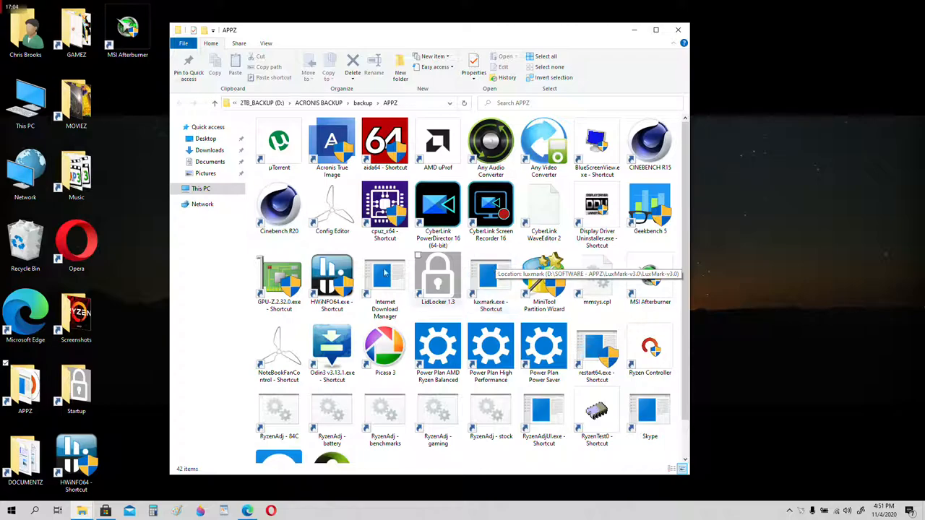
Launch GPU-Z and start its render test from the Bus Interface help button.
left_click(279, 282)
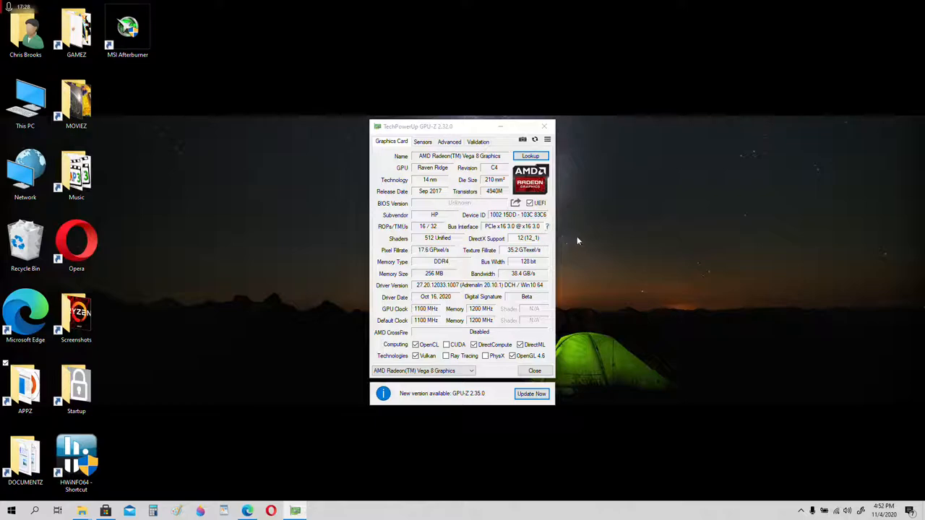
mouse_move(664, 276)
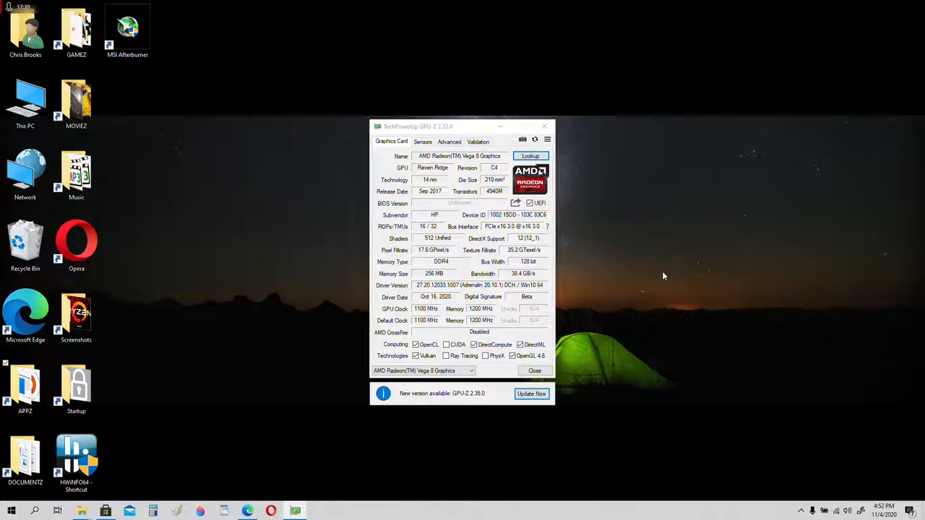
mouse_move(566, 237)
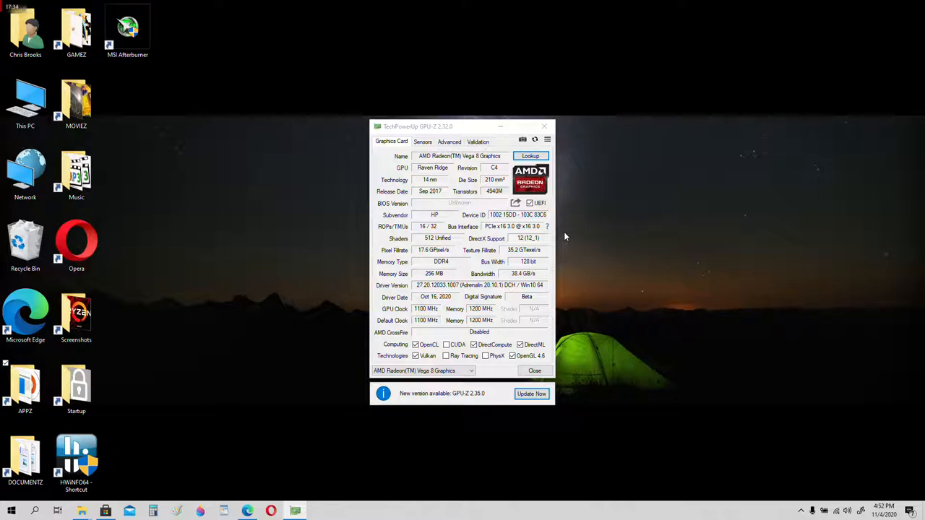
left_click(547, 226)
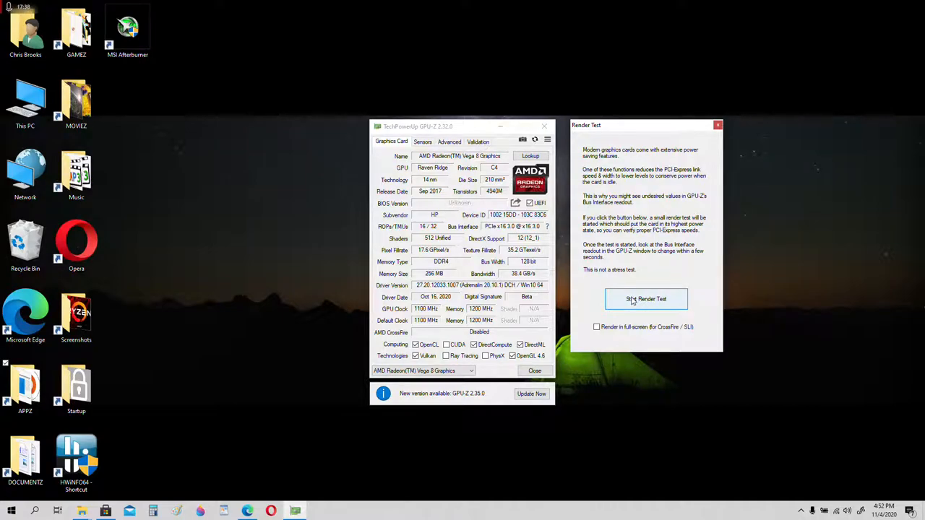
left_click(645, 299)
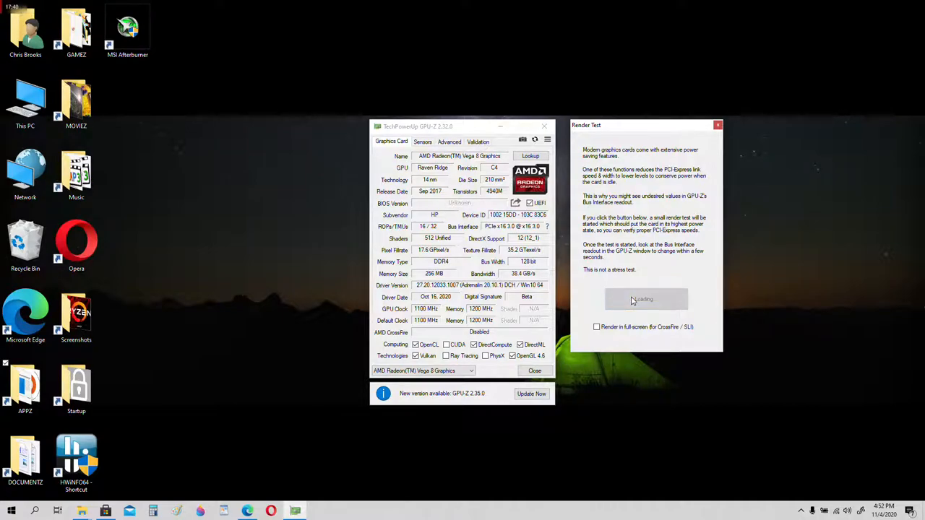
left_click(646, 299)
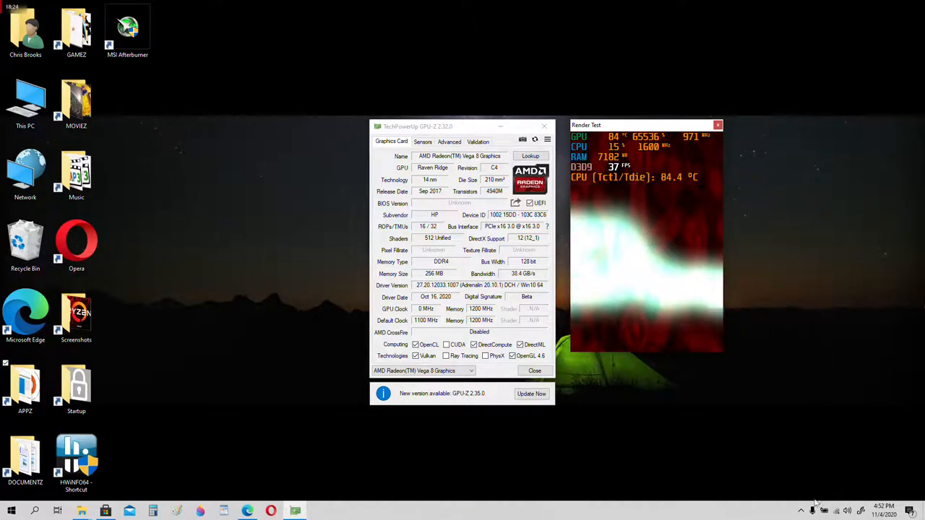
Select the GPU usage graph in Afterburner's Monitoring properties and drop it from the overlay.
left_click(801, 511)
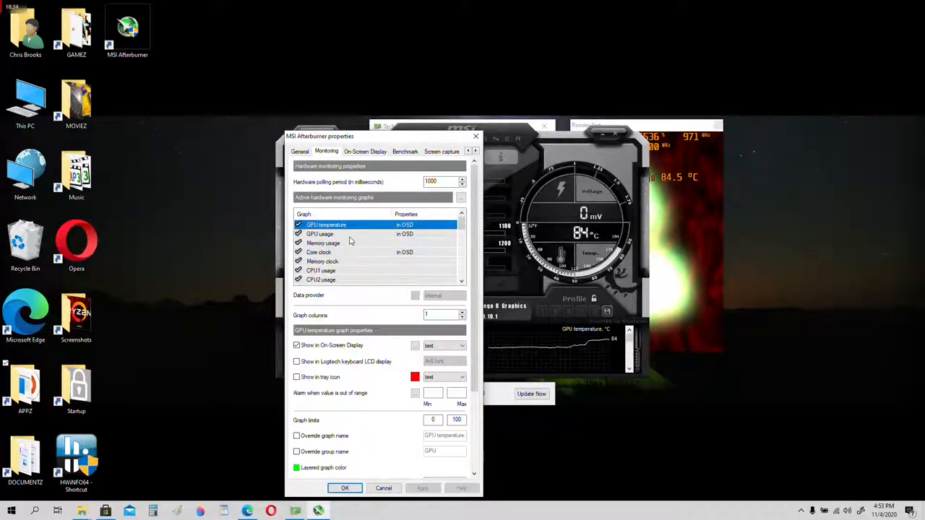
left_click(320, 233)
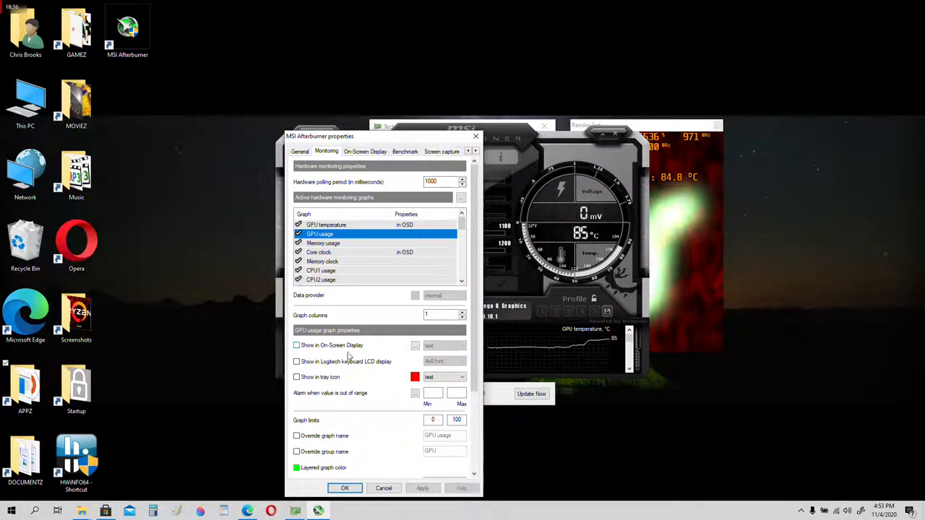
left_click(345, 488)
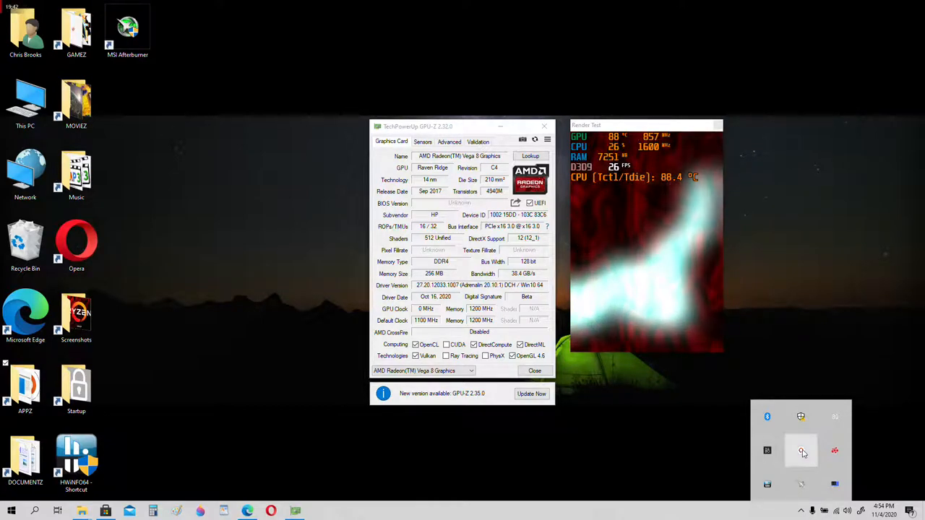
Close Afterburner's properties and open the system tray overflow while the render test runs.
left_click(800, 451)
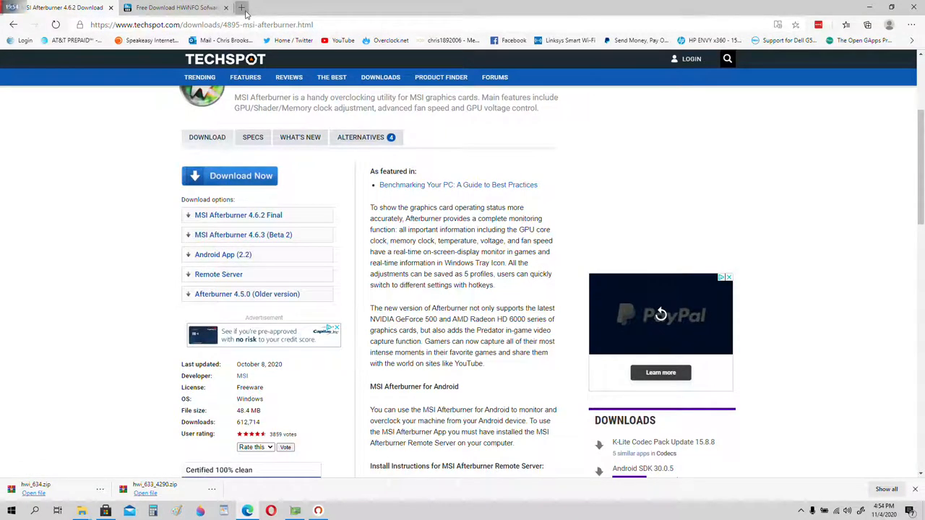
Search Bing for 'ryzen controller' in a new Edge tab.
left_click(241, 8)
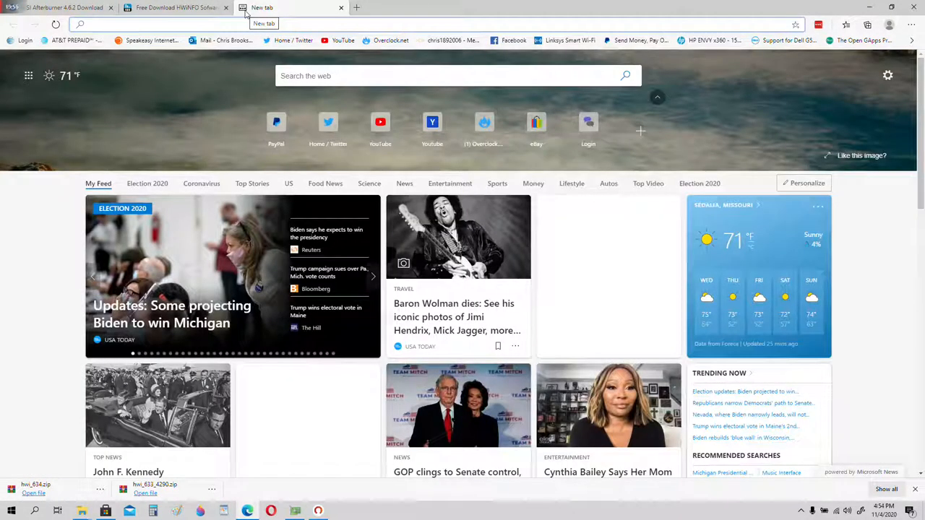
type("ryze")
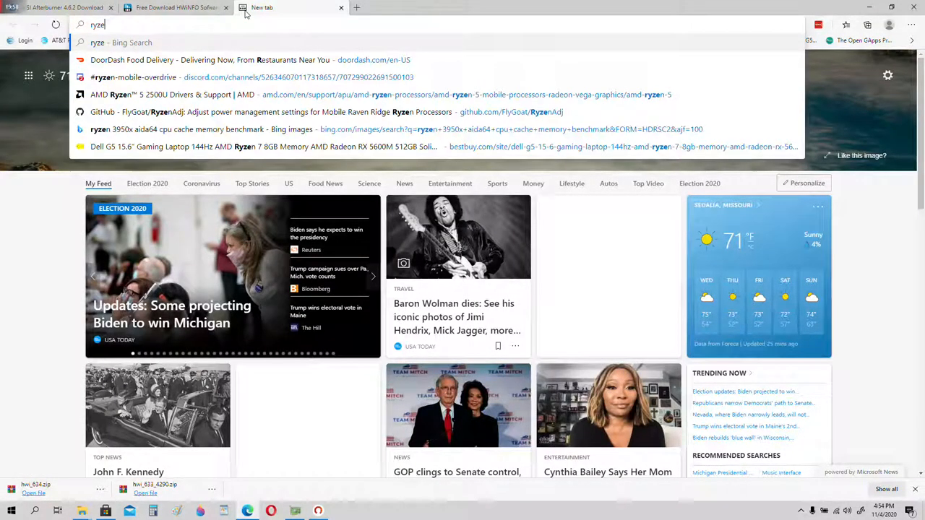
type("n controlle")
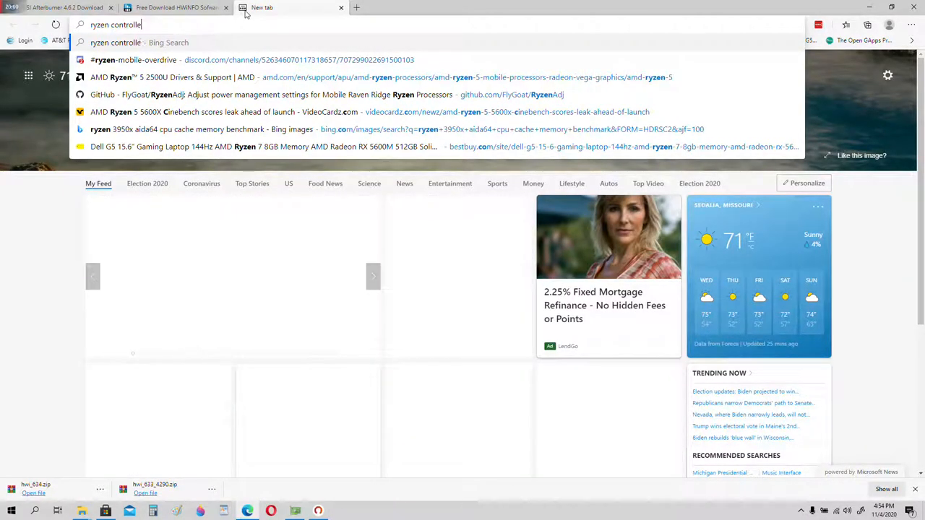
key("Return")
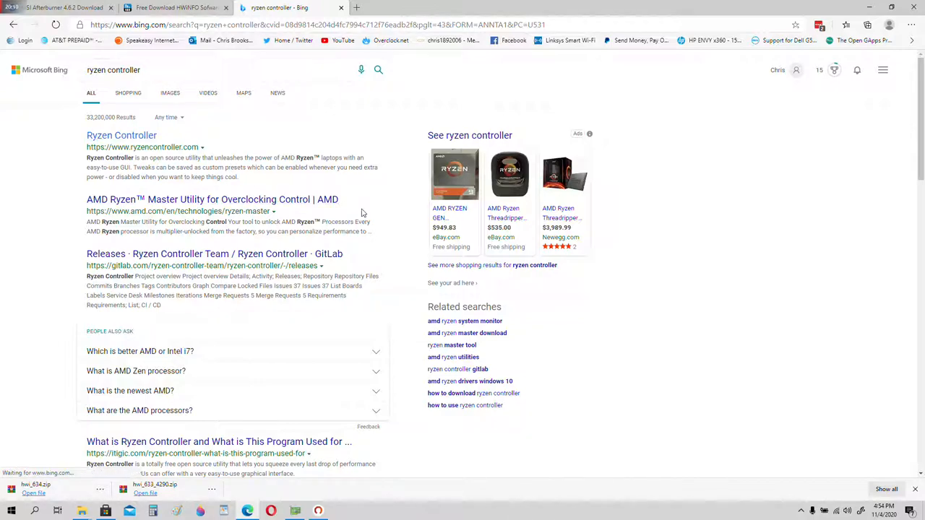
mouse_move(382, 208)
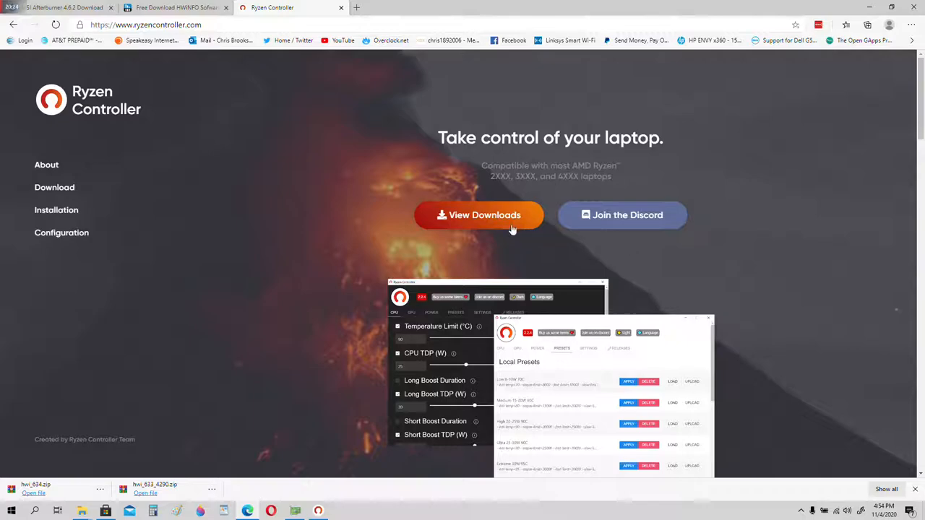
Go to the Ryzen Controller Downloads section and open the Windows 10 version 2.2.7 GitLab release.
left_click(479, 215)
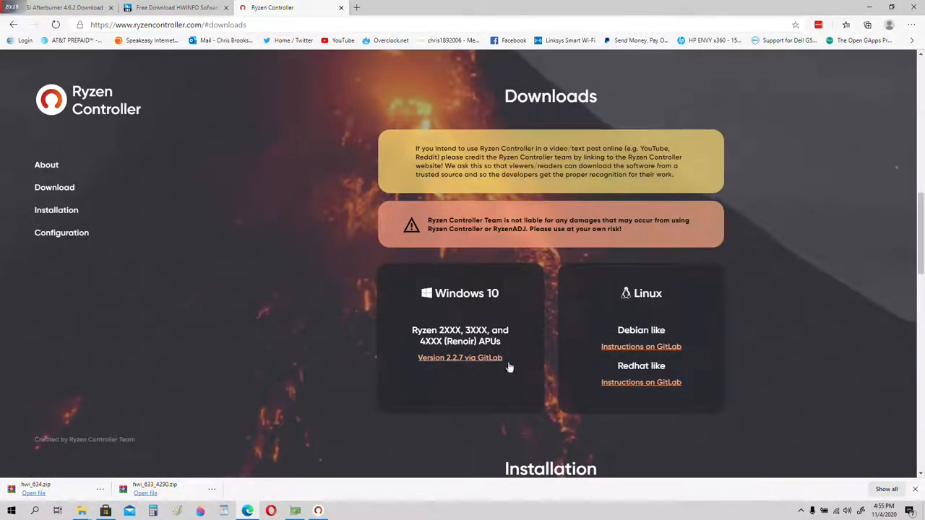
mouse_move(460, 358)
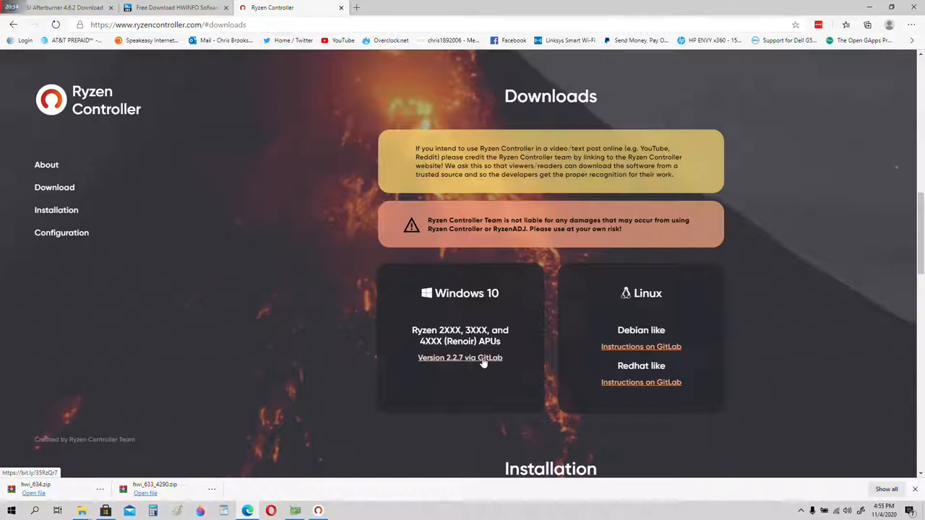
left_click(461, 357)
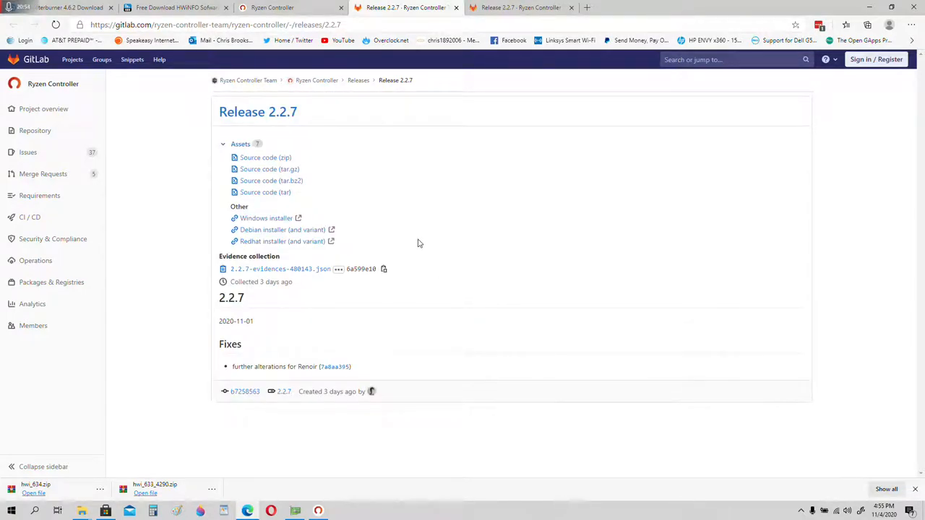
mouse_move(267, 217)
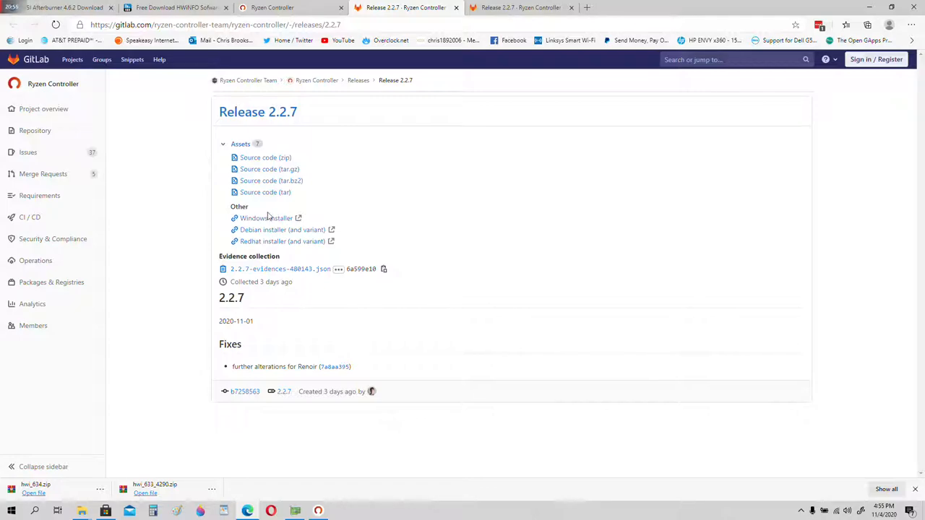
Open the Windows installer artifacts and download Ryzen Controller Setup 2.2.7.exe (71.6 MB).
left_click(266, 217)
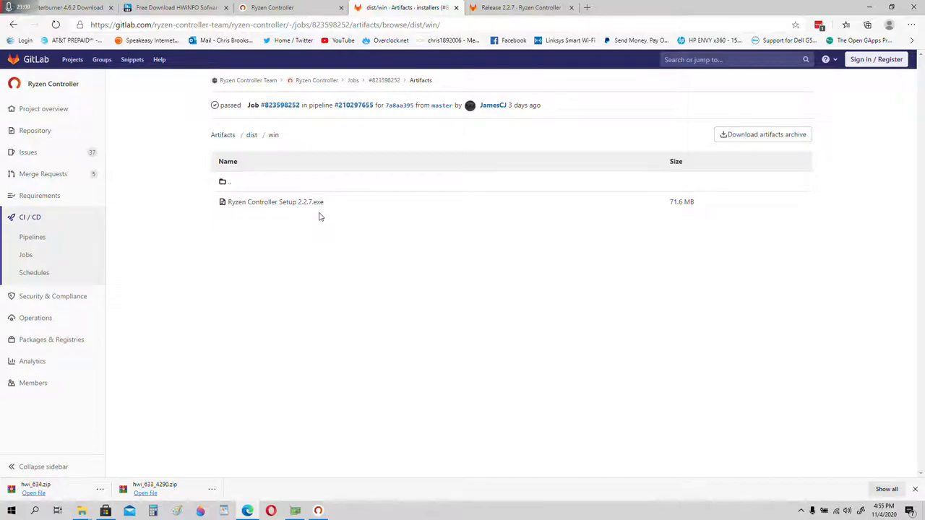
mouse_move(303, 217)
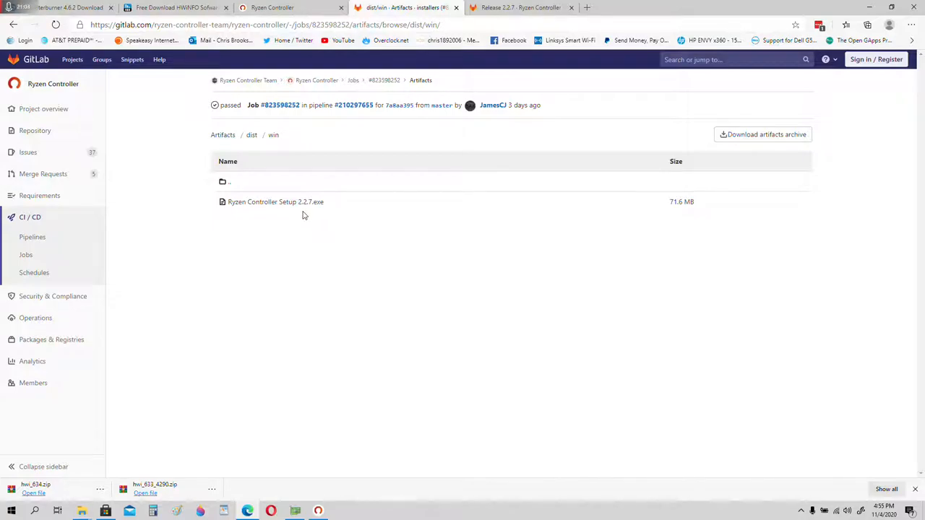
mouse_move(303, 201)
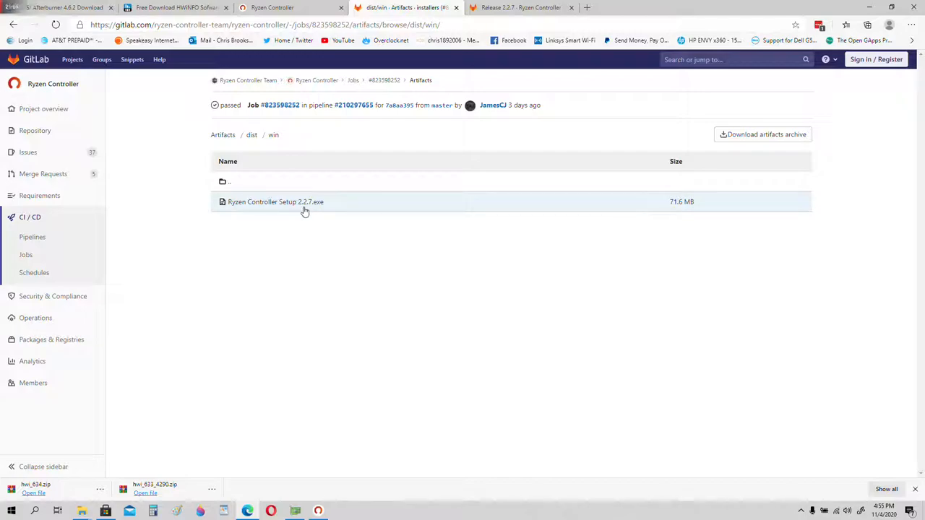
left_click(276, 202)
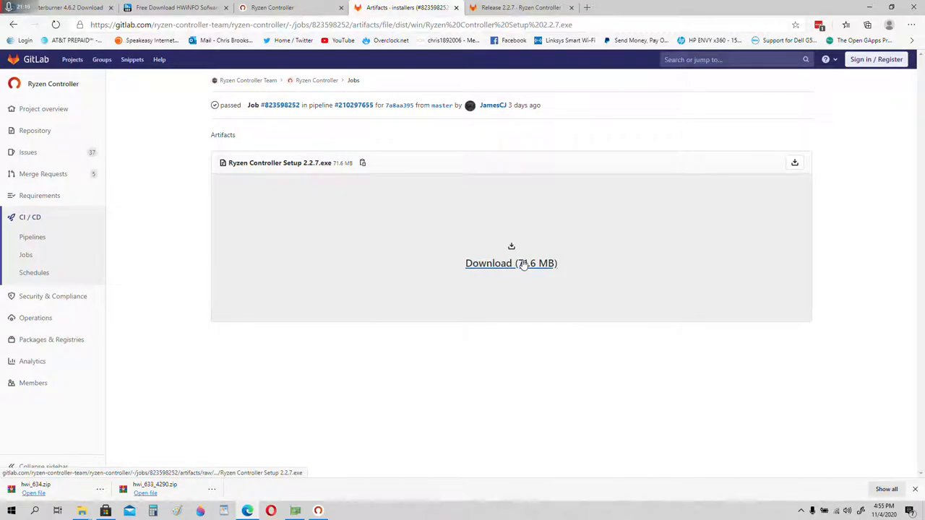
left_click(511, 263)
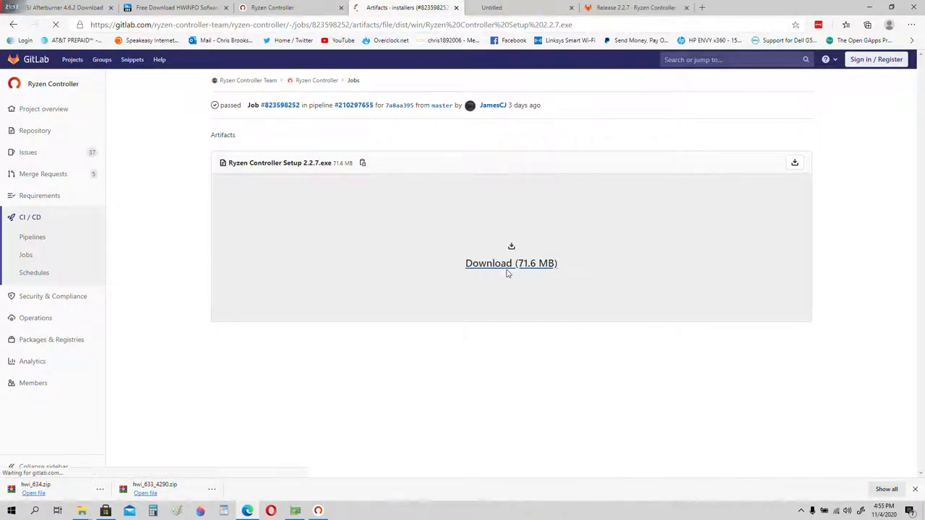
left_click(511, 263)
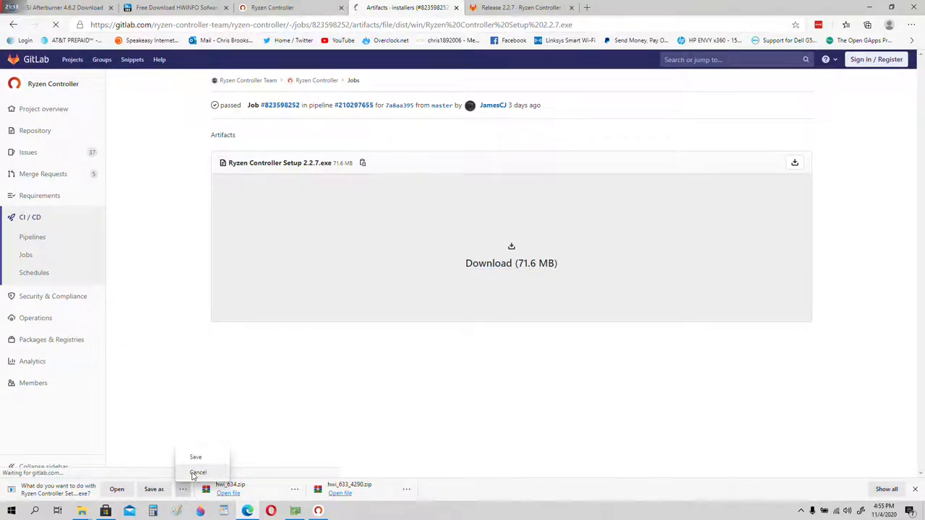
left_click(197, 471)
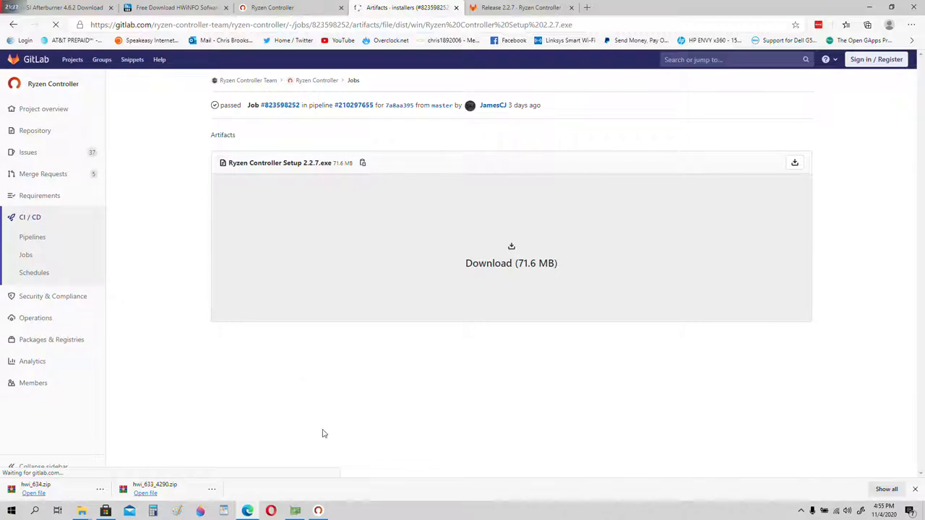
mouse_move(739, 87)
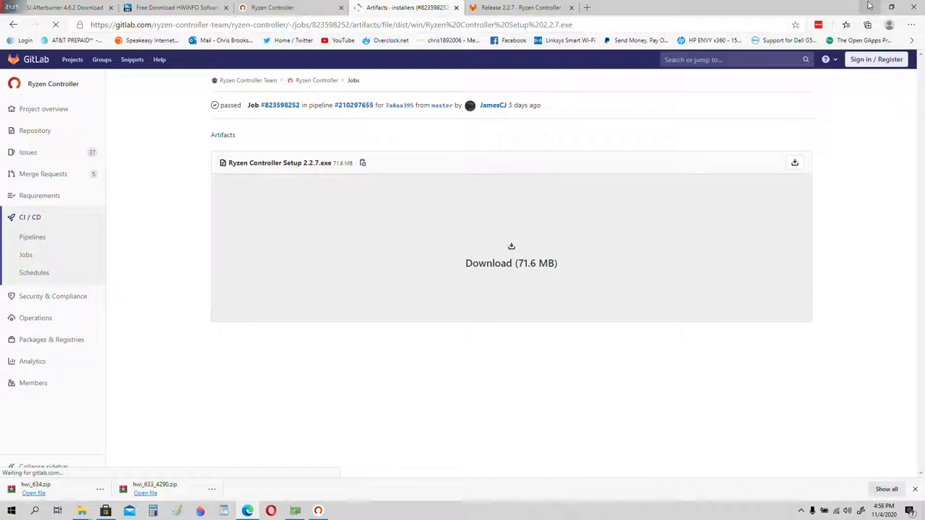
mouse_move(879, 6)
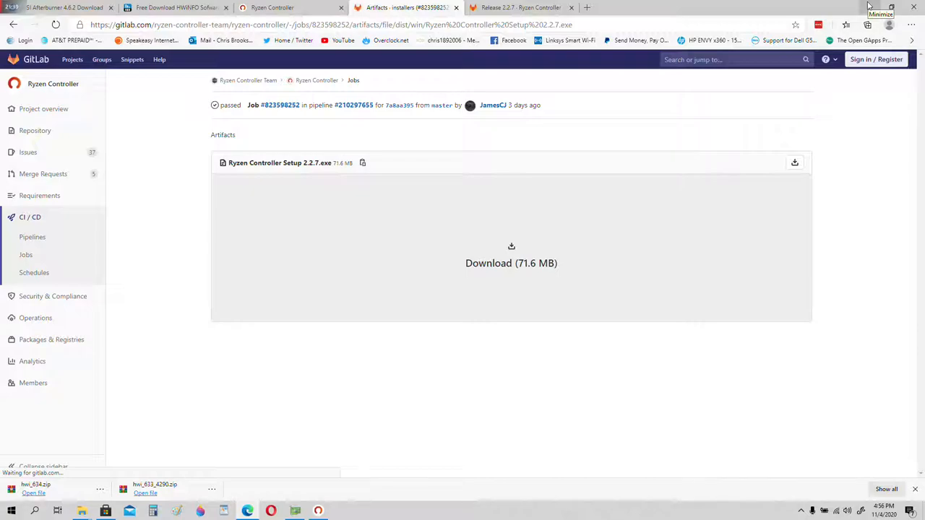
left_click(510, 263)
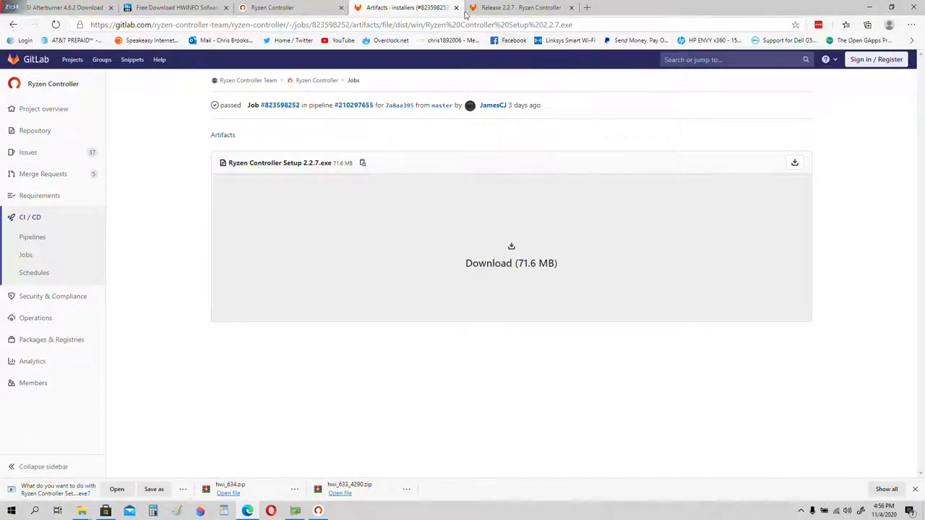
mouse_move(174, 472)
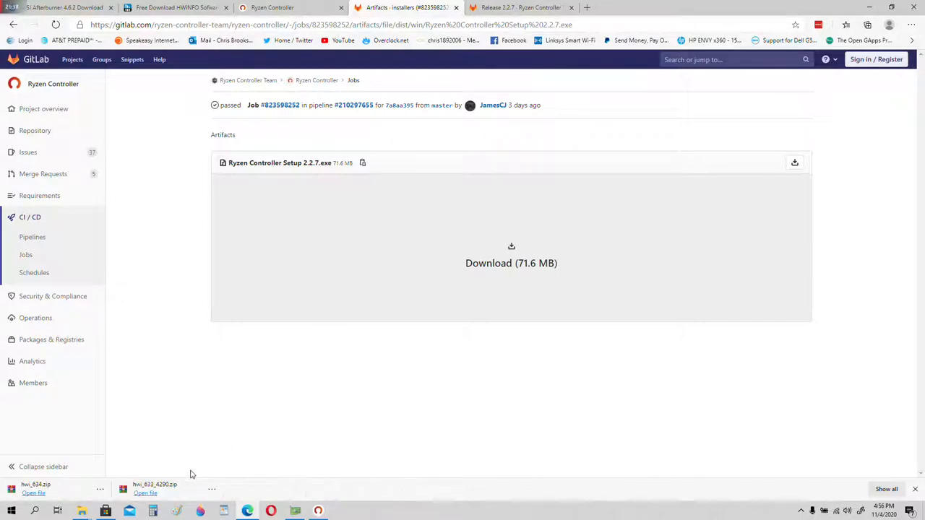
mouse_move(258, 408)
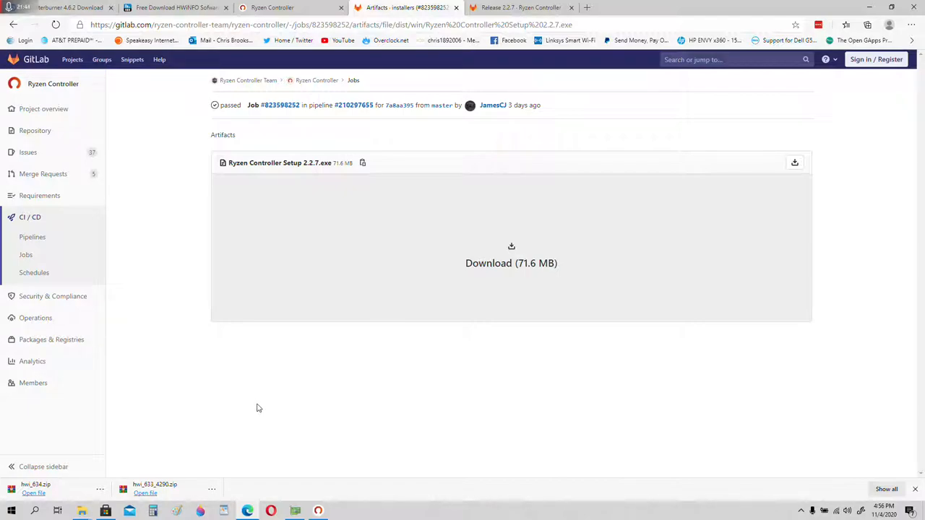
mouse_move(687, 436)
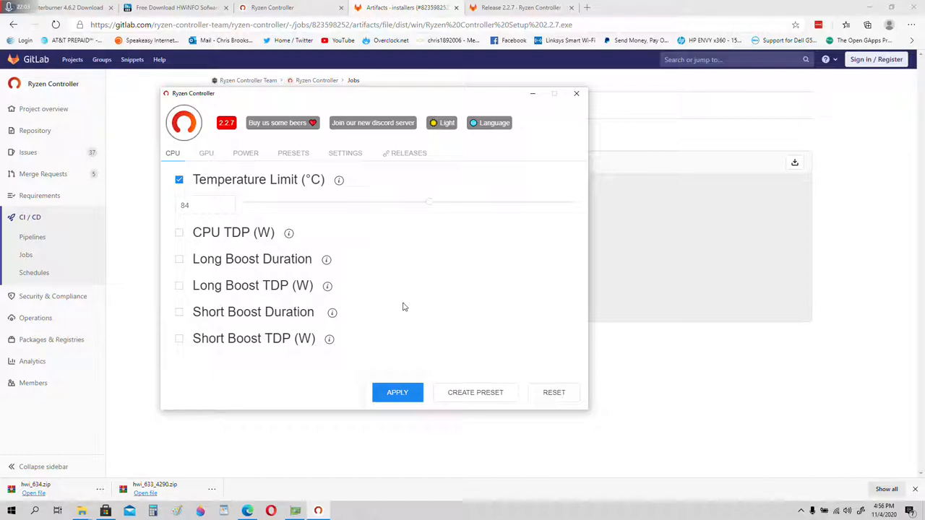
mouse_move(417, 413)
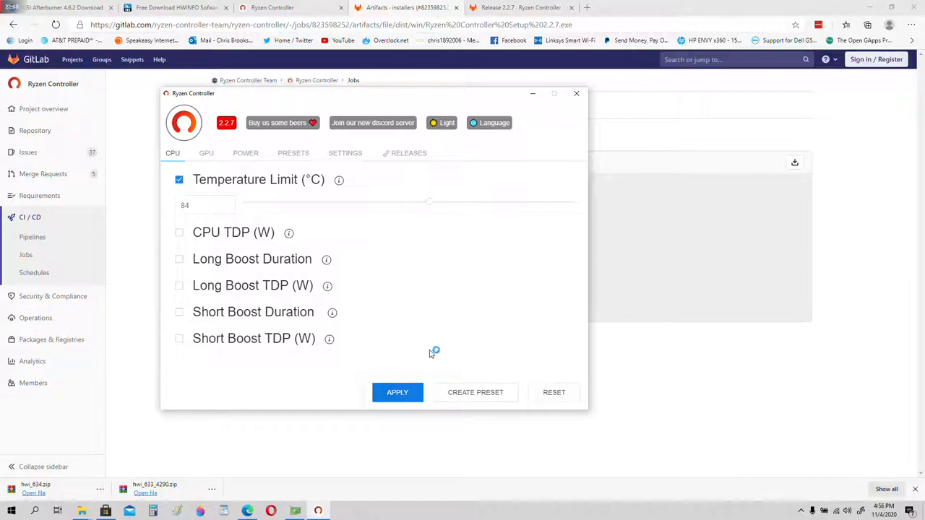
Launch Ryzen Controller and check the CPU tab shows Temperature Limit enabled at 84 °C.
left_click(397, 393)
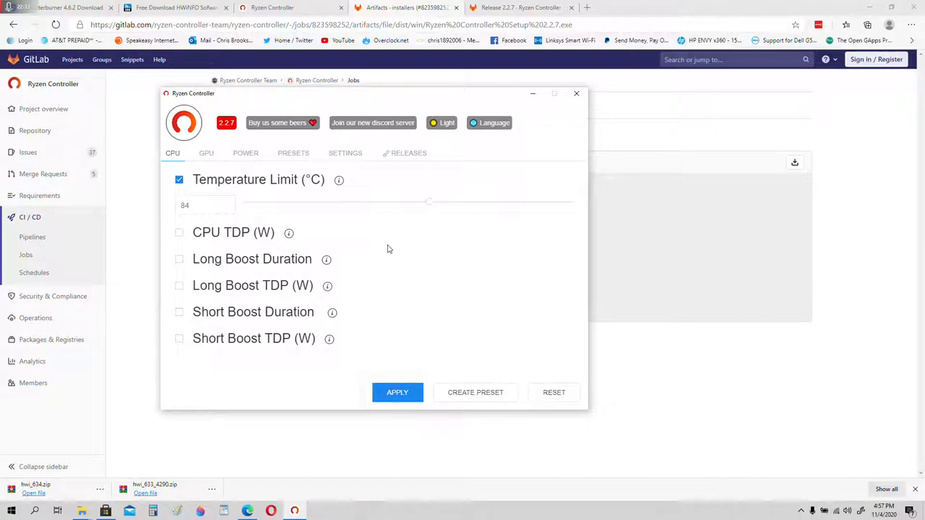
mouse_move(415, 268)
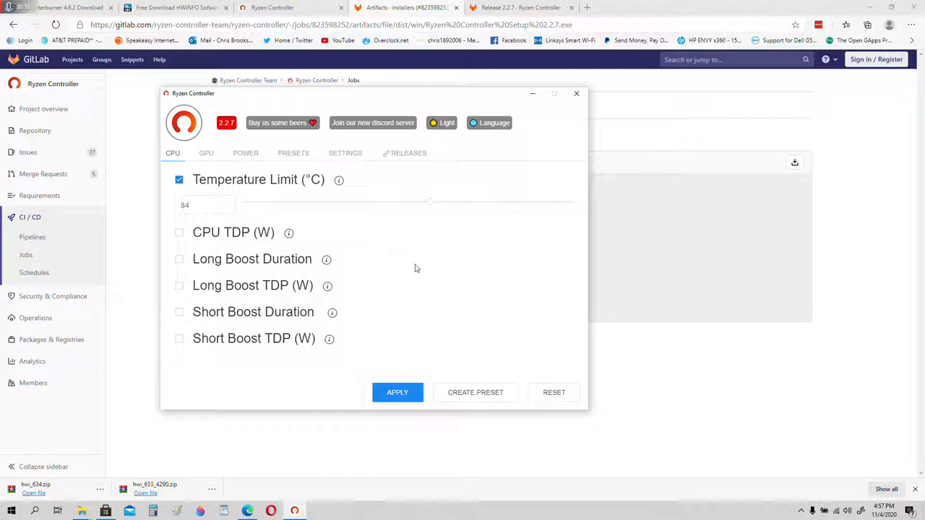
mouse_move(448, 322)
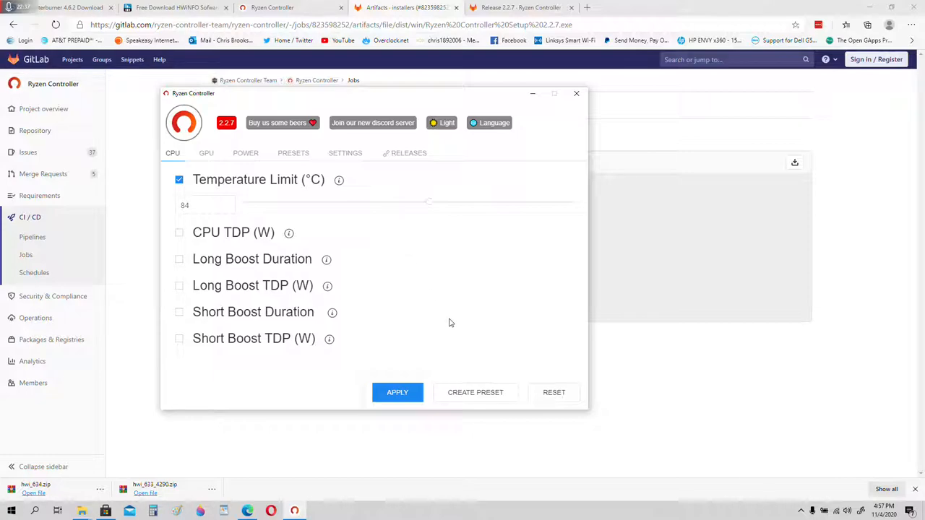
left_click(475, 392)
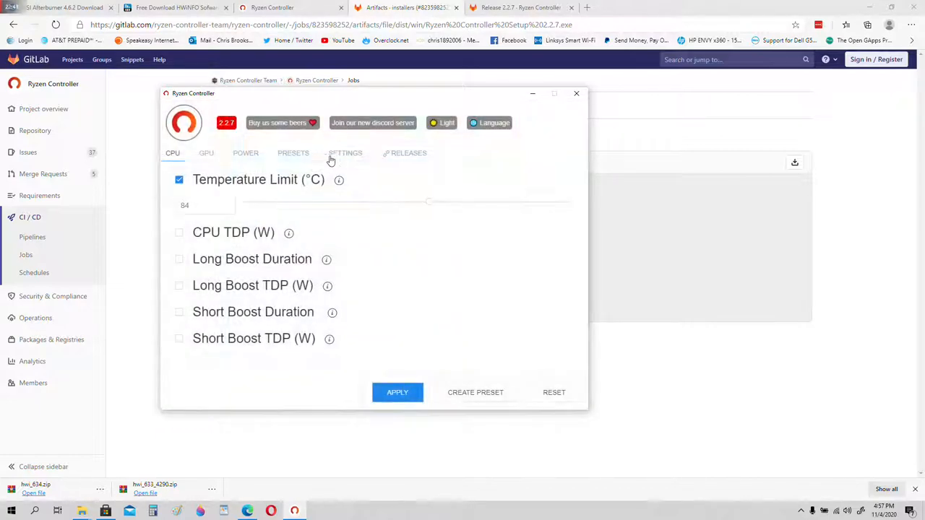
Delete the existing 84C preset from the saved presets list.
left_click(293, 152)
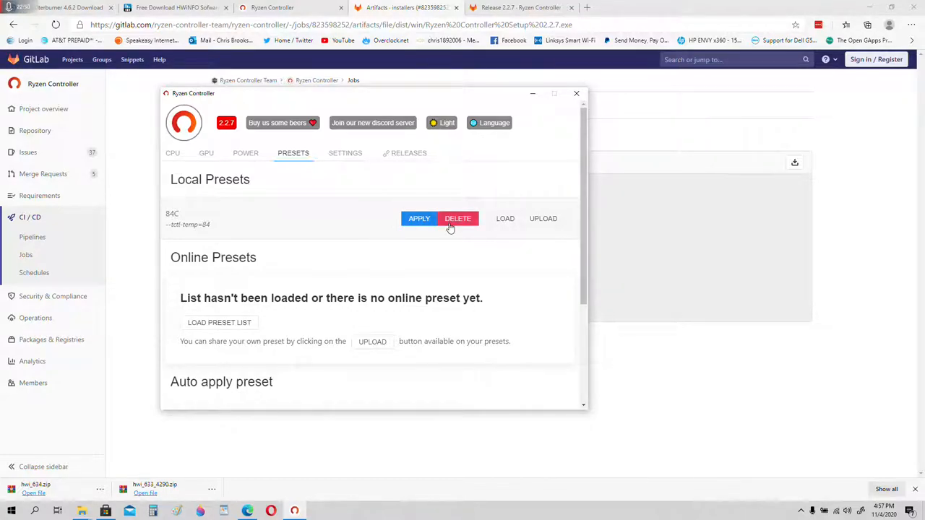
left_click(457, 218)
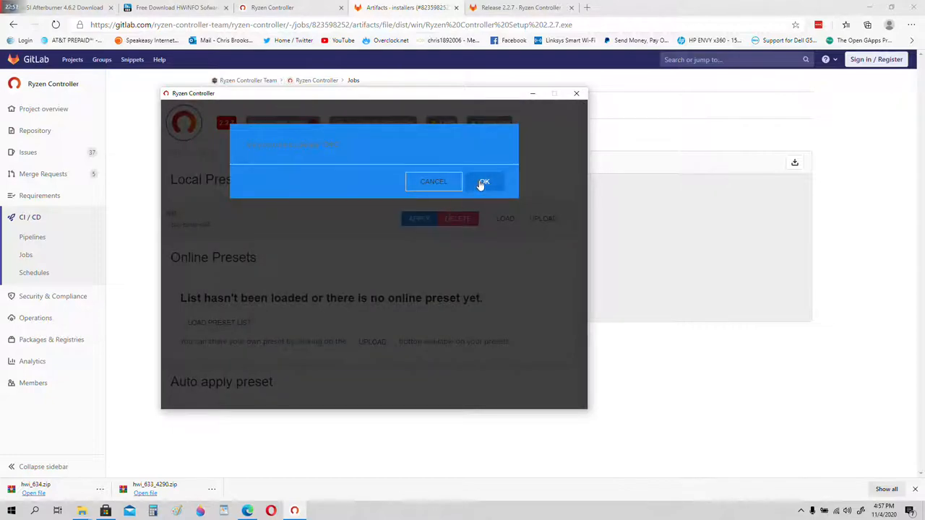
left_click(483, 181)
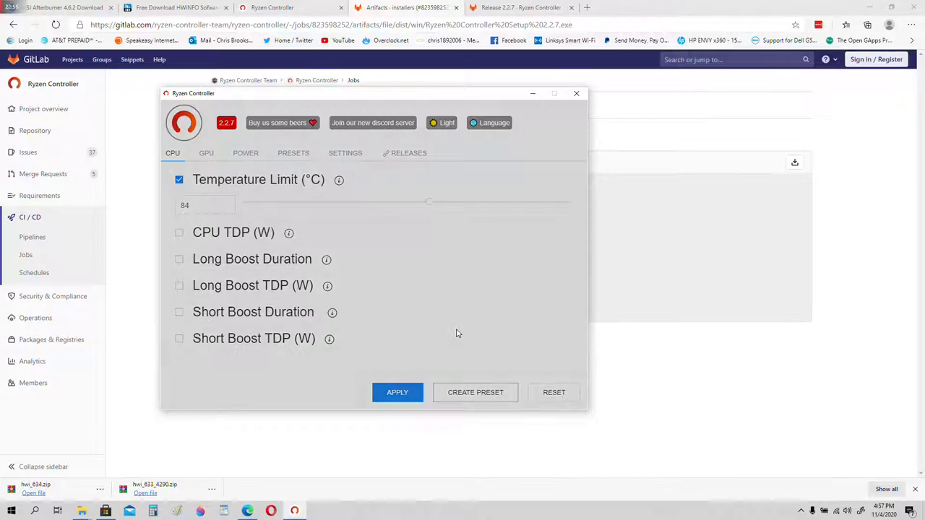
Create a new preset named 84C from the current settings and view it in Presets.
left_click(475, 392)
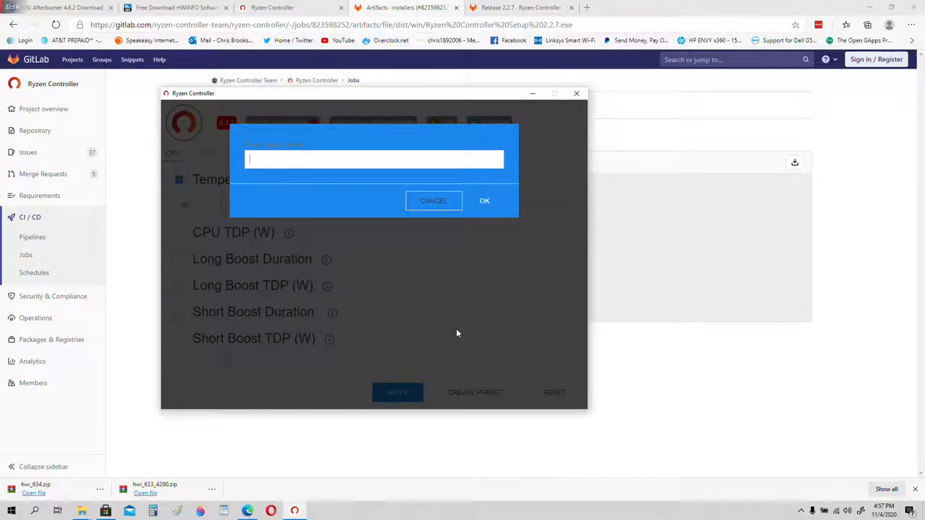
type("84C")
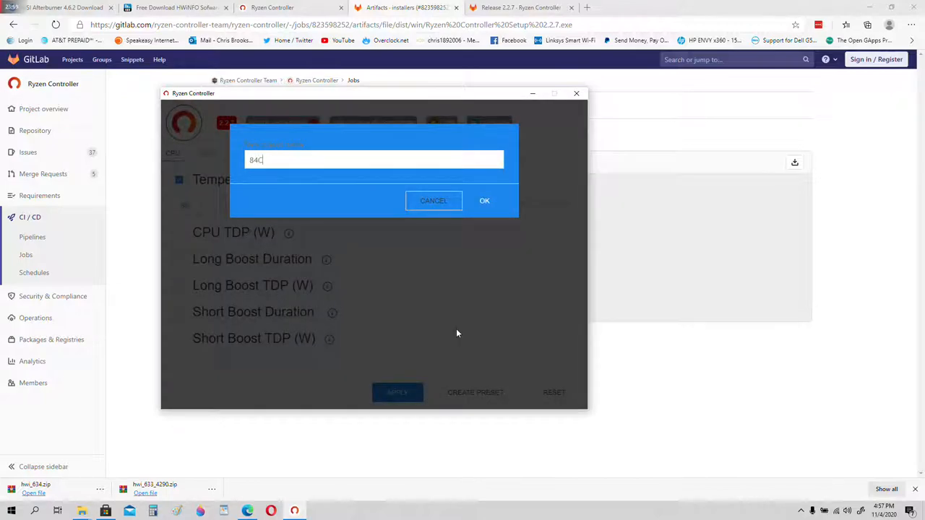
left_click(484, 200)
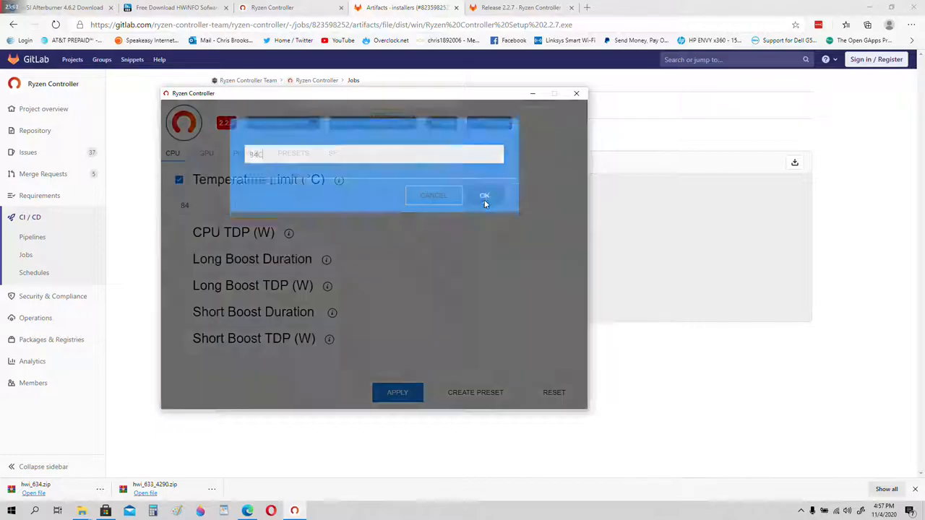
left_click(484, 195)
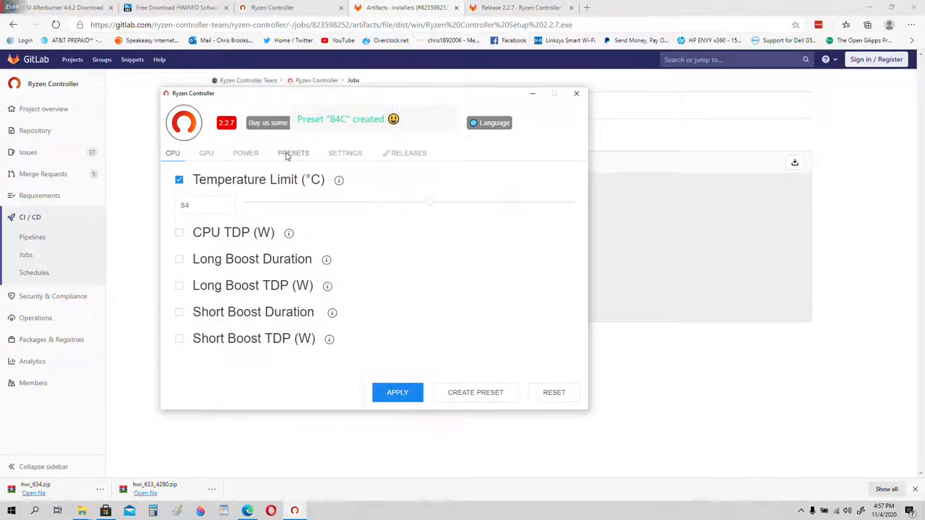
left_click(294, 153)
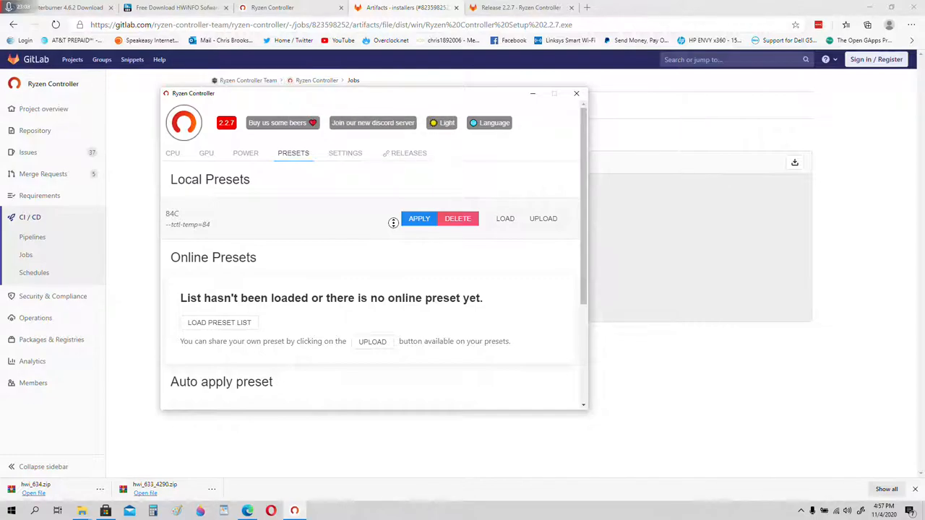
Set the 'When Ryzen Controller starts' auto-apply trigger to the 84C preset.
scroll("down", 3)
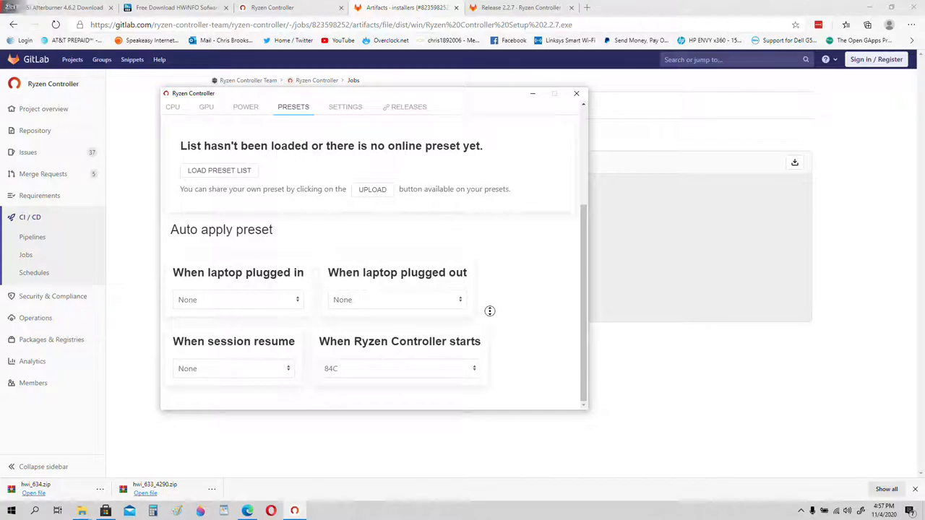
left_click(398, 368)
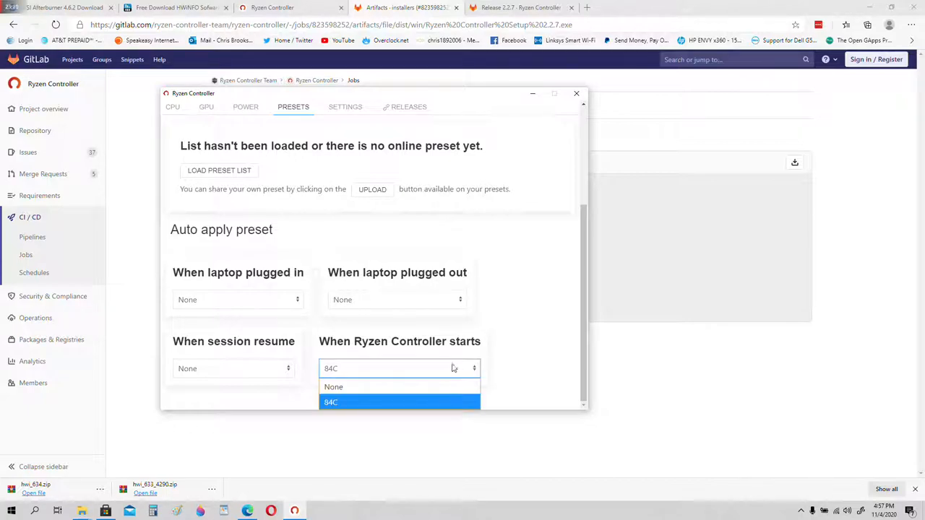
mouse_move(451, 363)
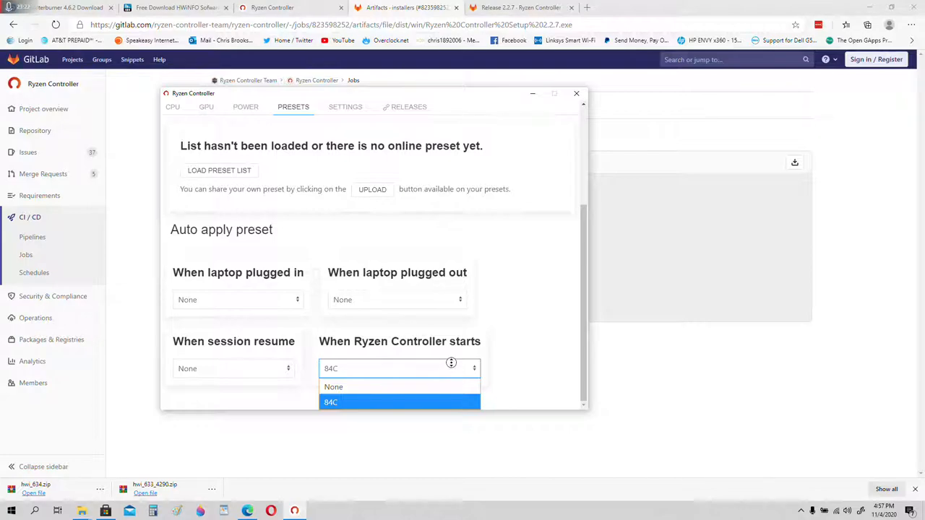